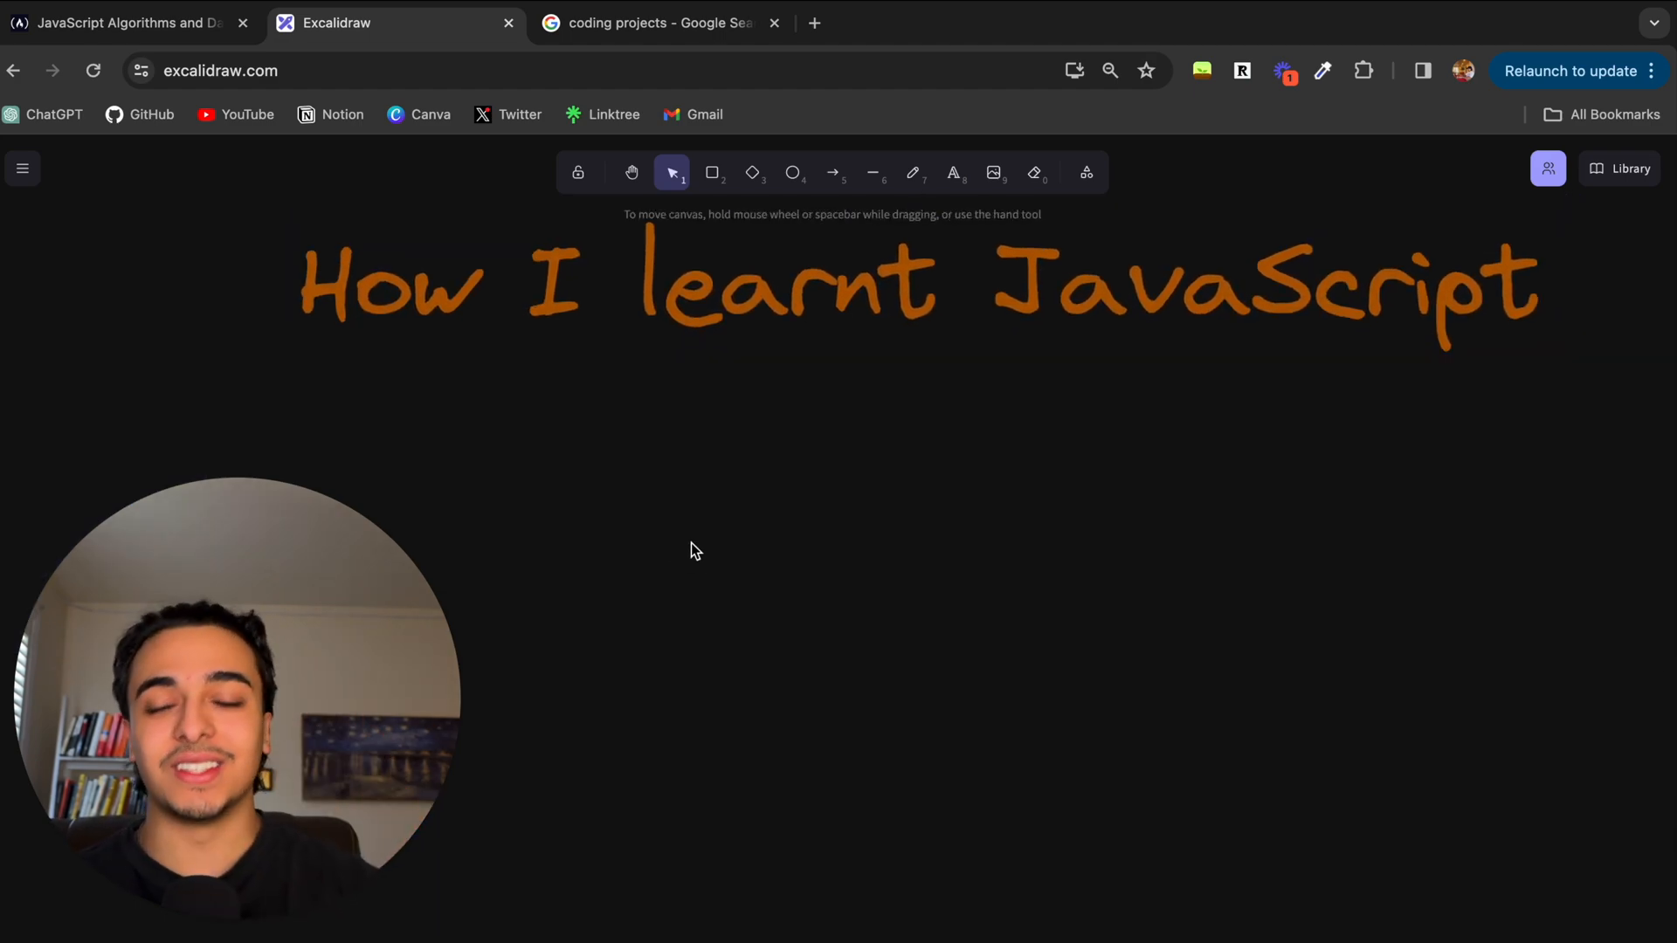
mouse_move(742, 563)
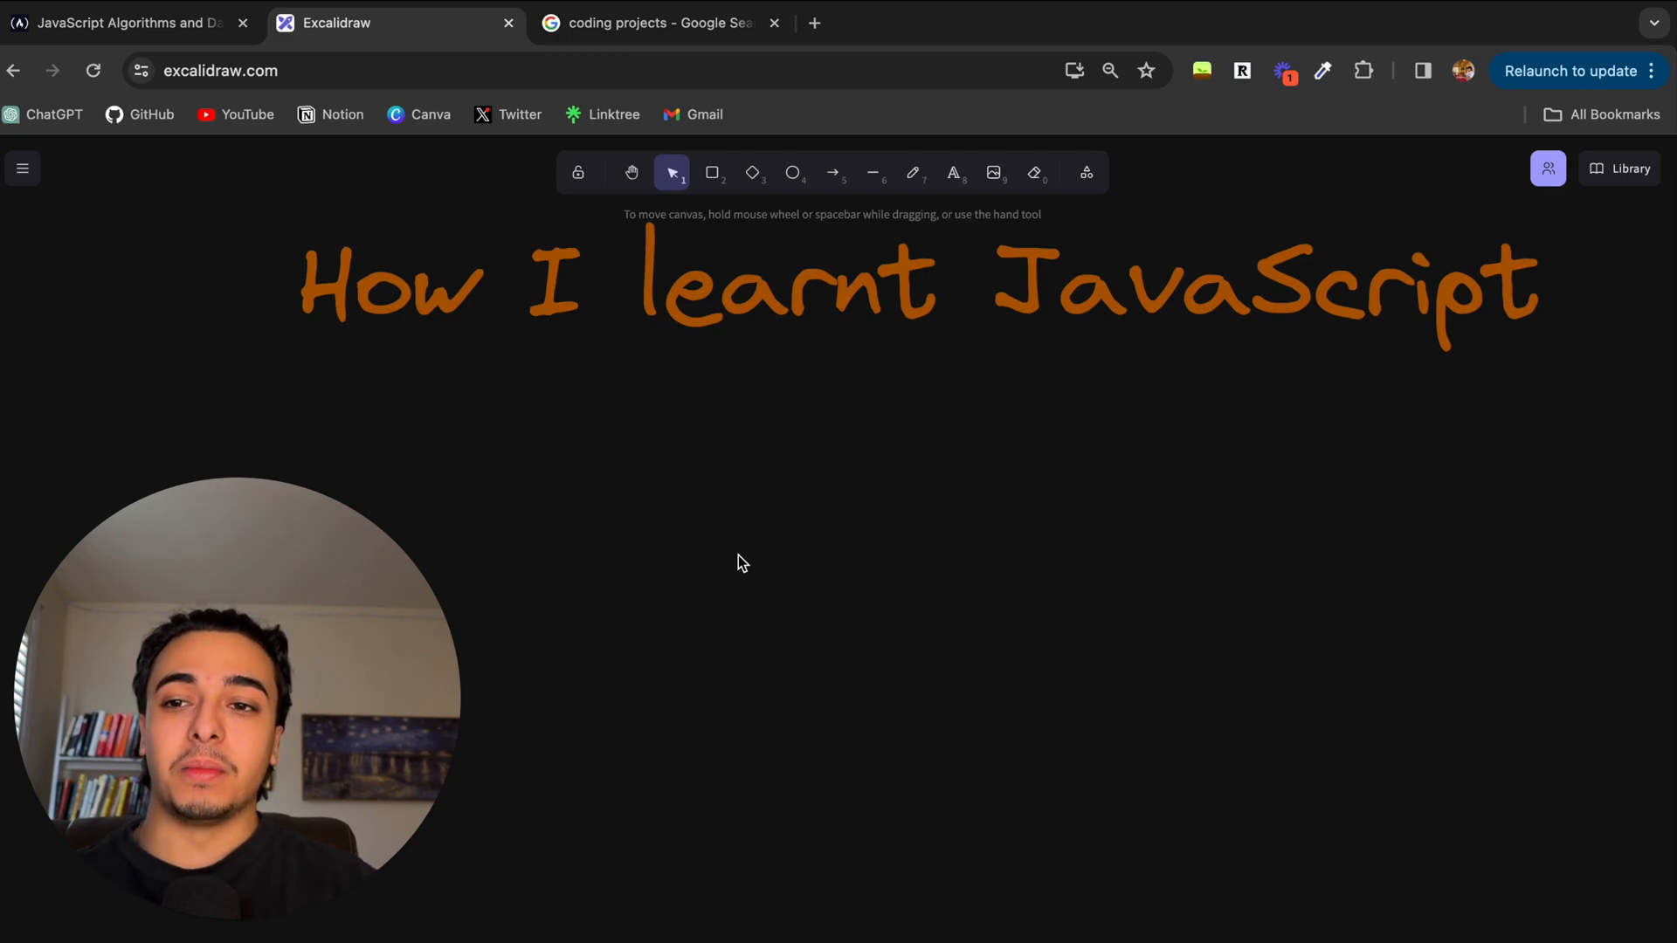
Step: Add a white 'platform' label under the title, enlarge it, and shift it left
left_click(118, 23)
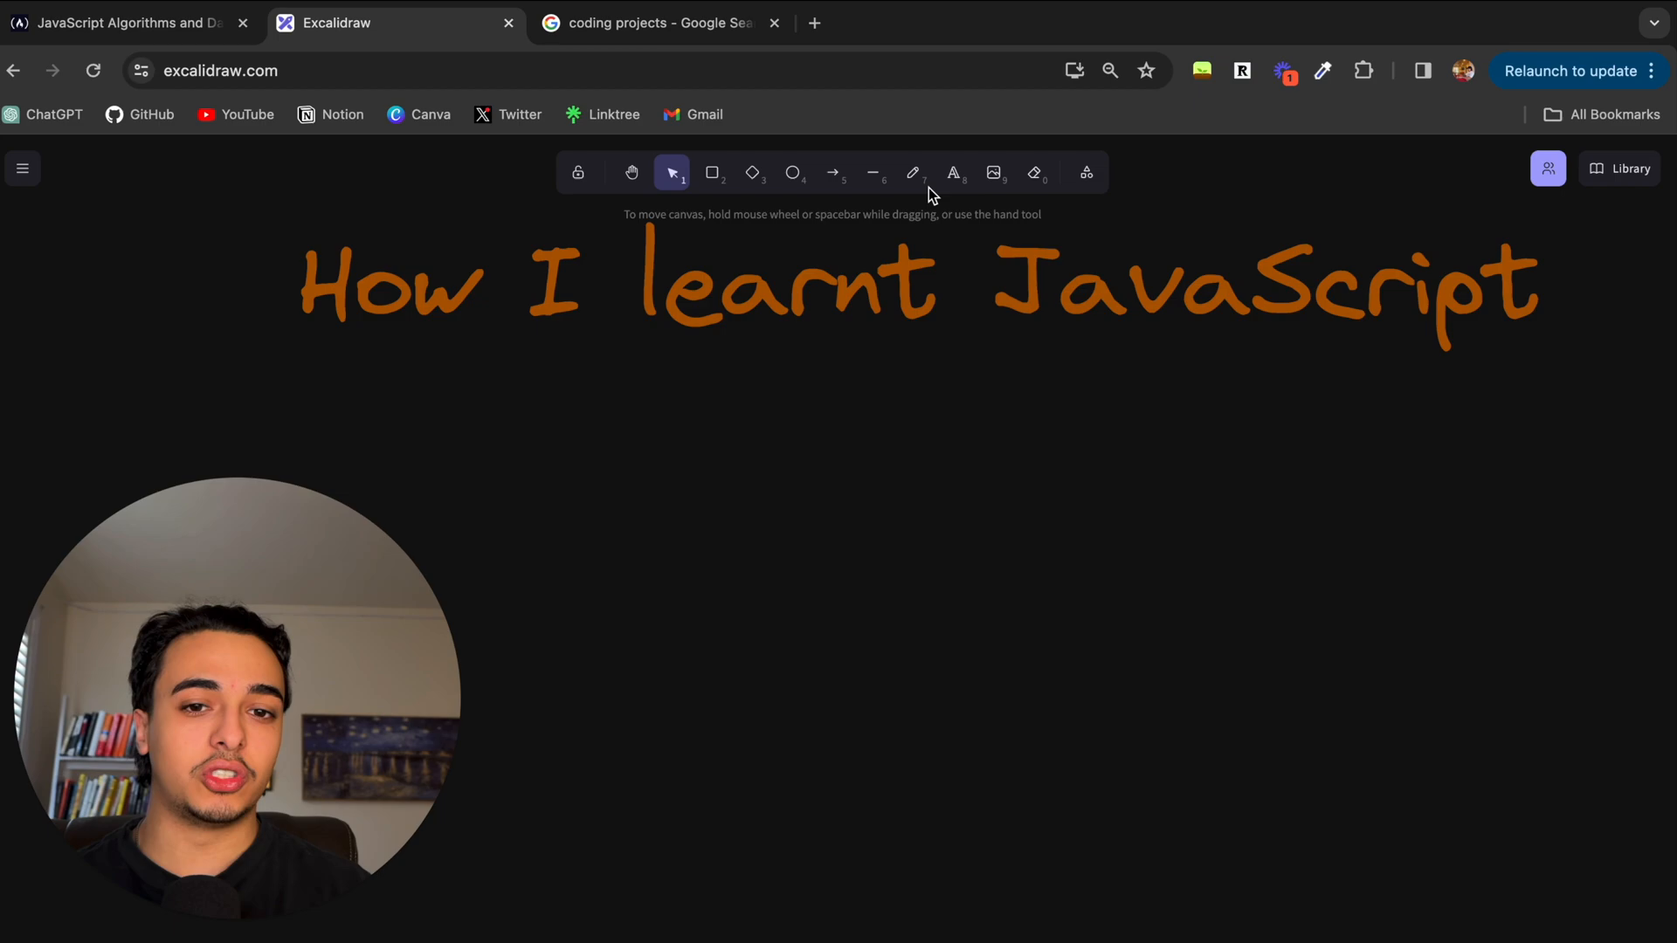
left_click(609, 420)
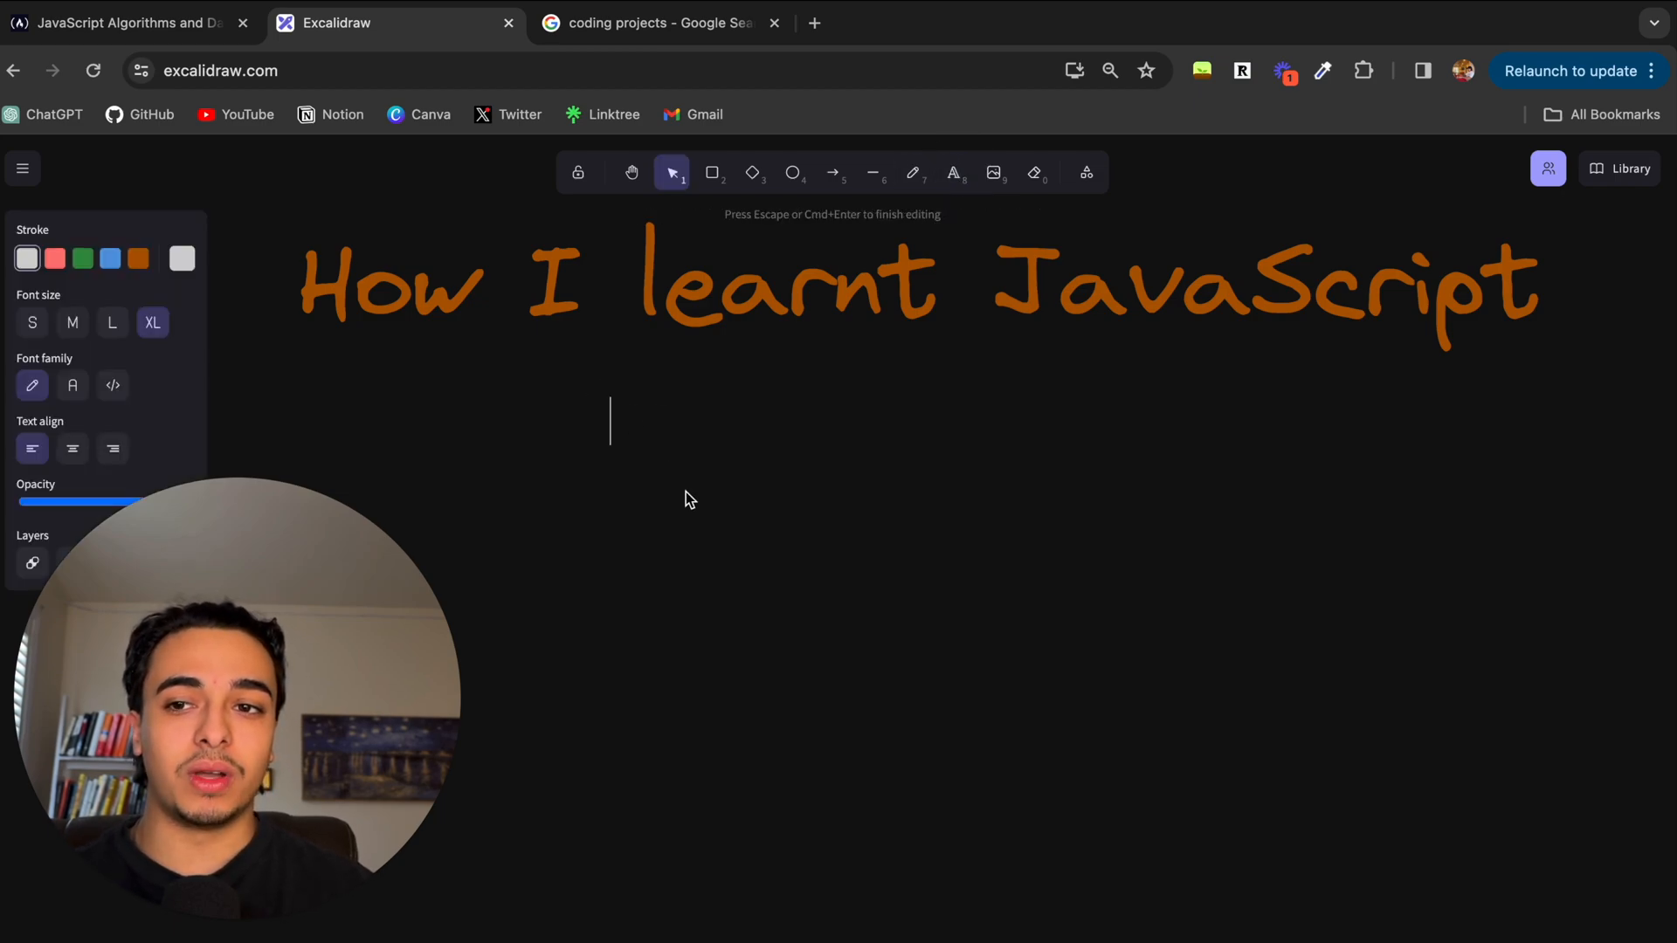
type("platfor")
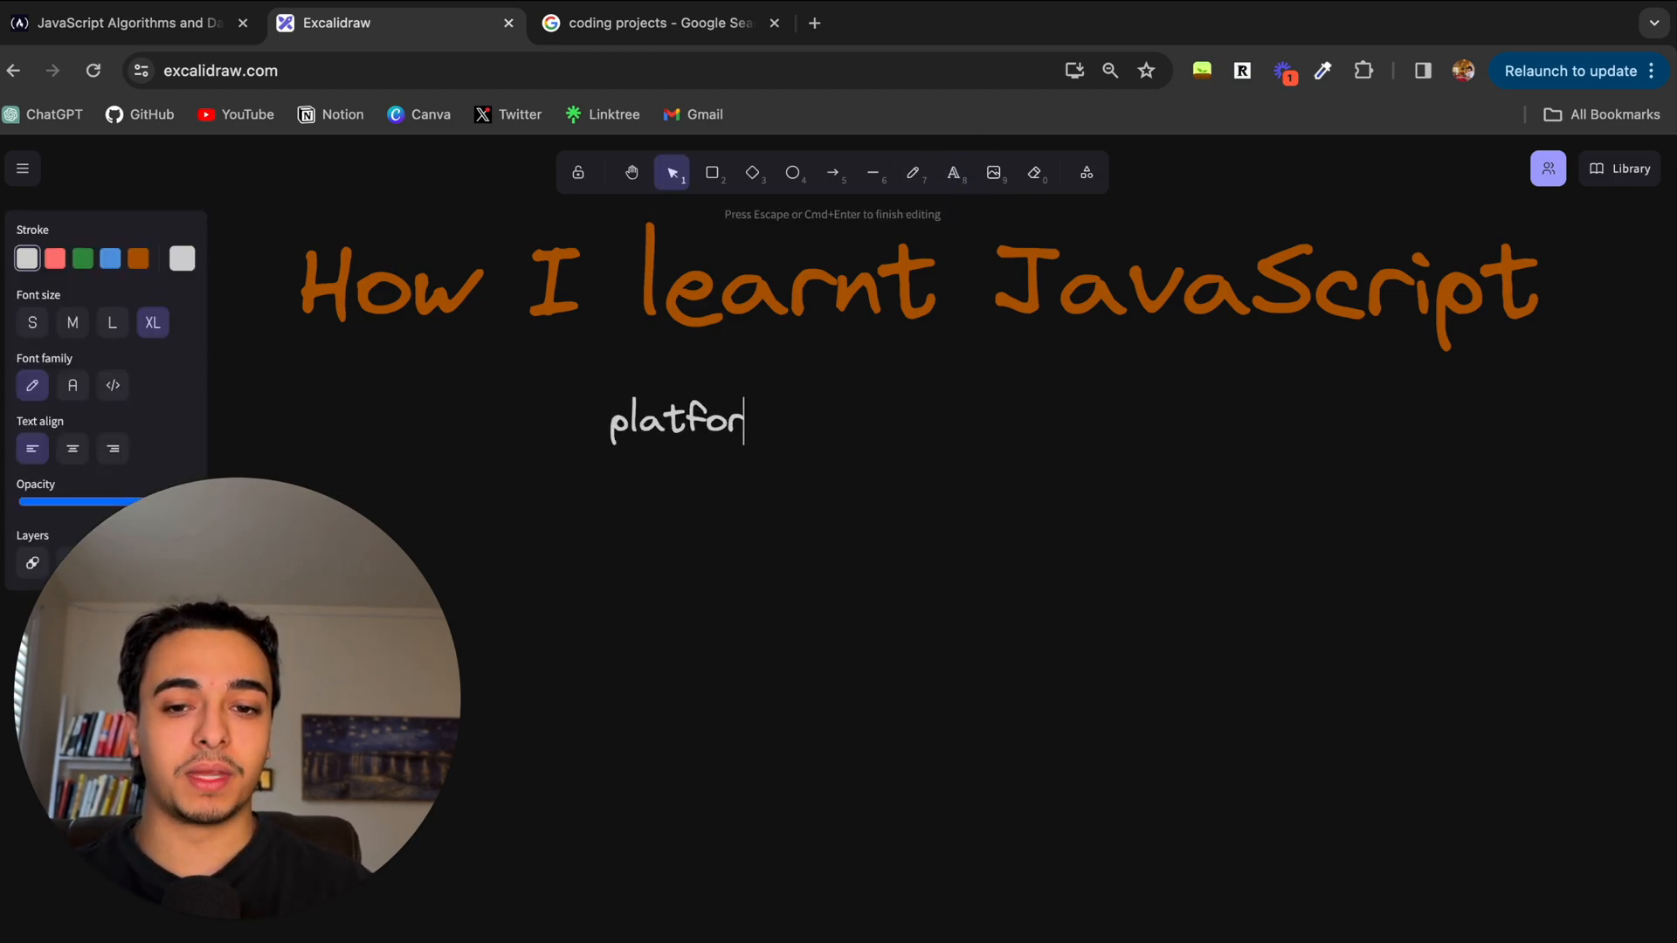
key("Escape")
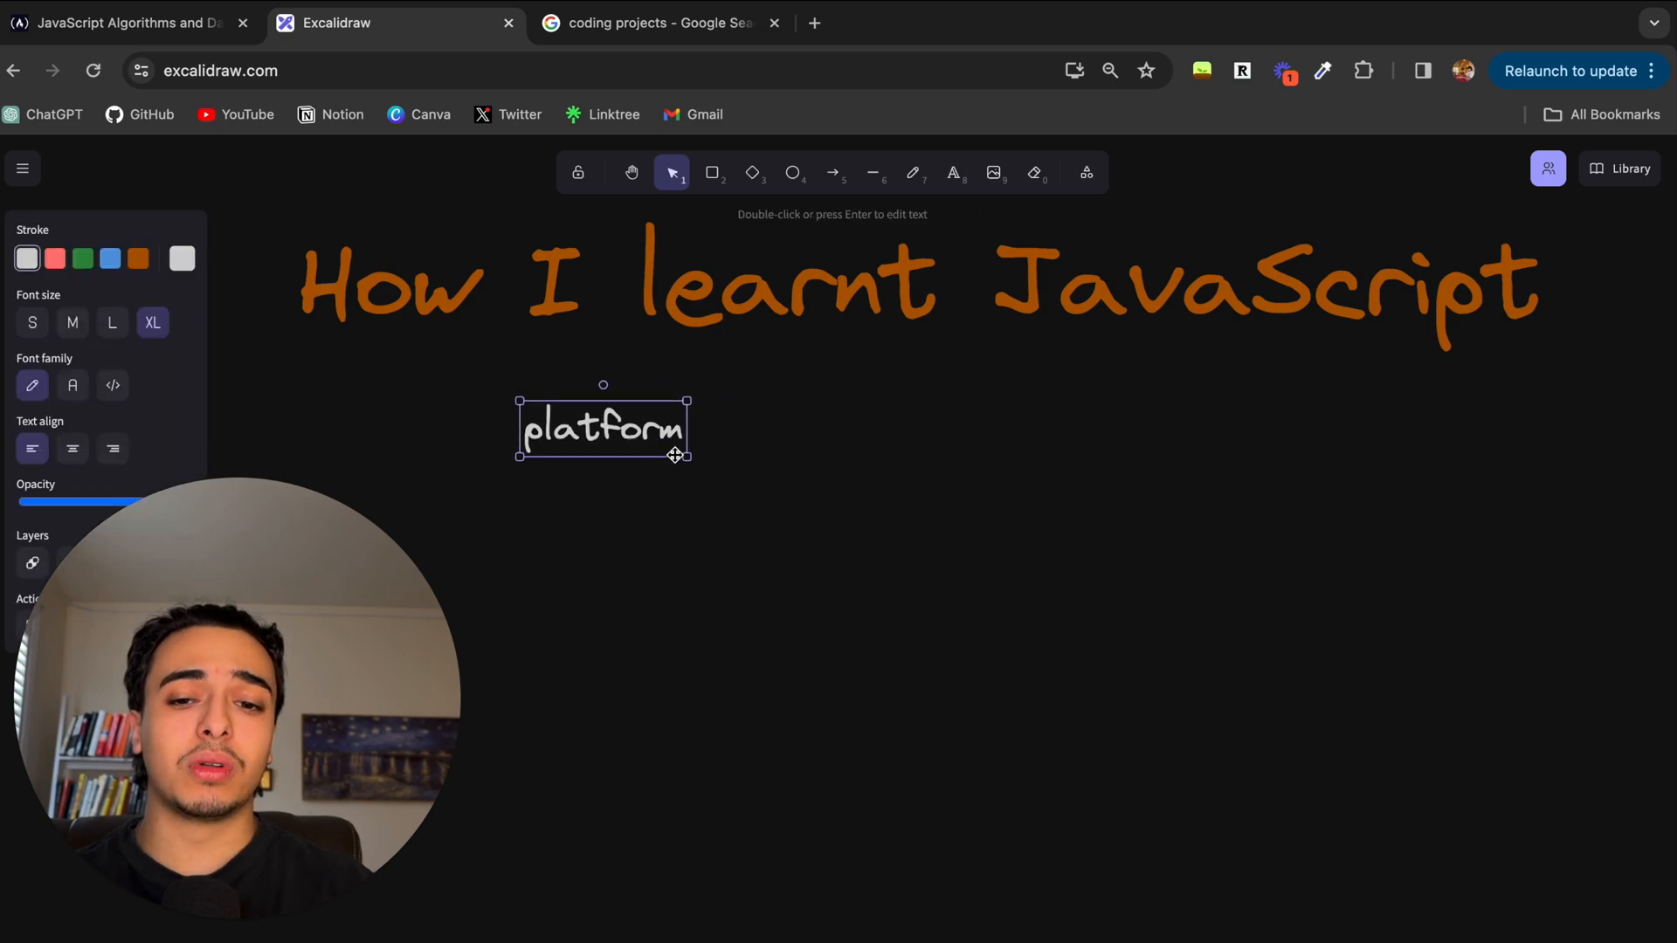
left_click_drag(601, 428, 633, 487)
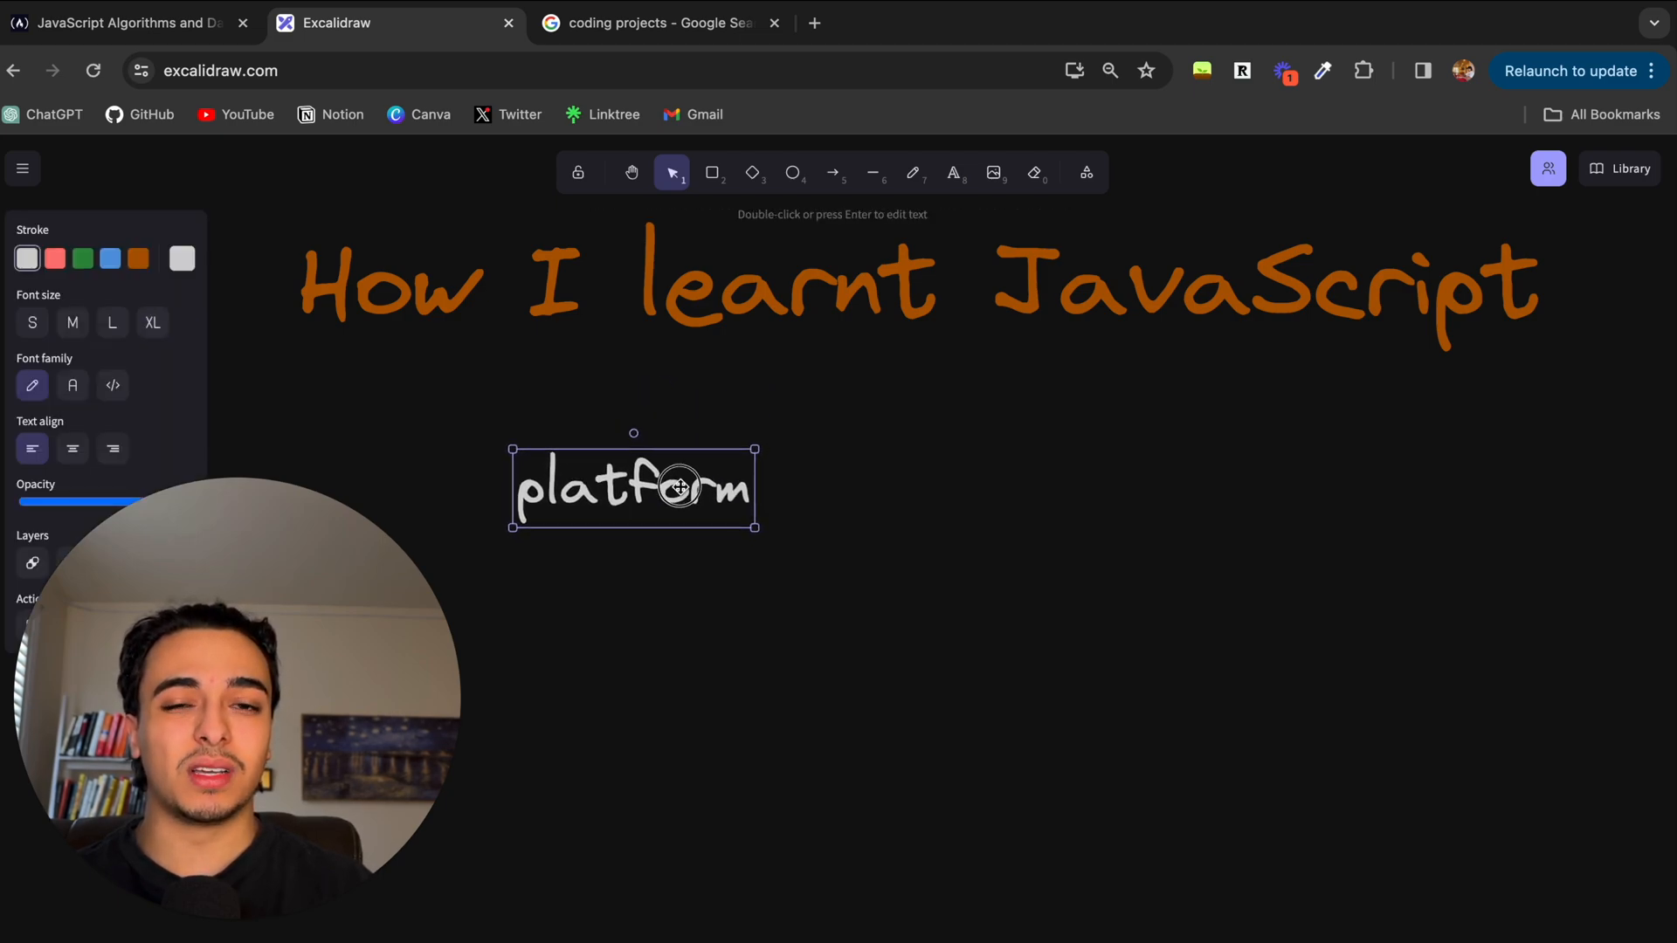
left_click_drag(679, 487, 629, 491)
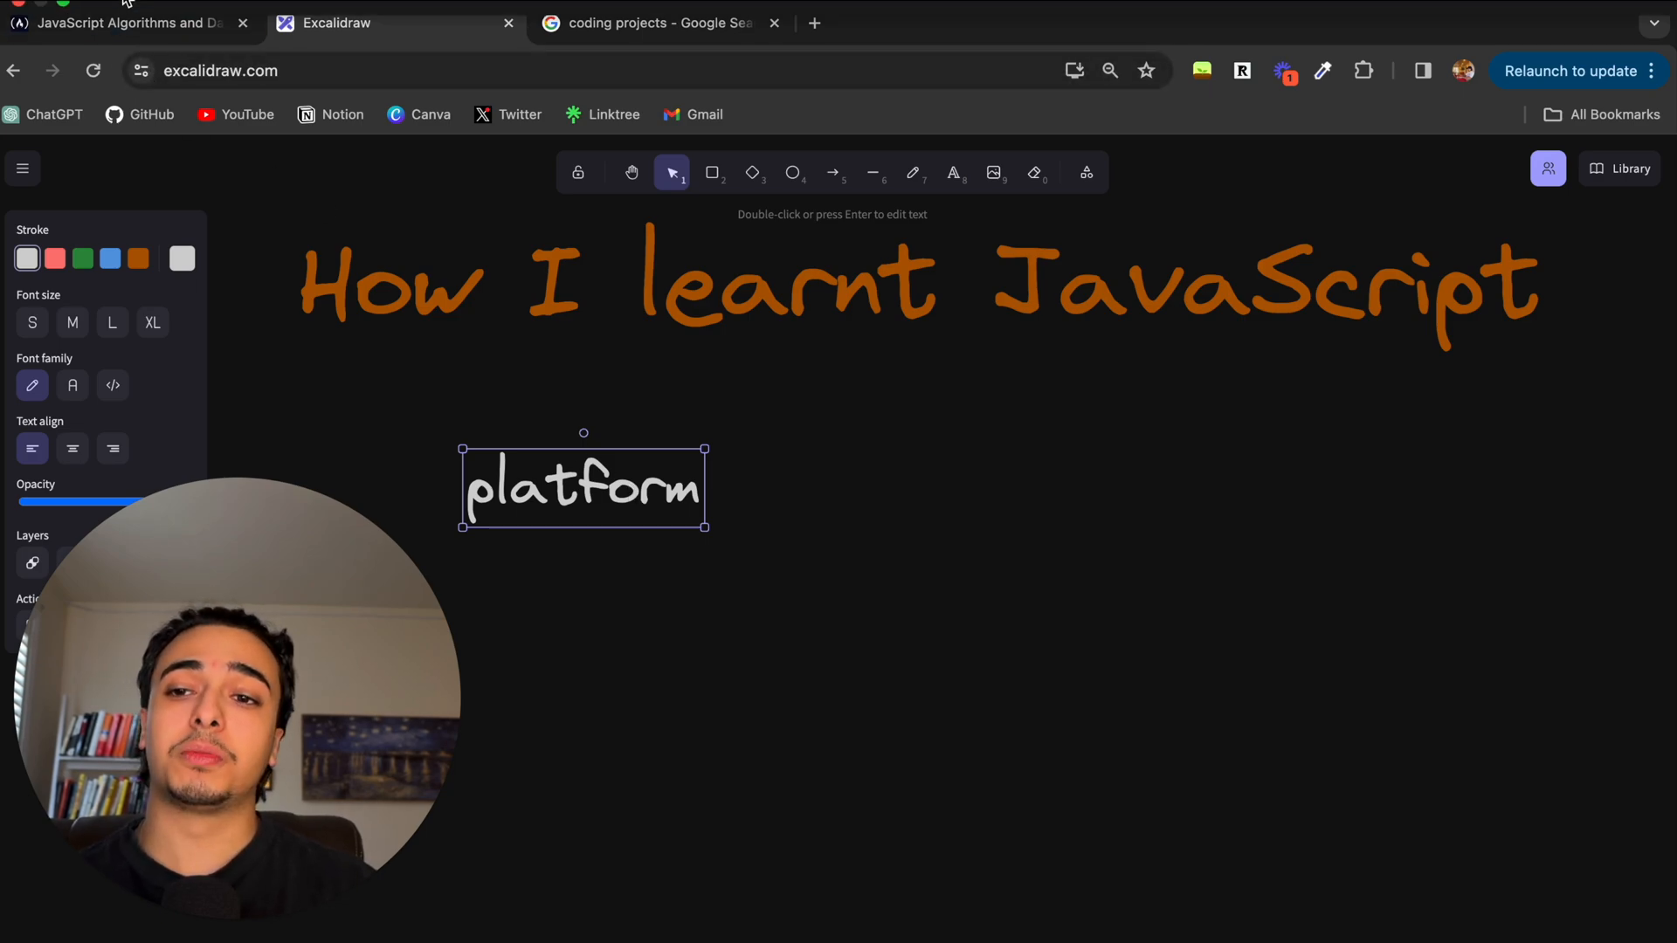
Step: Bring up freeCodeCamp's JavaScript Algorithms and Data Structures page and scroll through it
left_click(121, 22)
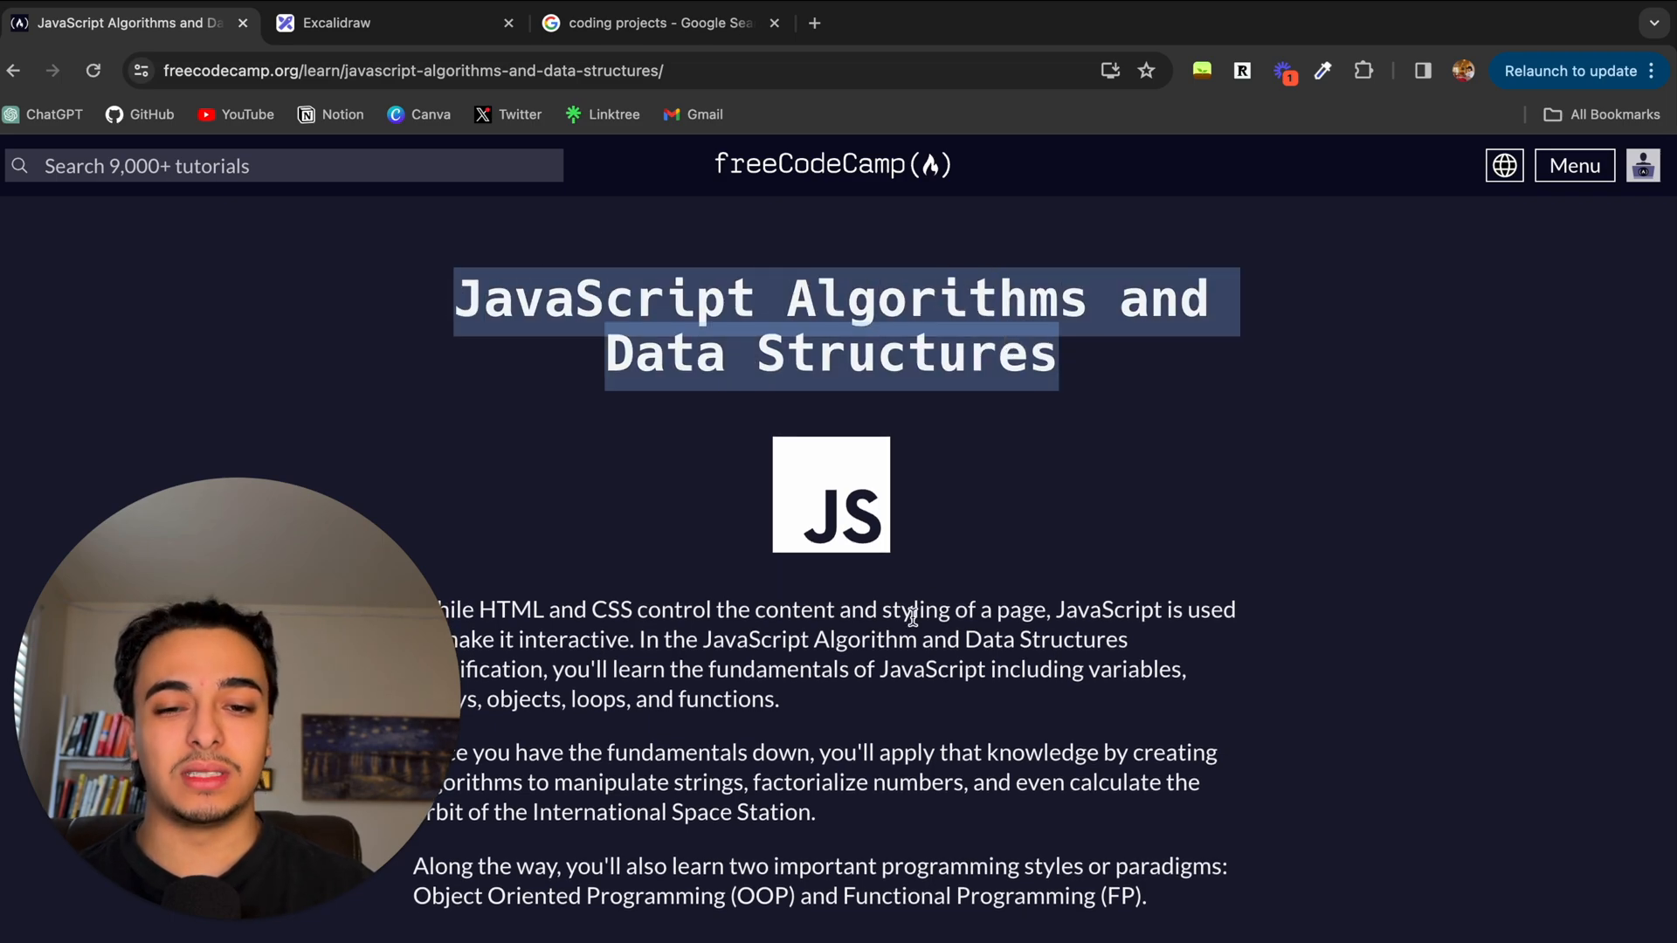
scroll("down", 3)
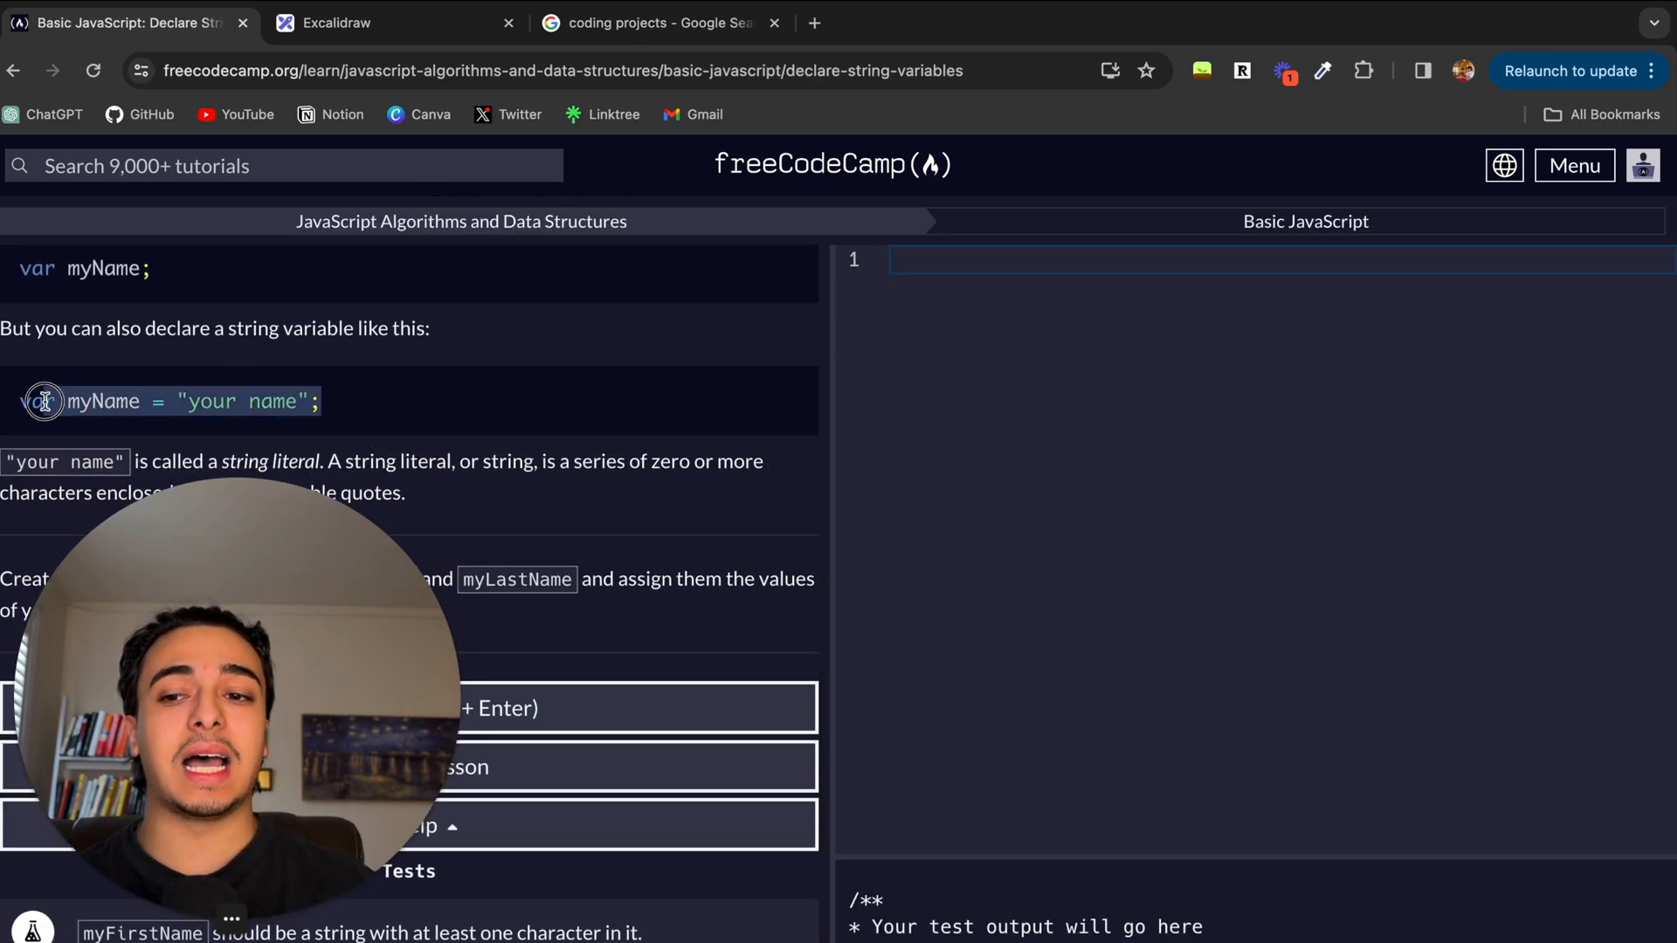
Step: Type into the Declare String Variables code editor, then return to the Excalidraw board
type("fnoi3n")
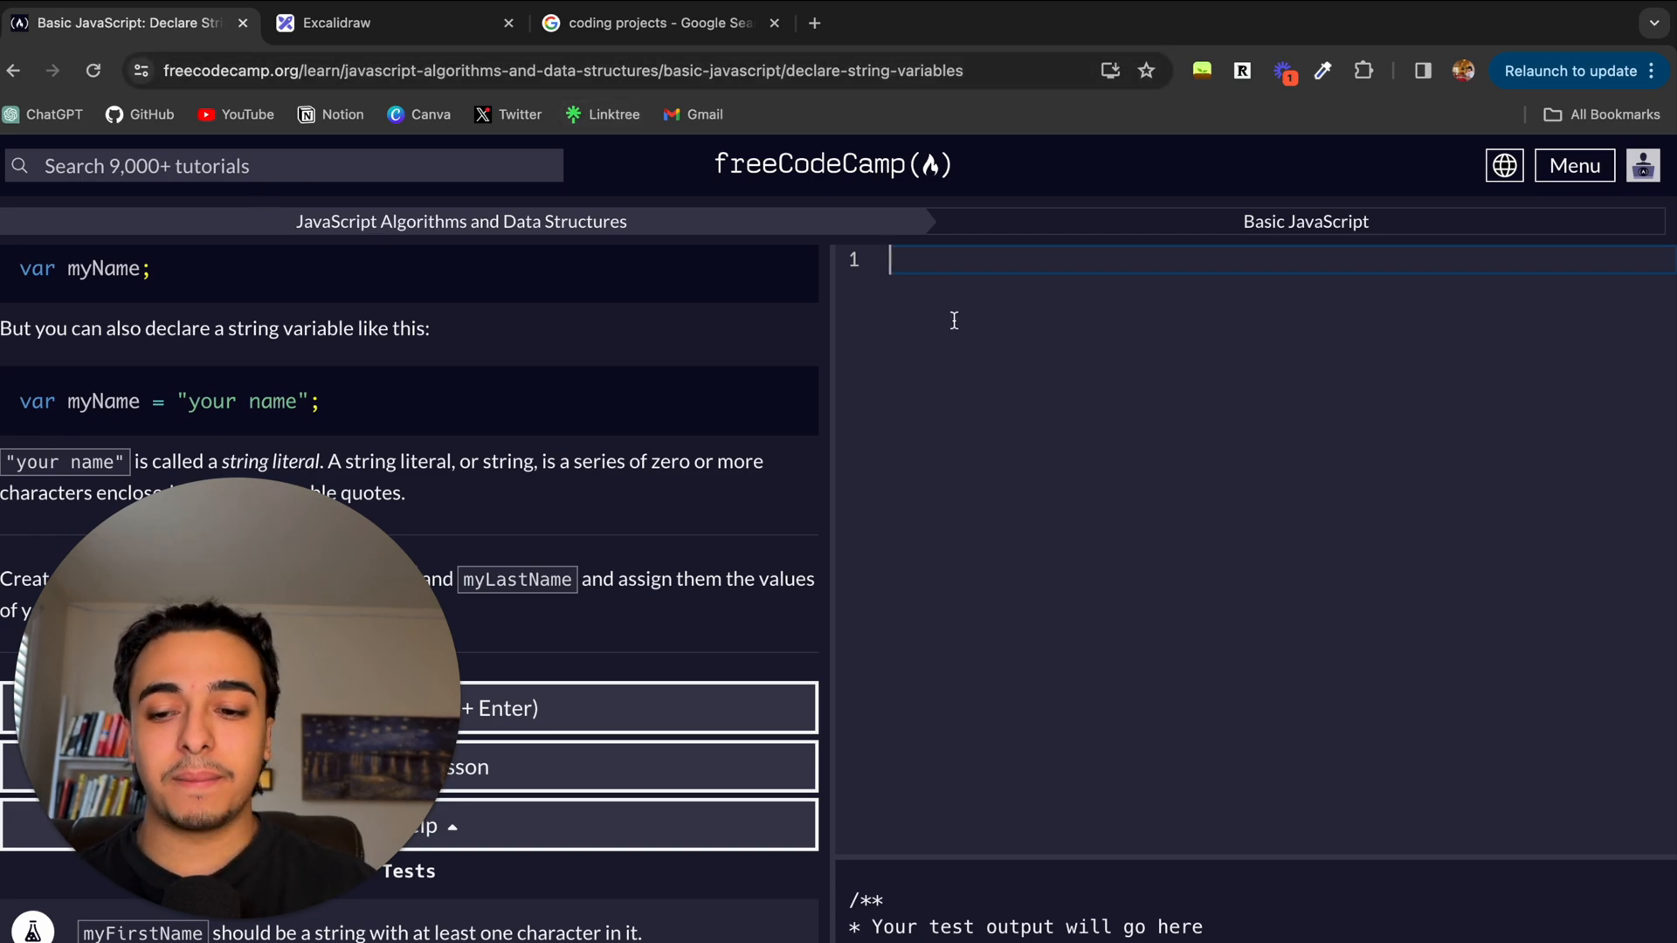
mouse_move(1046, 542)
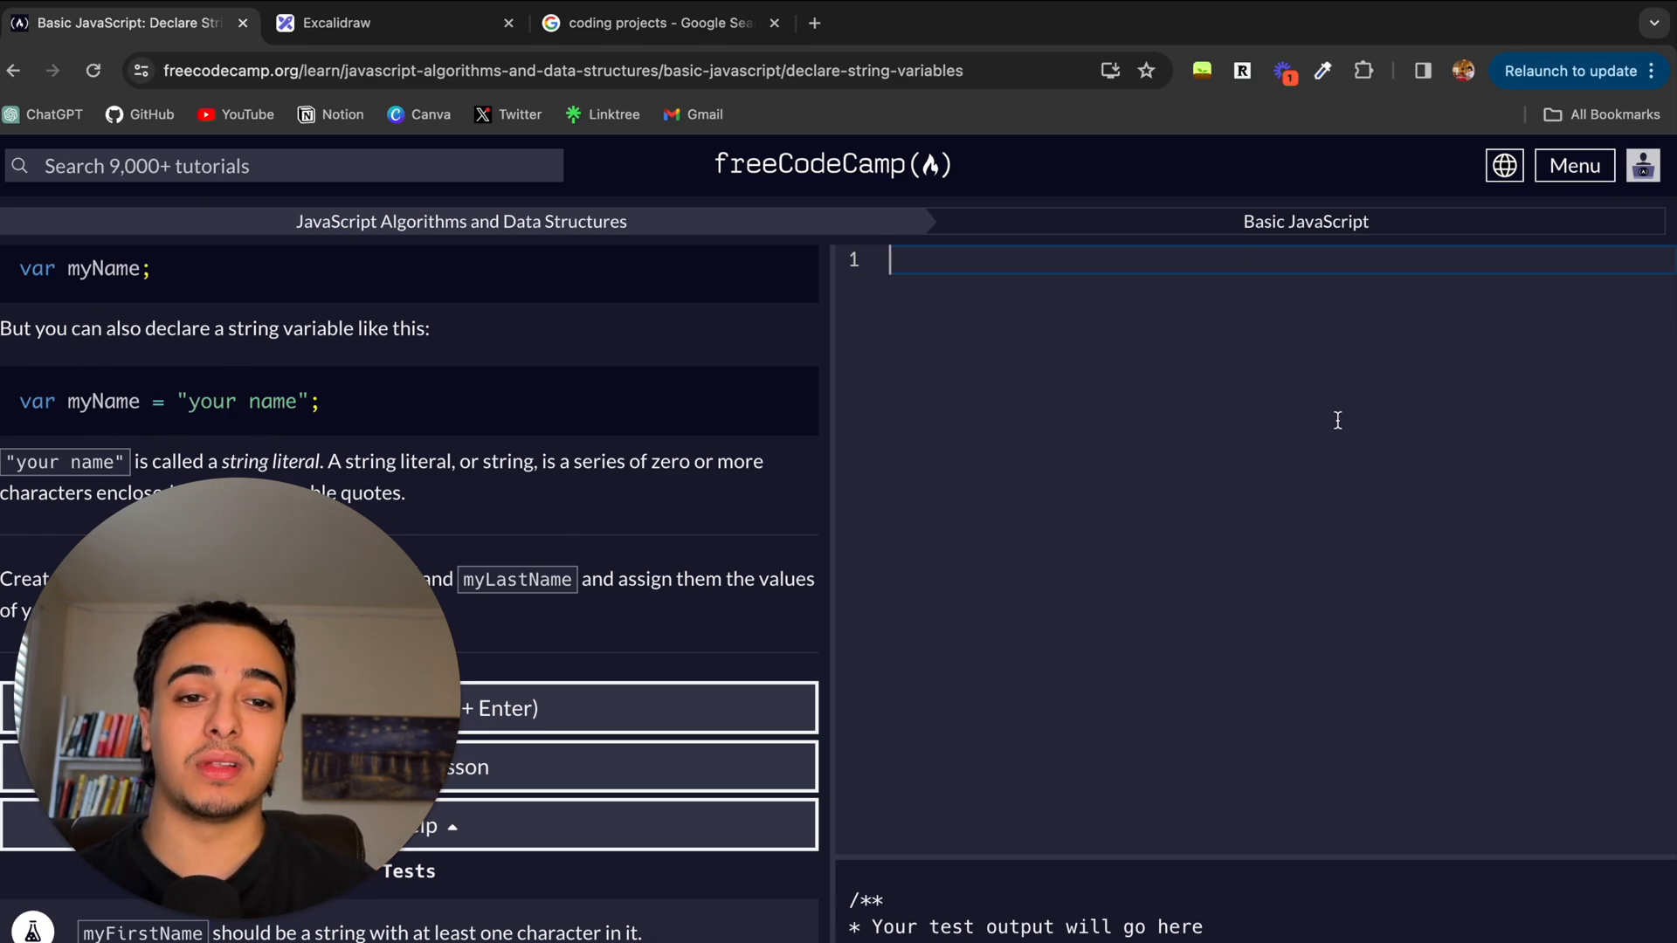
mouse_move(1248, 428)
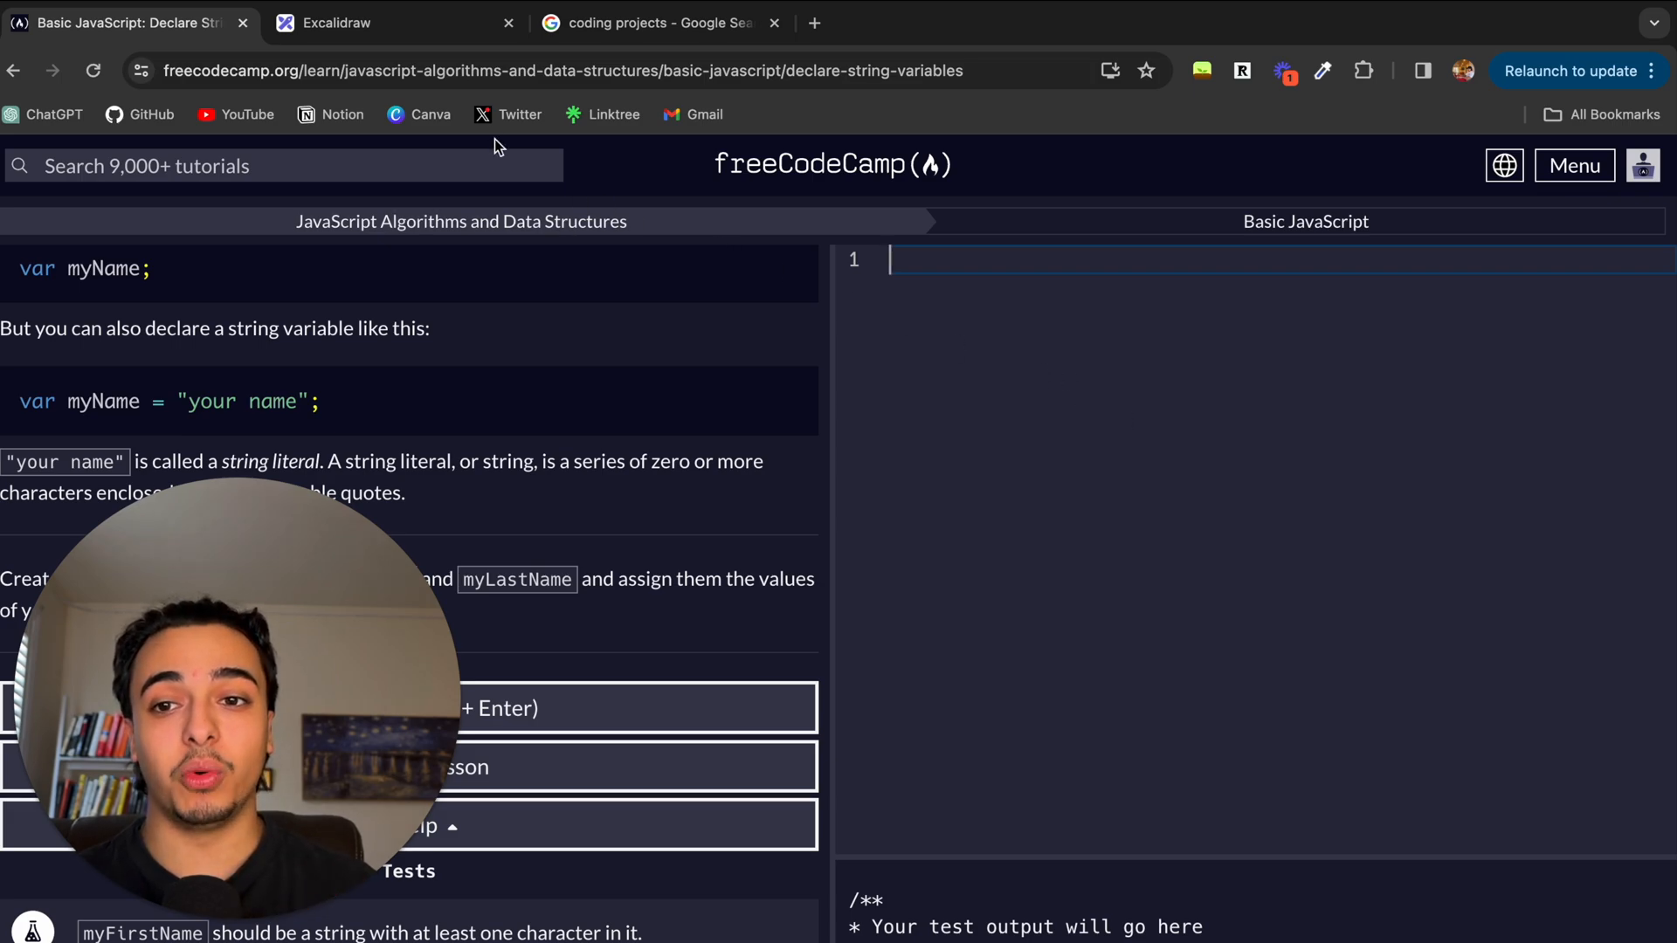
left_click(332, 23)
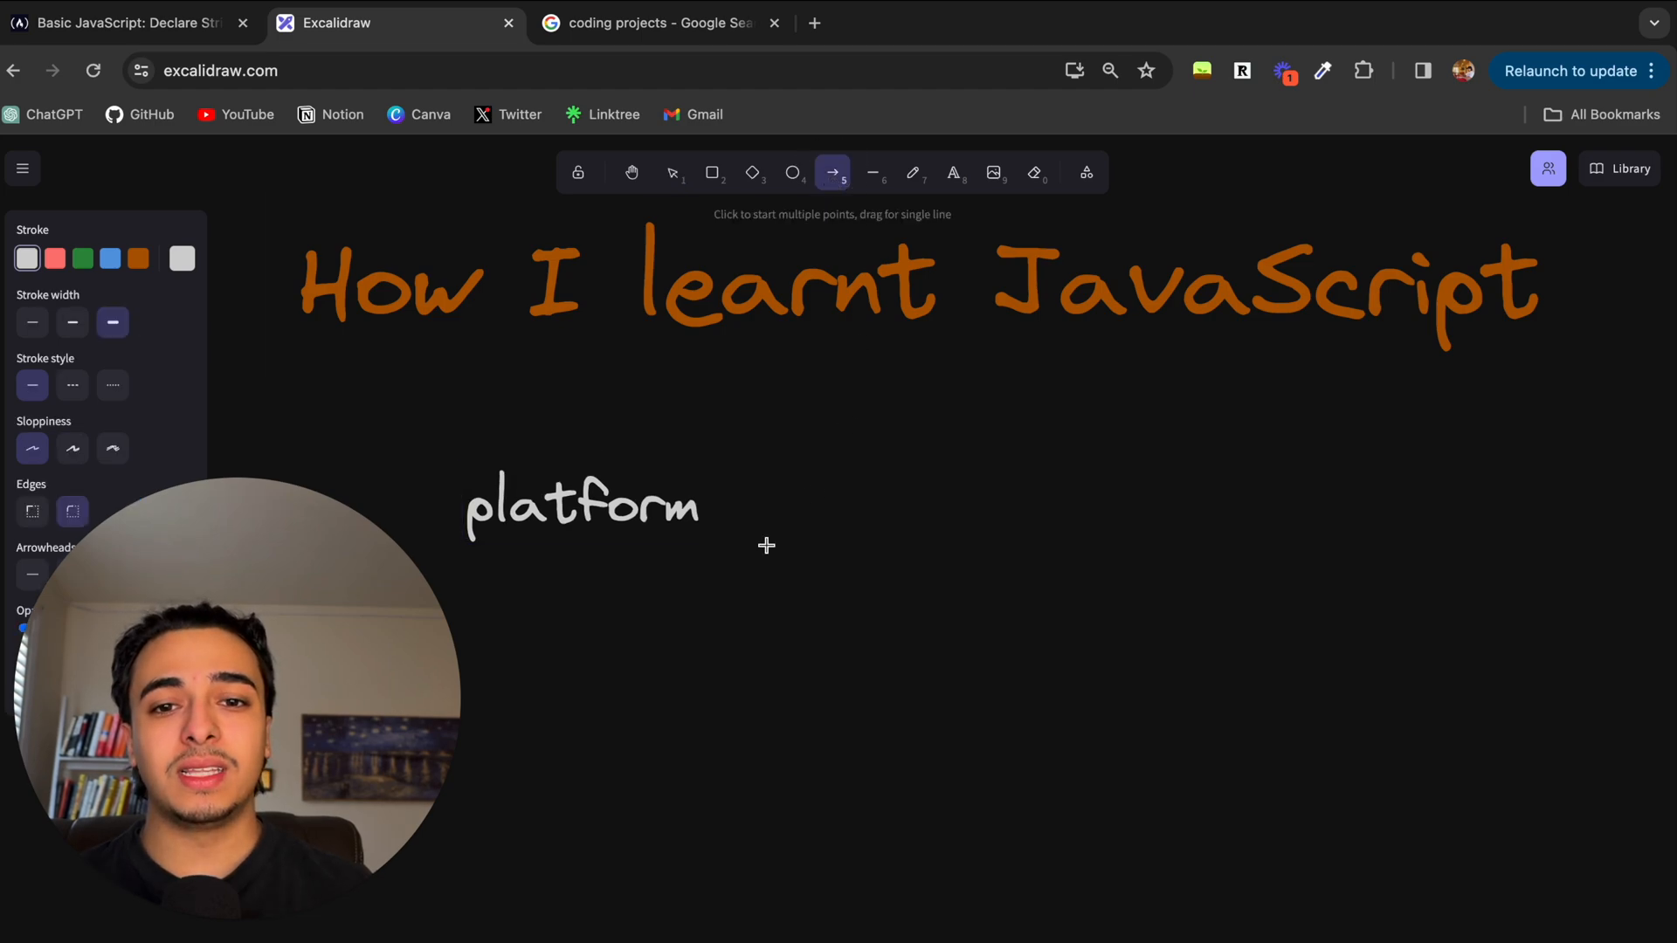
Step: Draw an arrow down-right from 'platform' to a new 'feeling lost' label
left_click(582, 508)
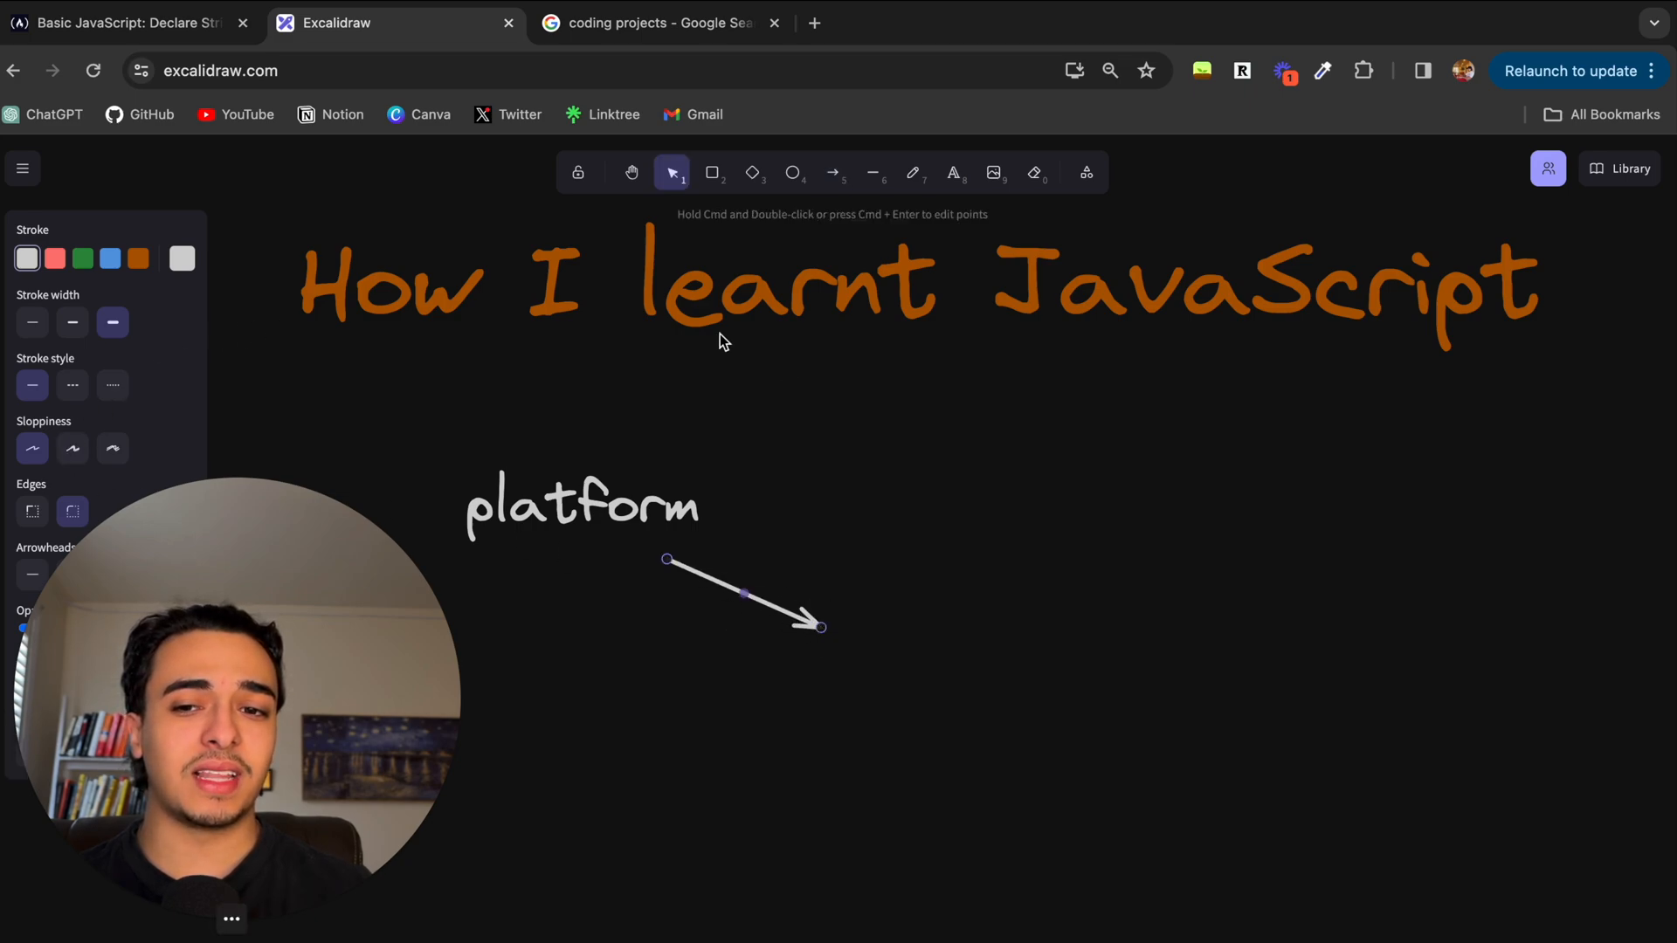
left_click(951, 172)
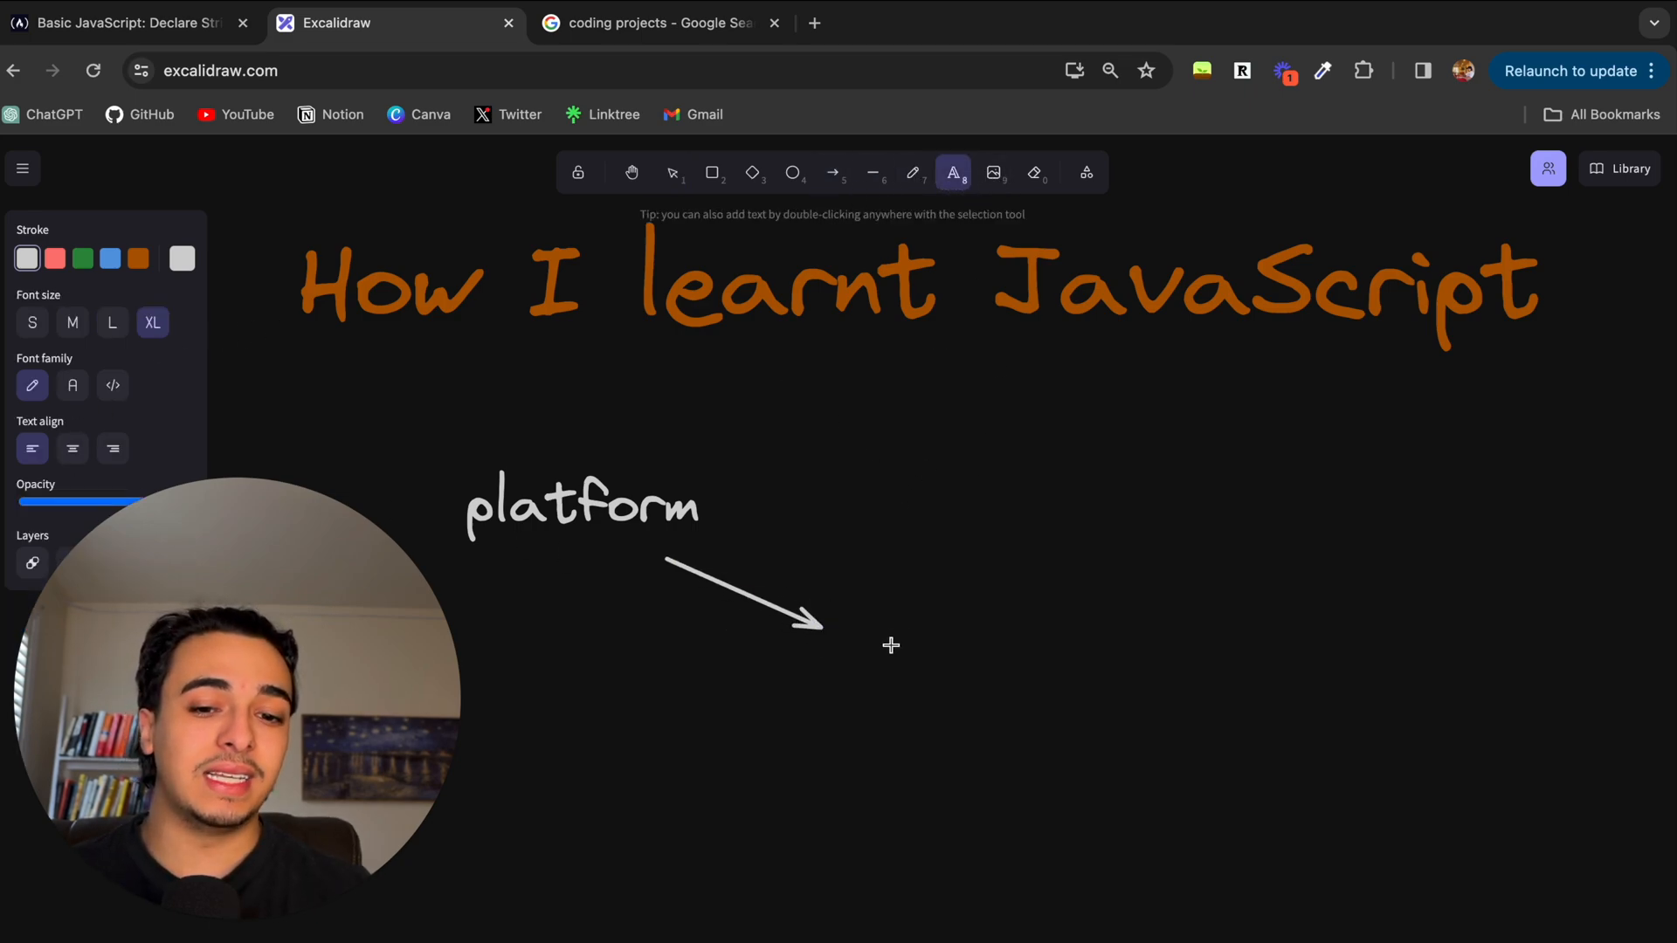
type("feeling")
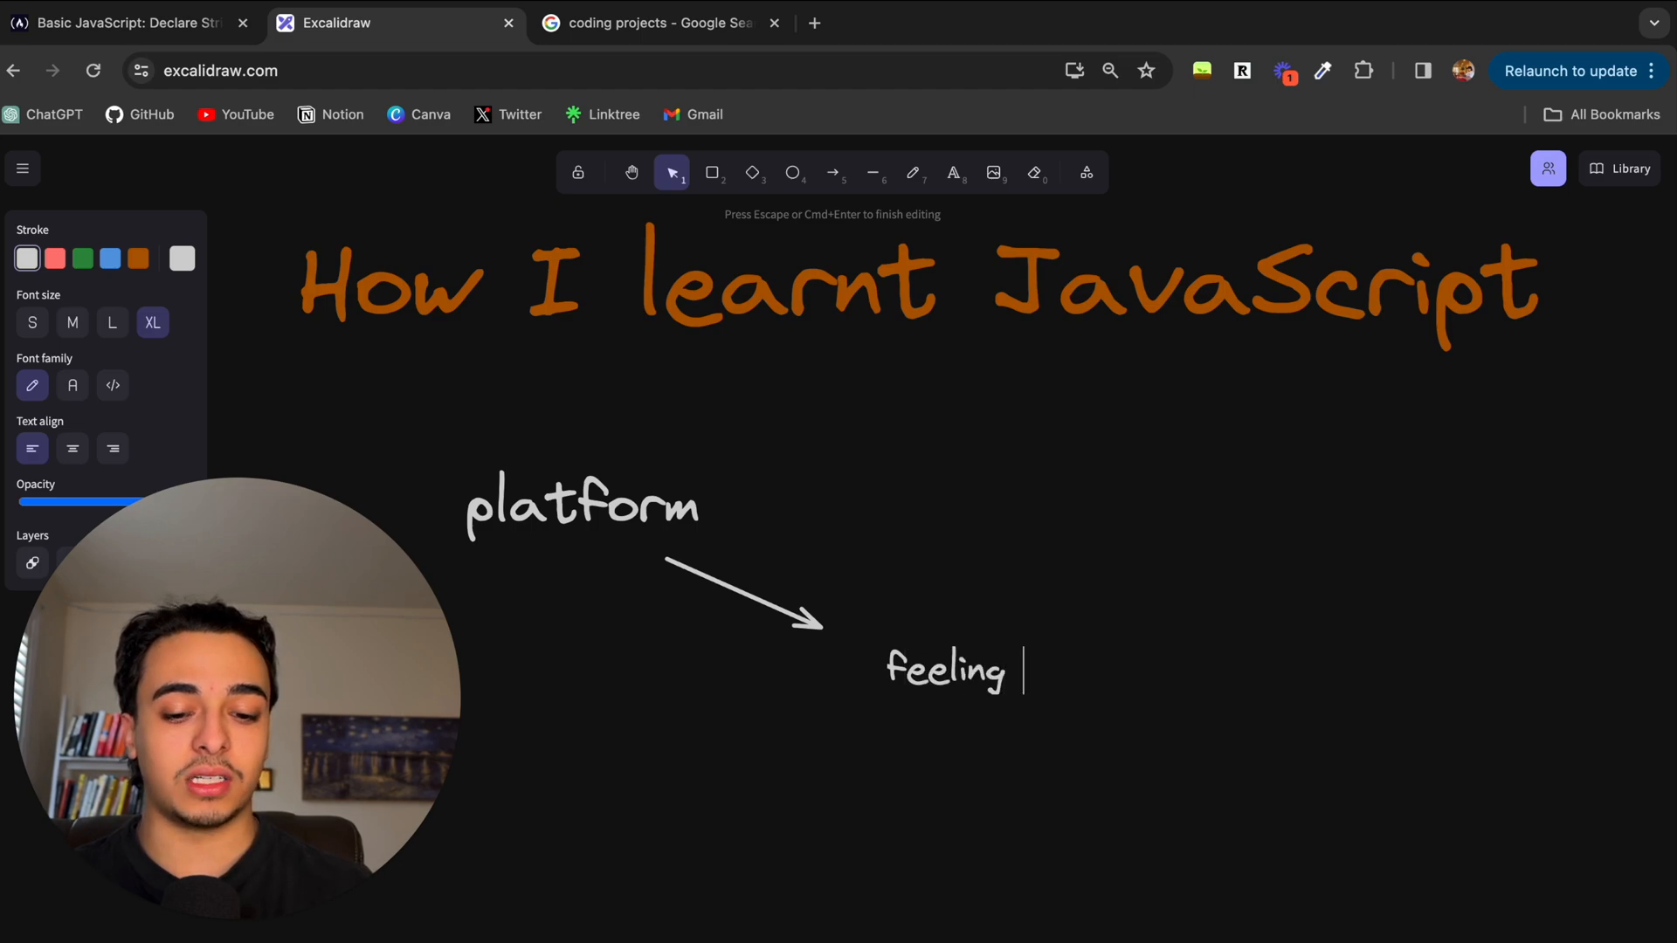
type("lost")
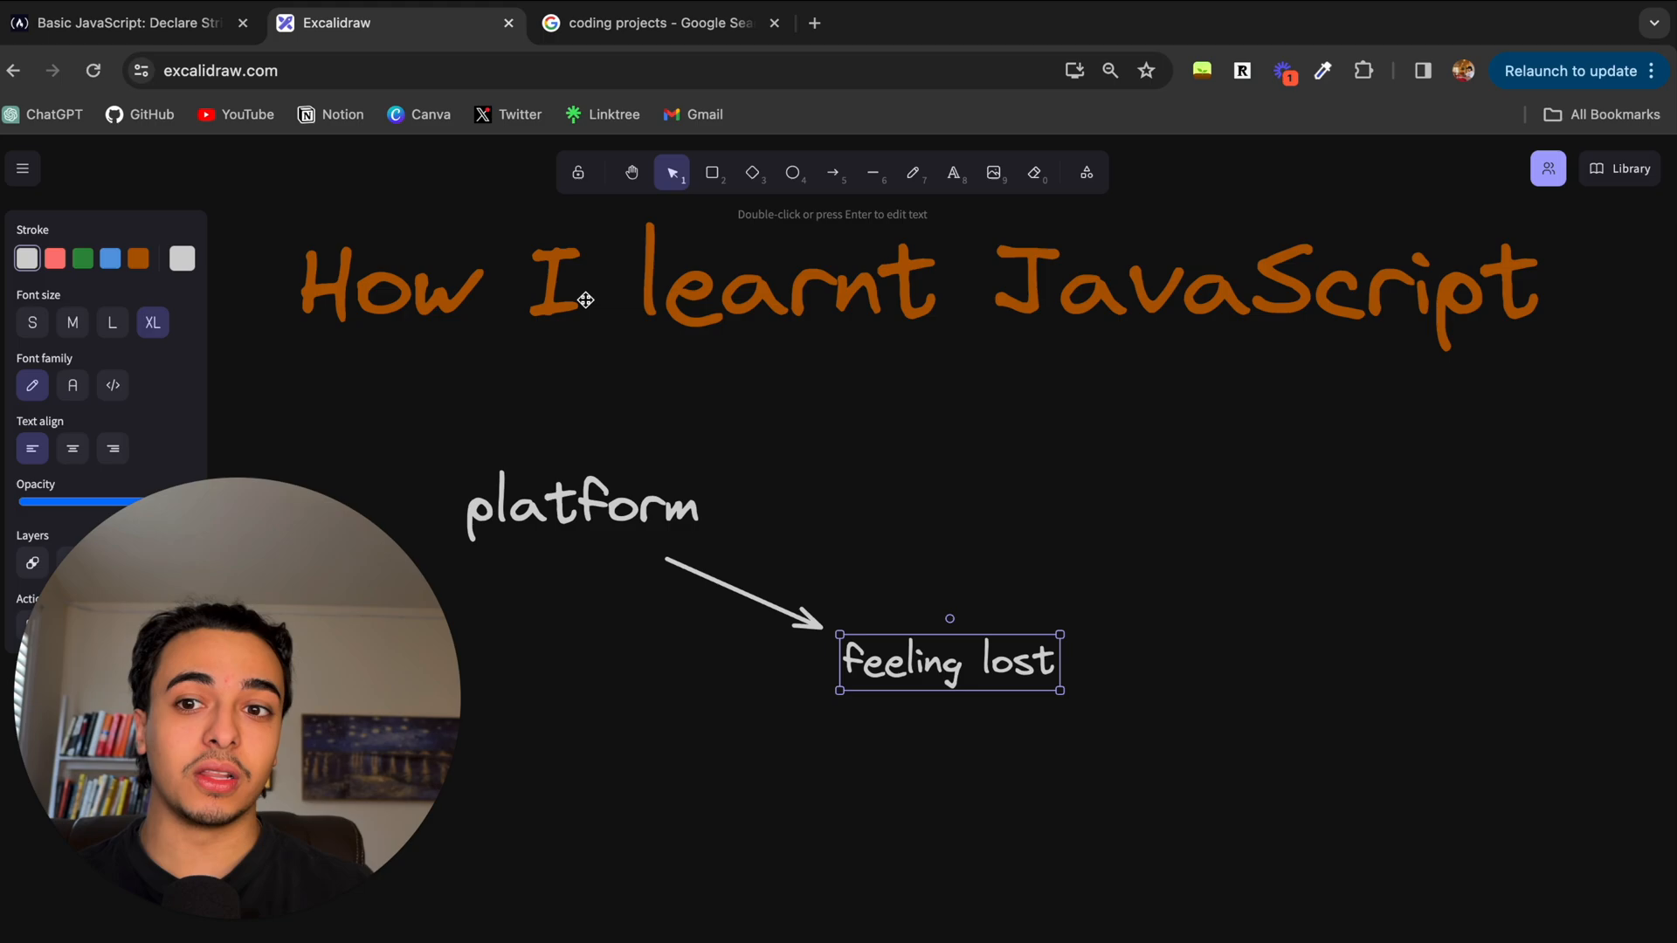
left_click(117, 22)
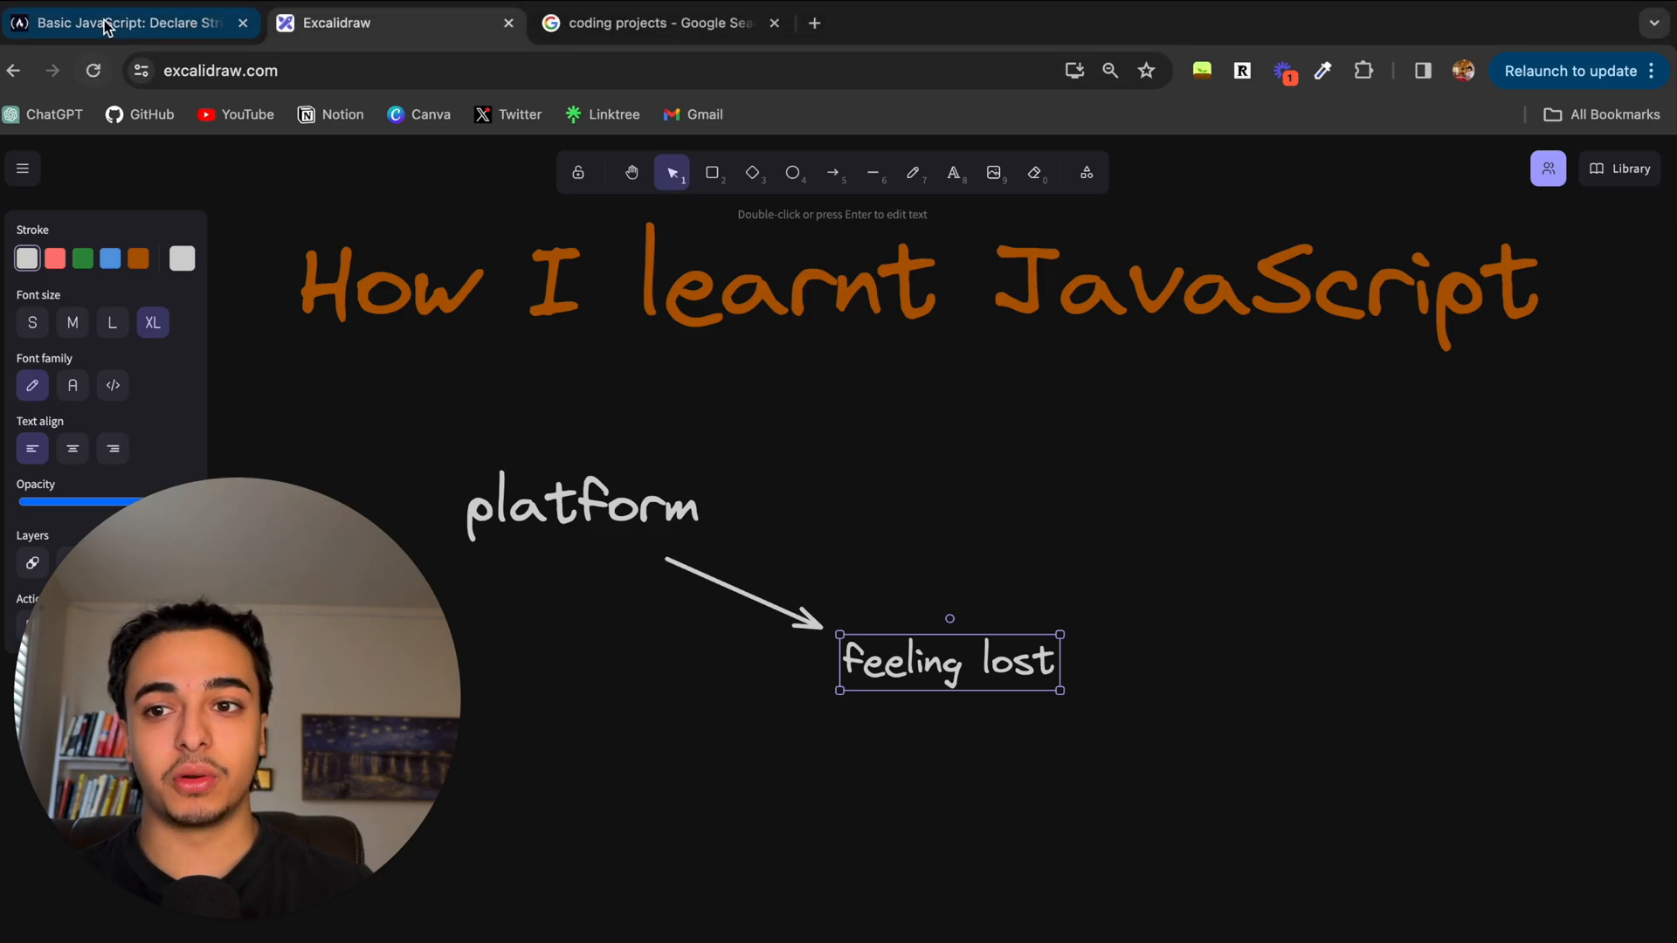
Step: Scroll through freeCodeCamp's Basic JavaScript lesson list on strings, arrays, functions and conditionals
left_click(123, 22)
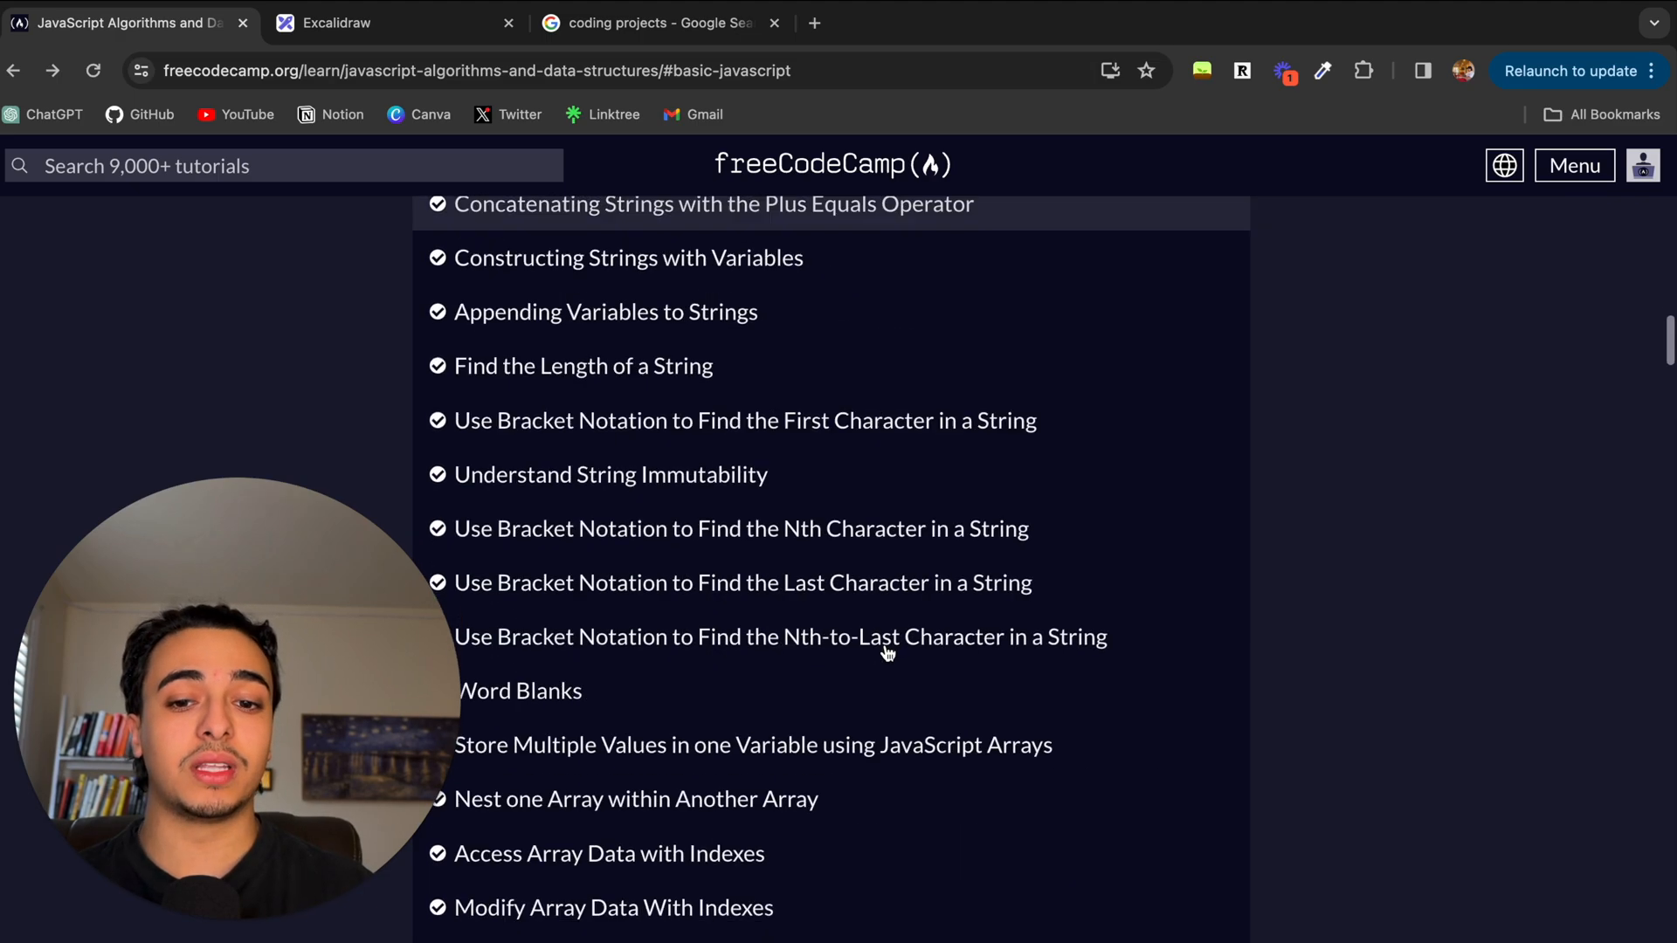
scroll("down", 3)
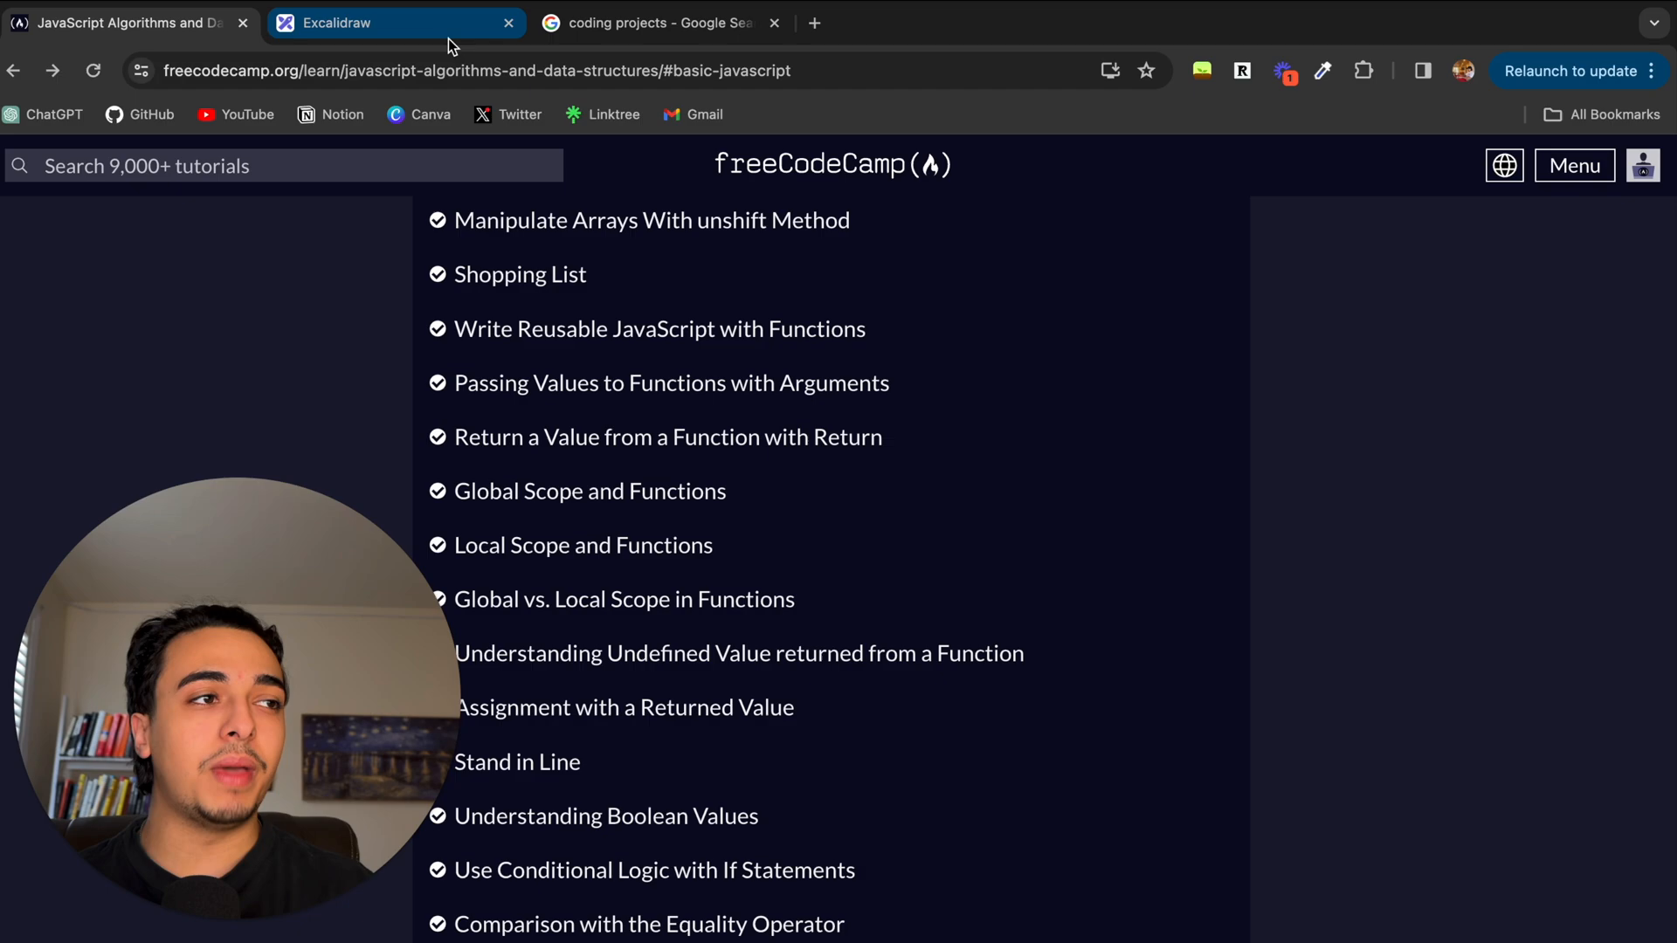
mouse_move(396, 23)
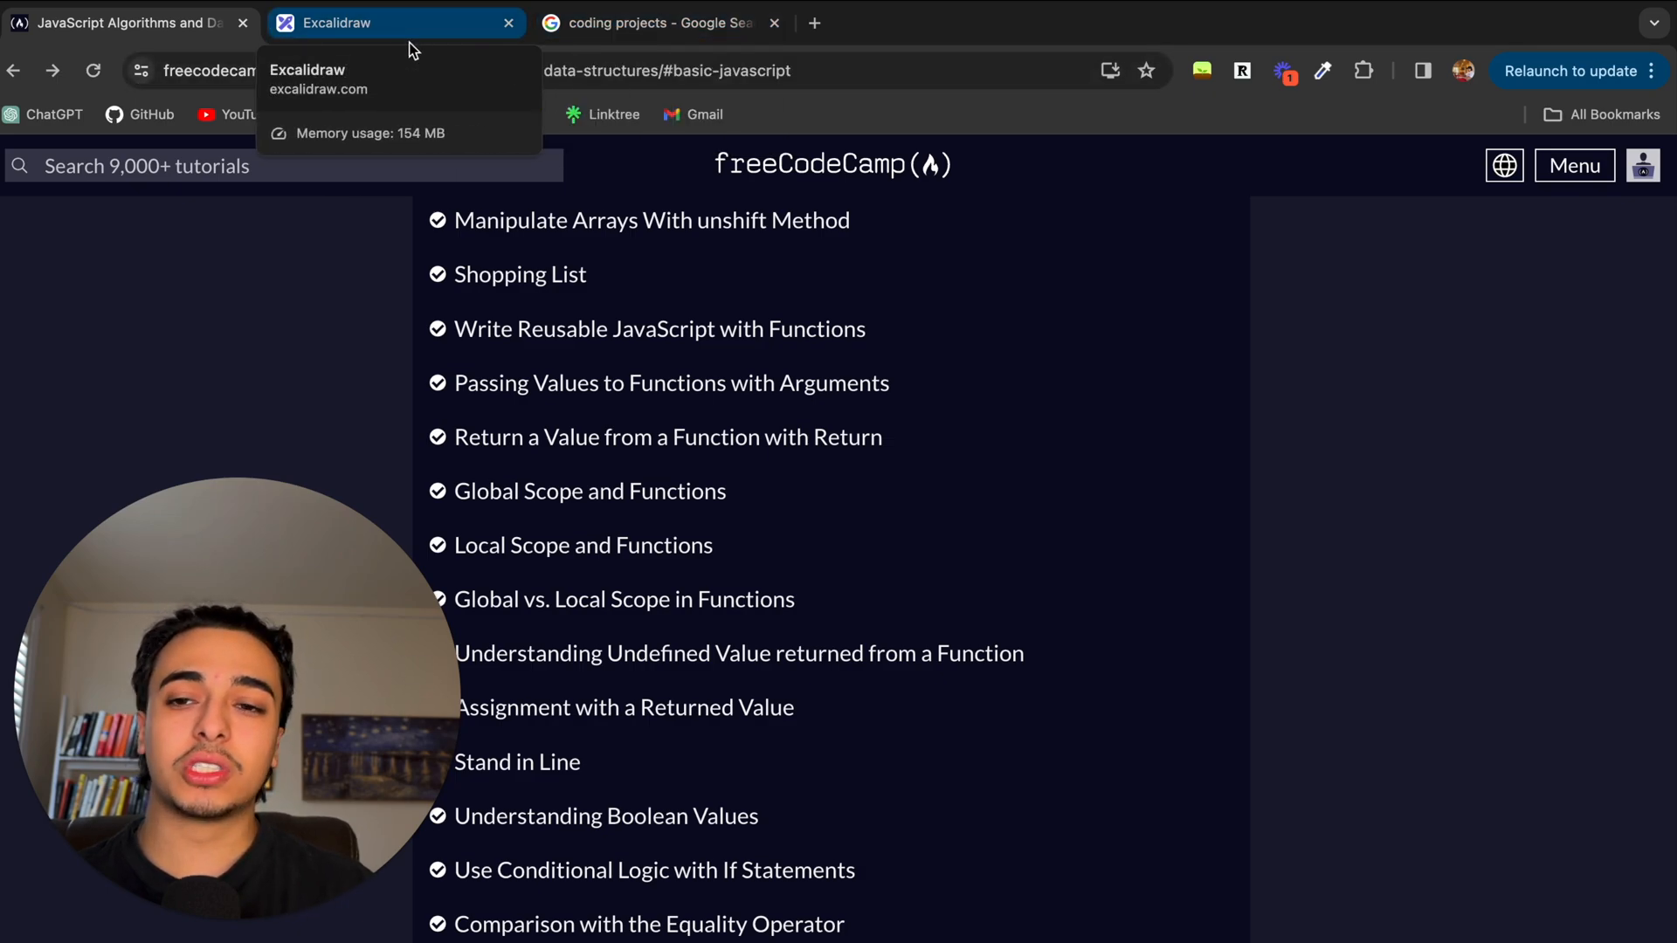
Step: Back on Excalidraw, nudge 'feeling lost' so it sits at the arrowhead
left_click(394, 22)
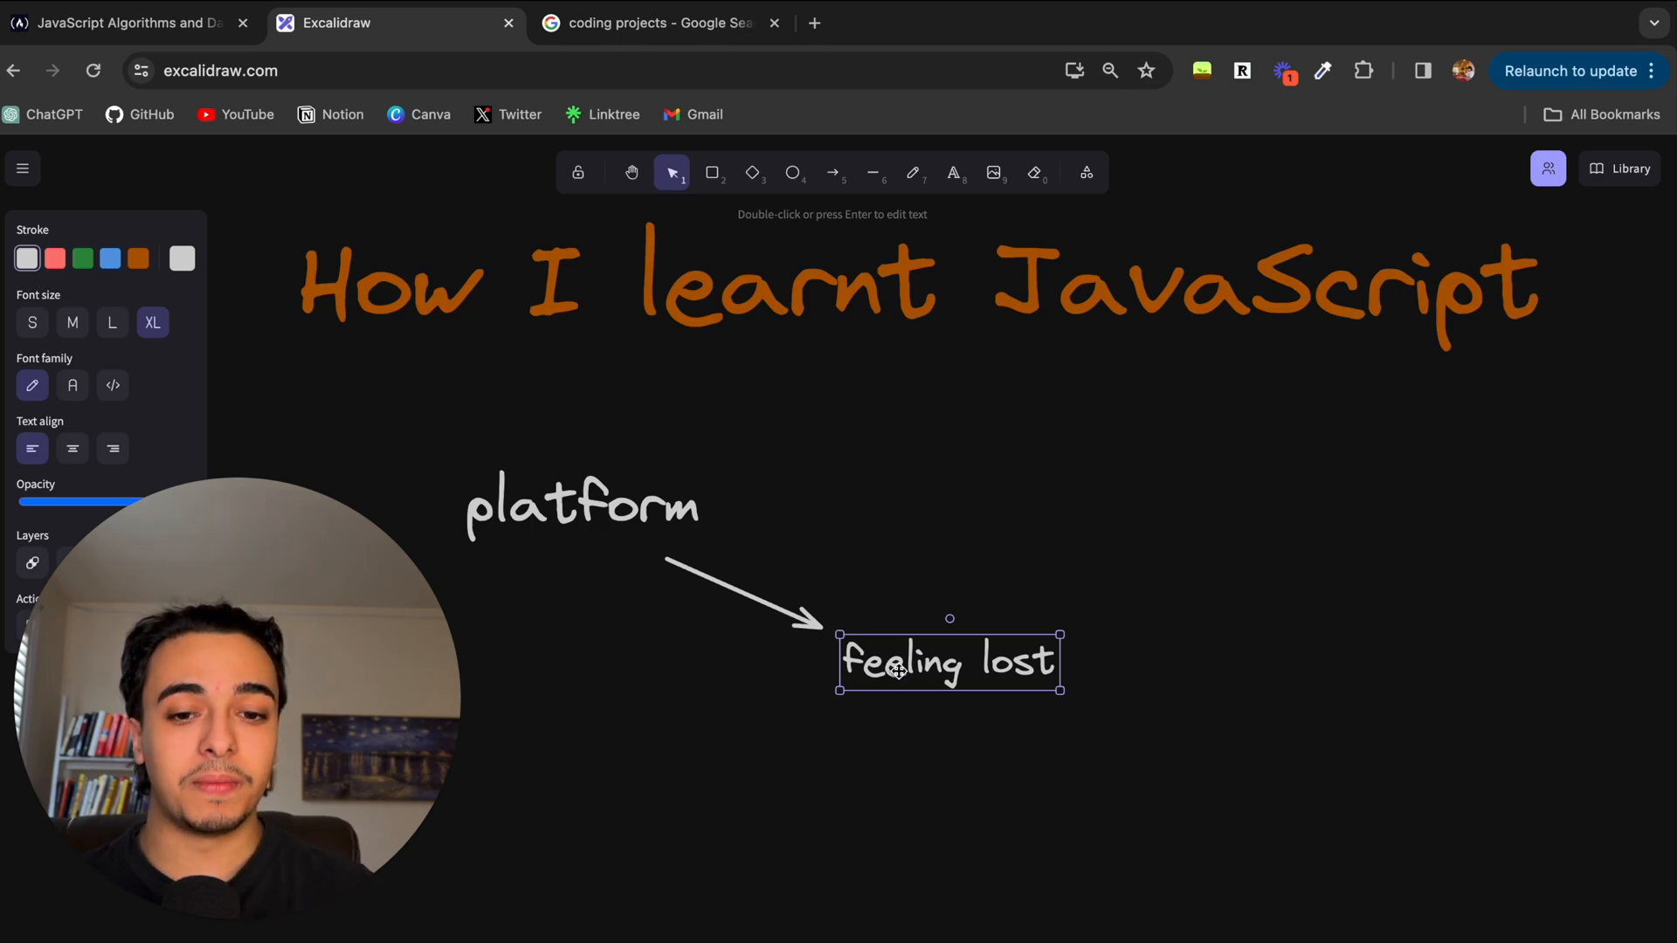
left_click_drag(948, 660, 942, 654)
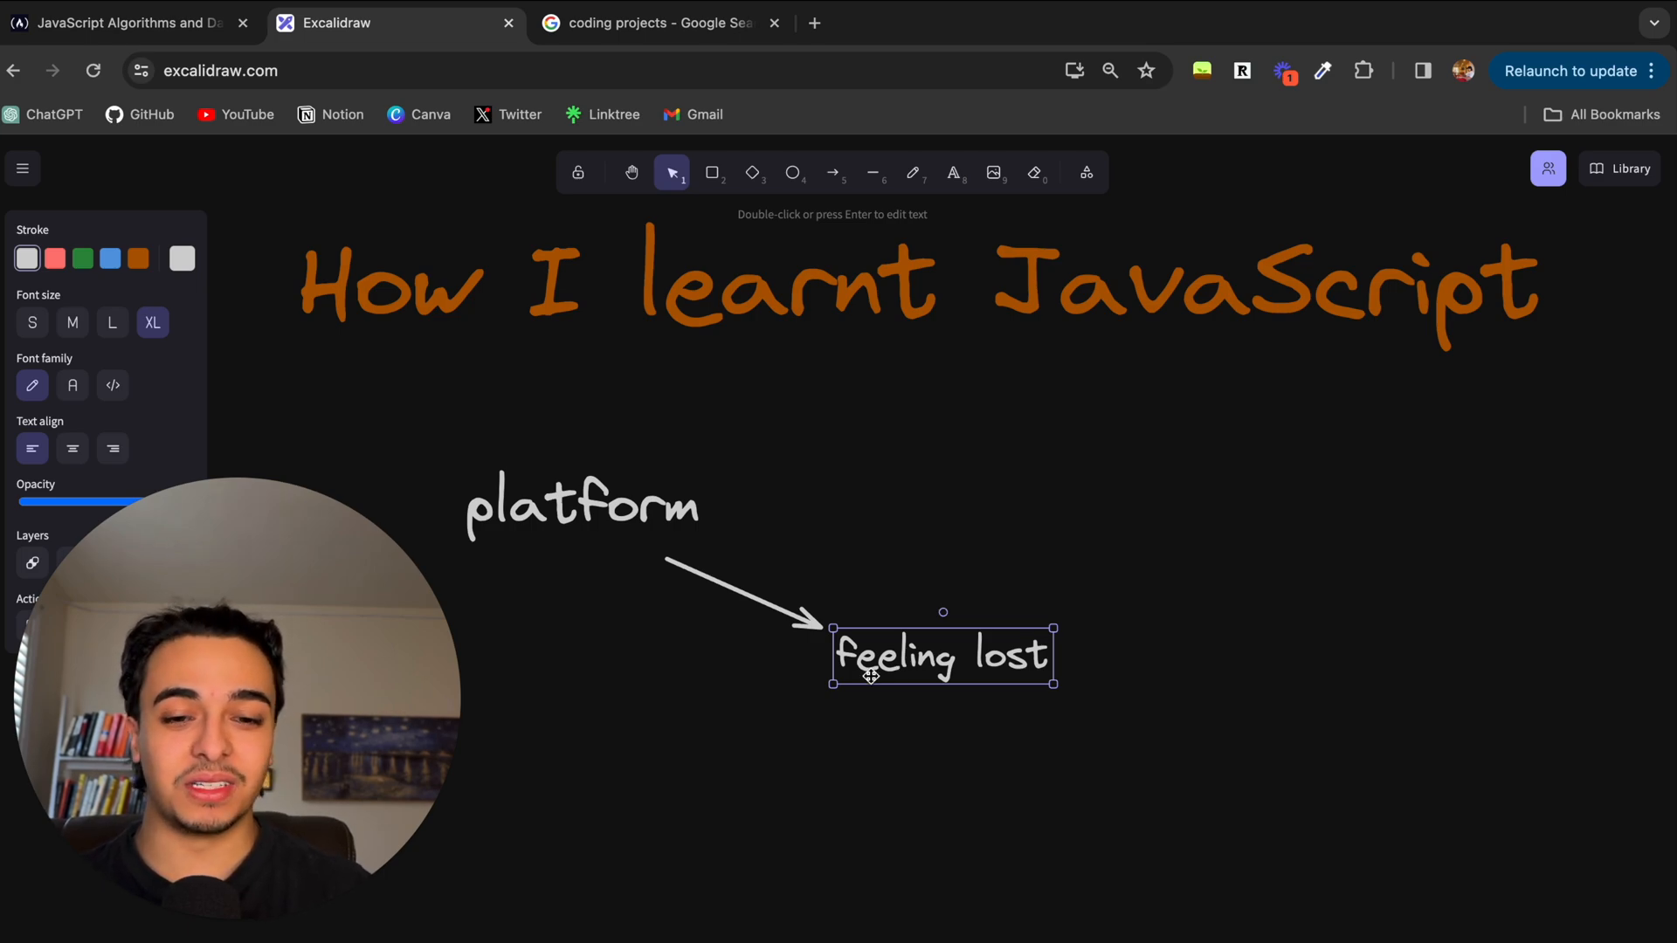
left_click_drag(941, 655, 955, 668)
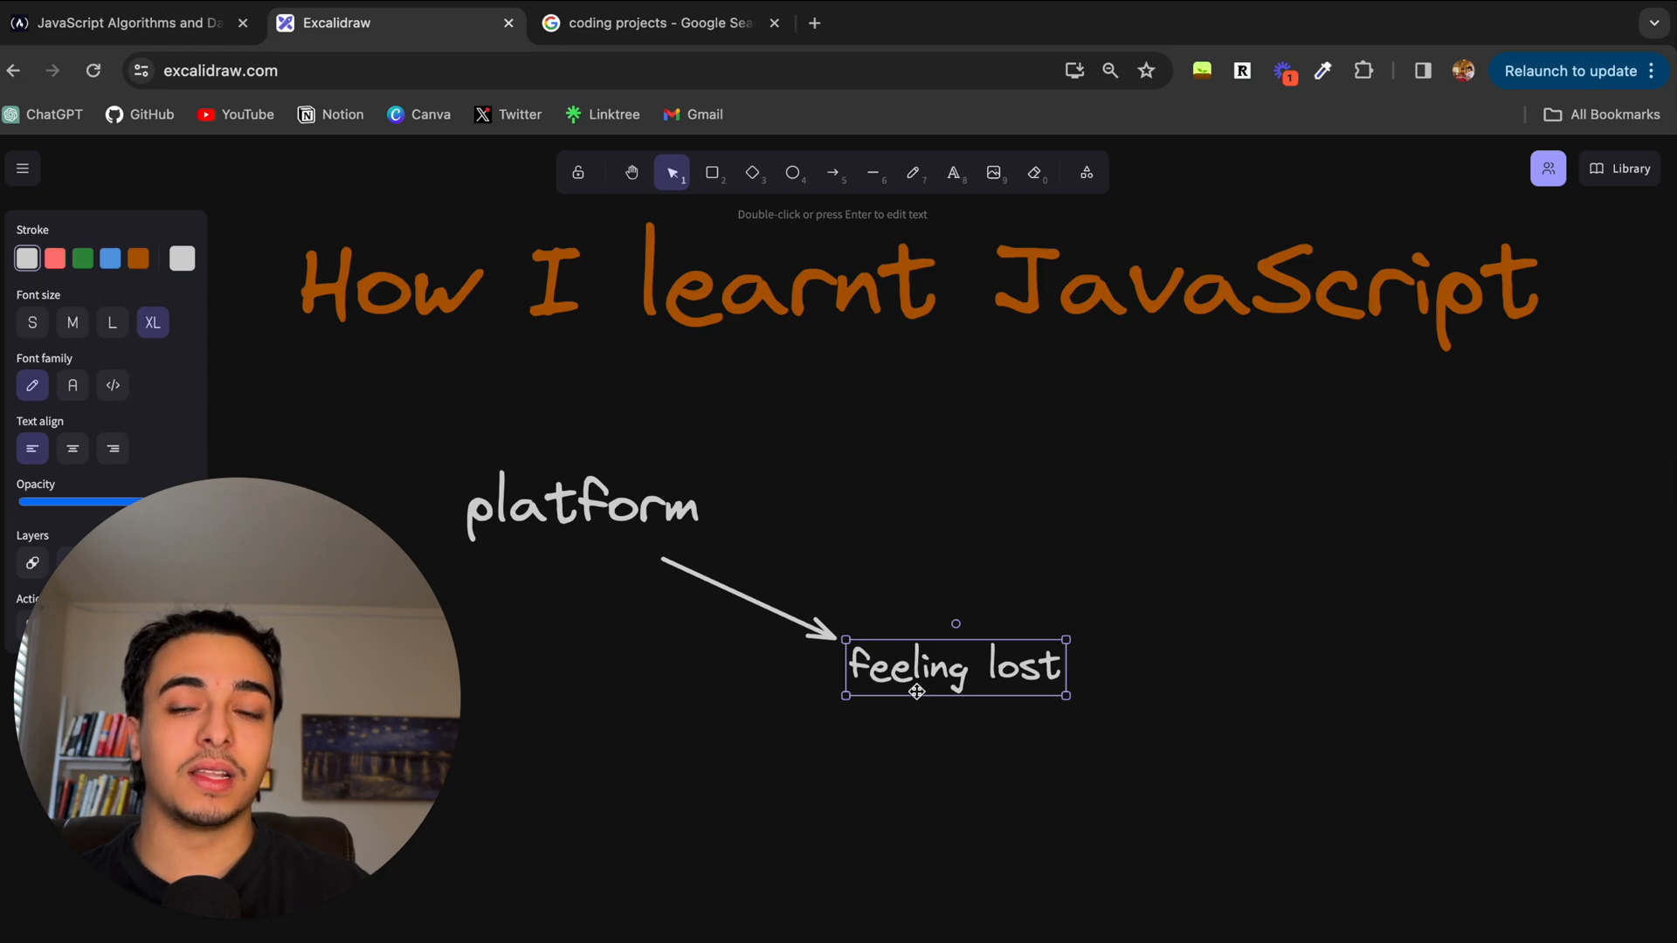
mouse_move(815, 620)
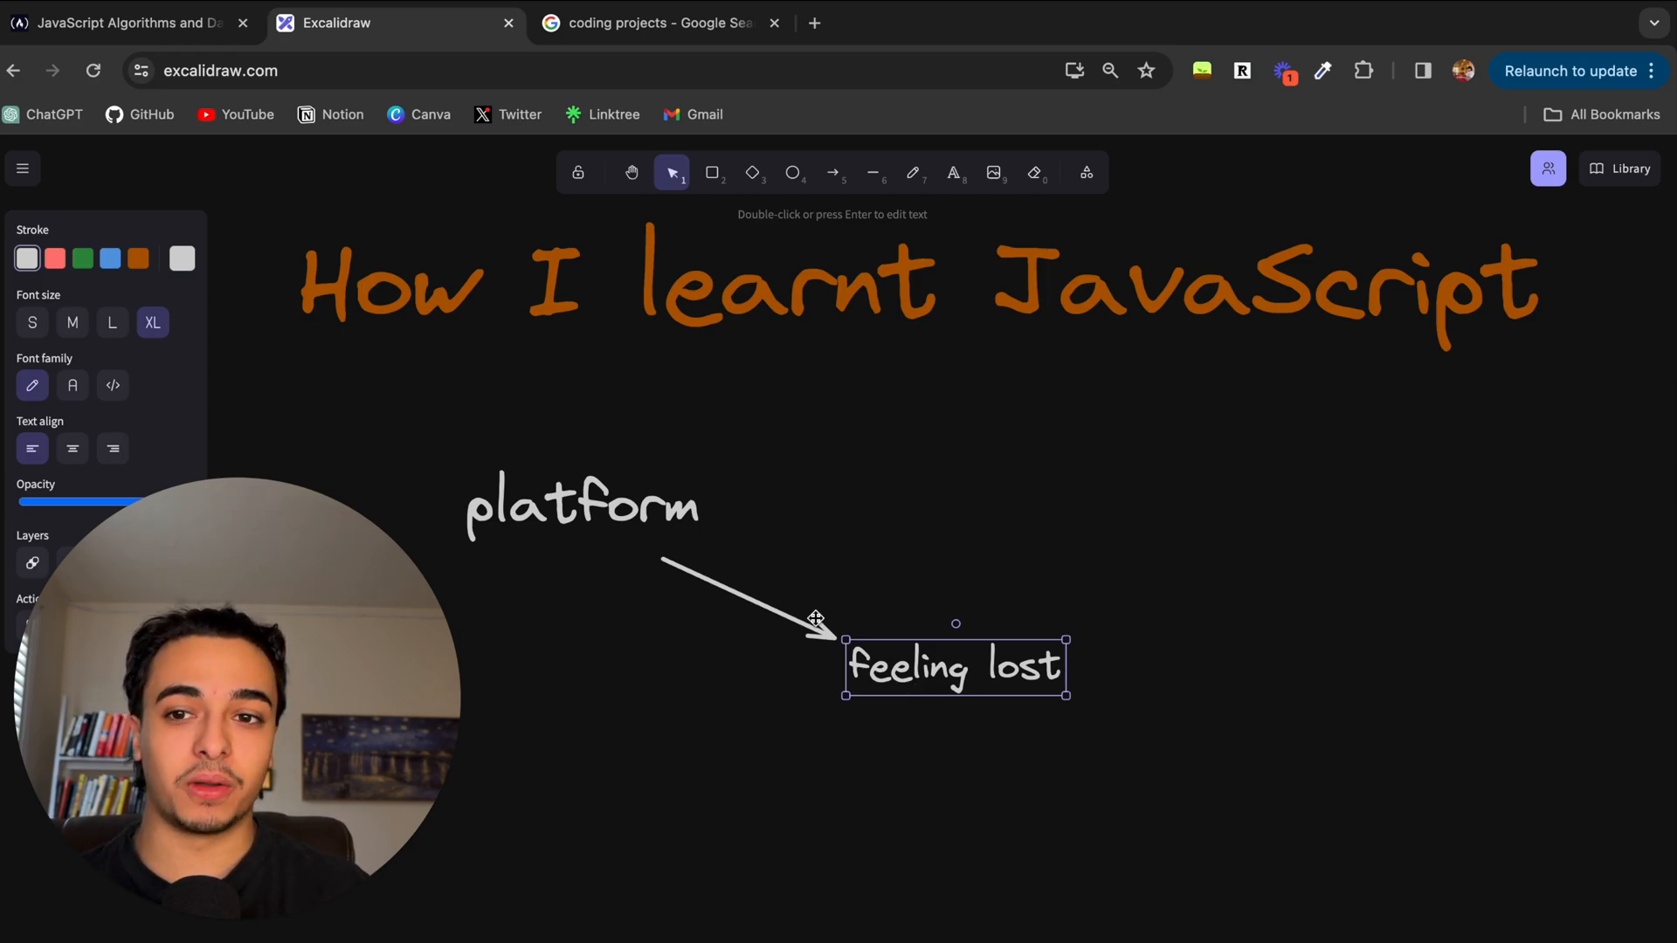
Step: Read the Comparison with the Equality Operator lesson and its starter code, then return to Excalidraw
left_click(123, 22)
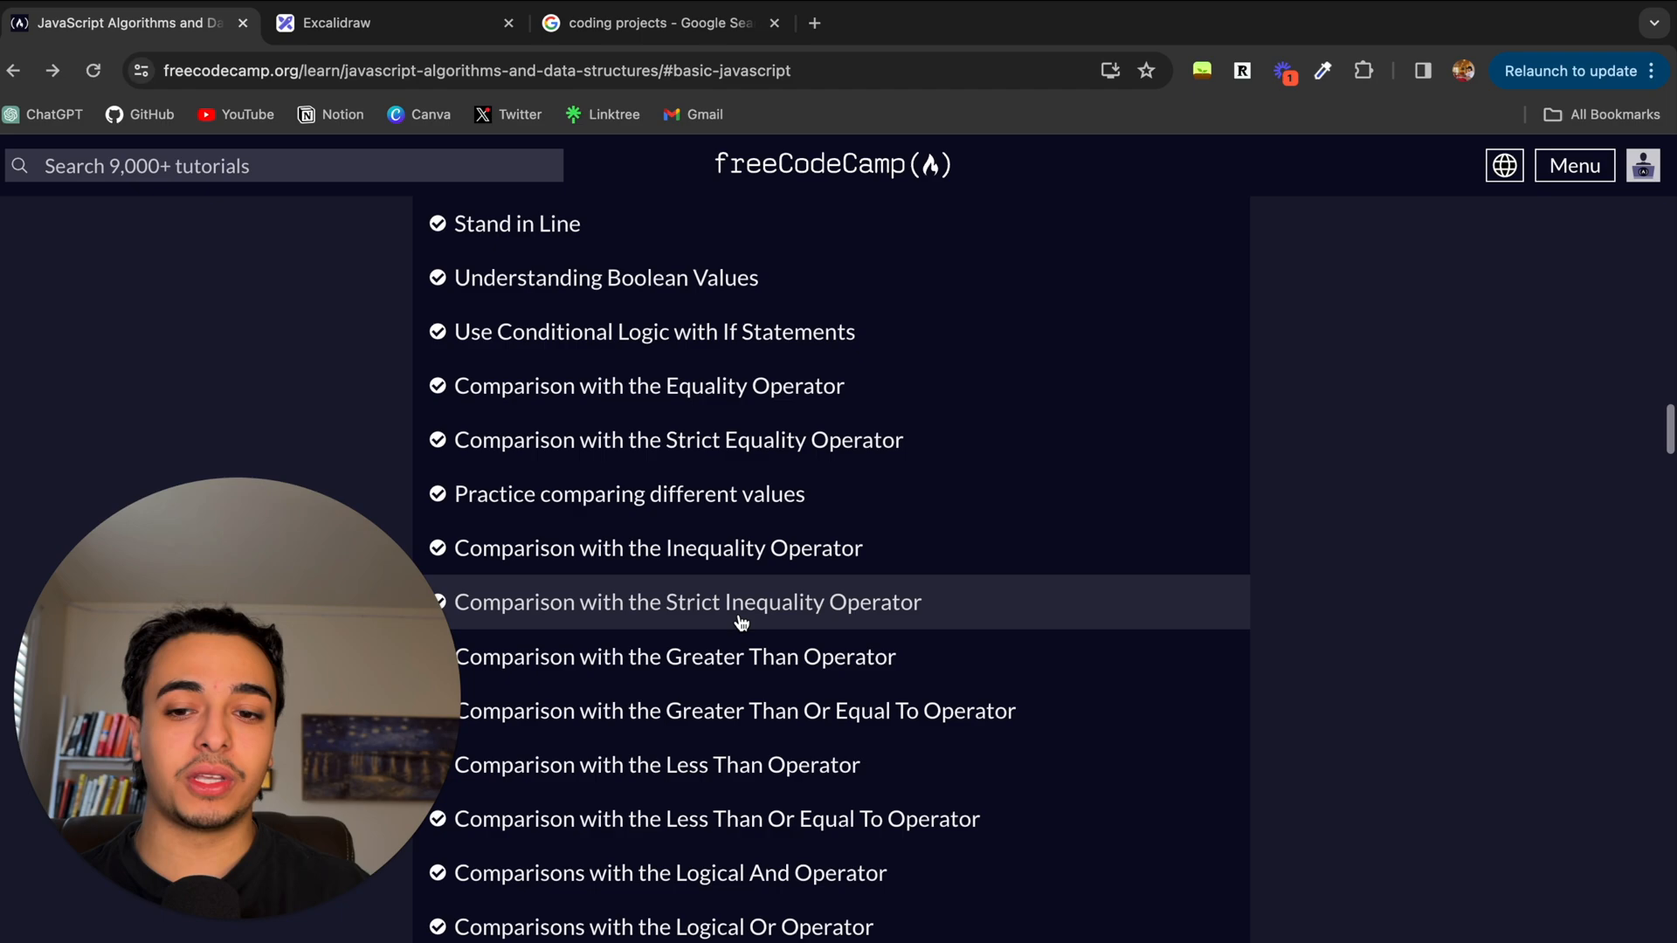
scroll("down", 3)
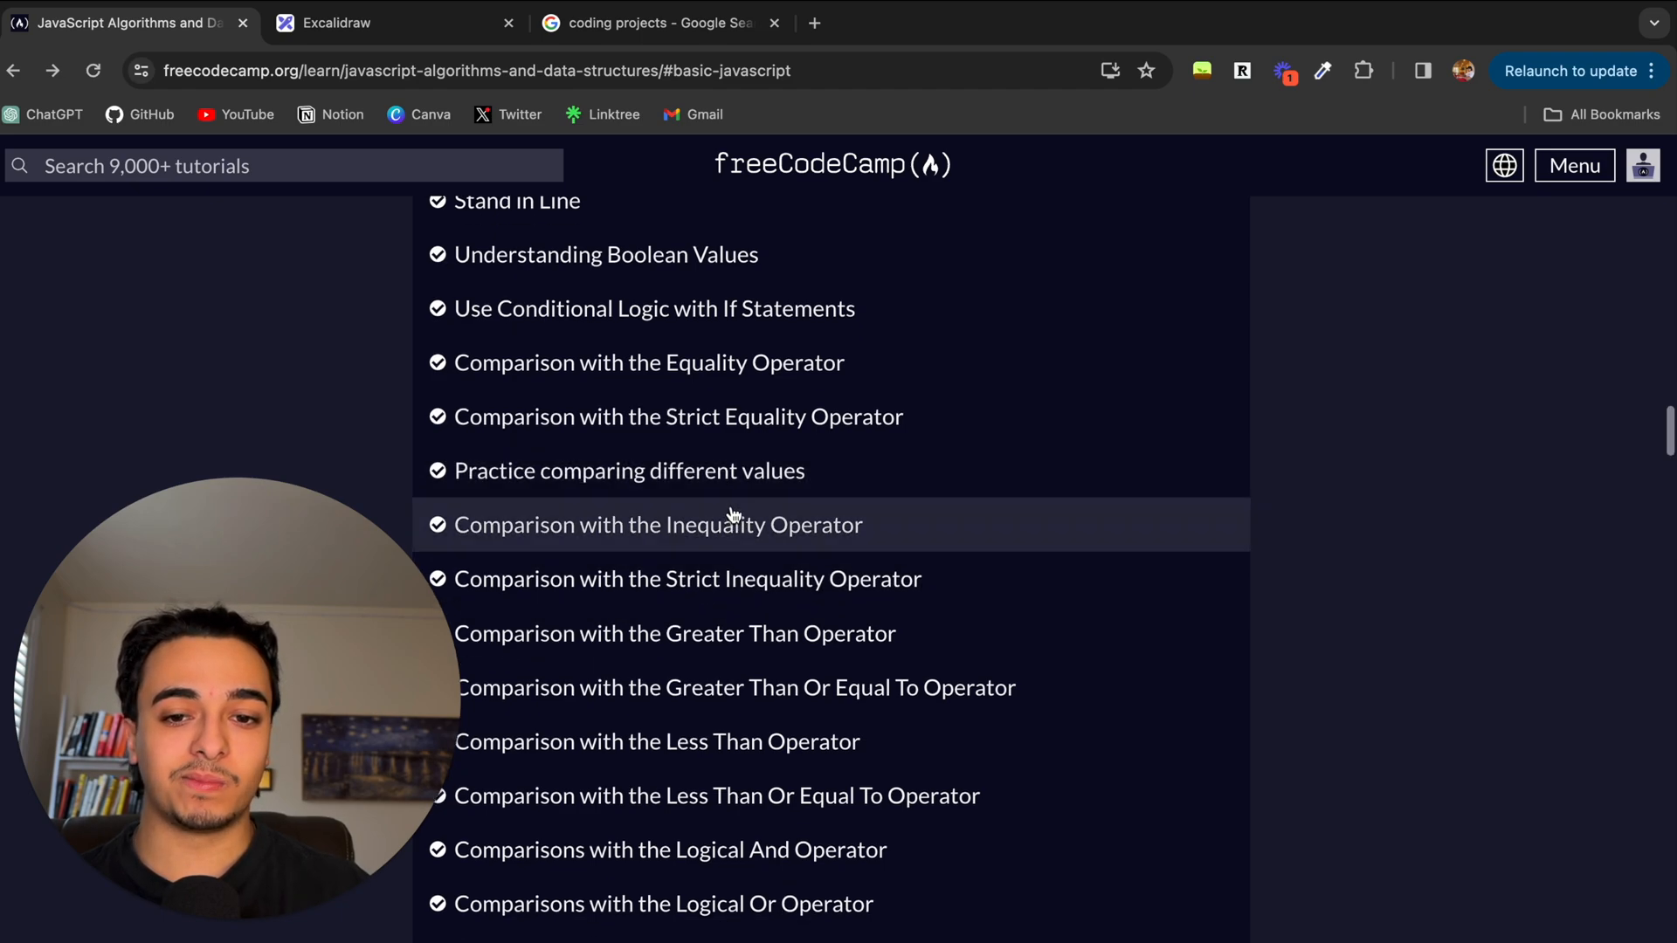
left_click(648, 363)
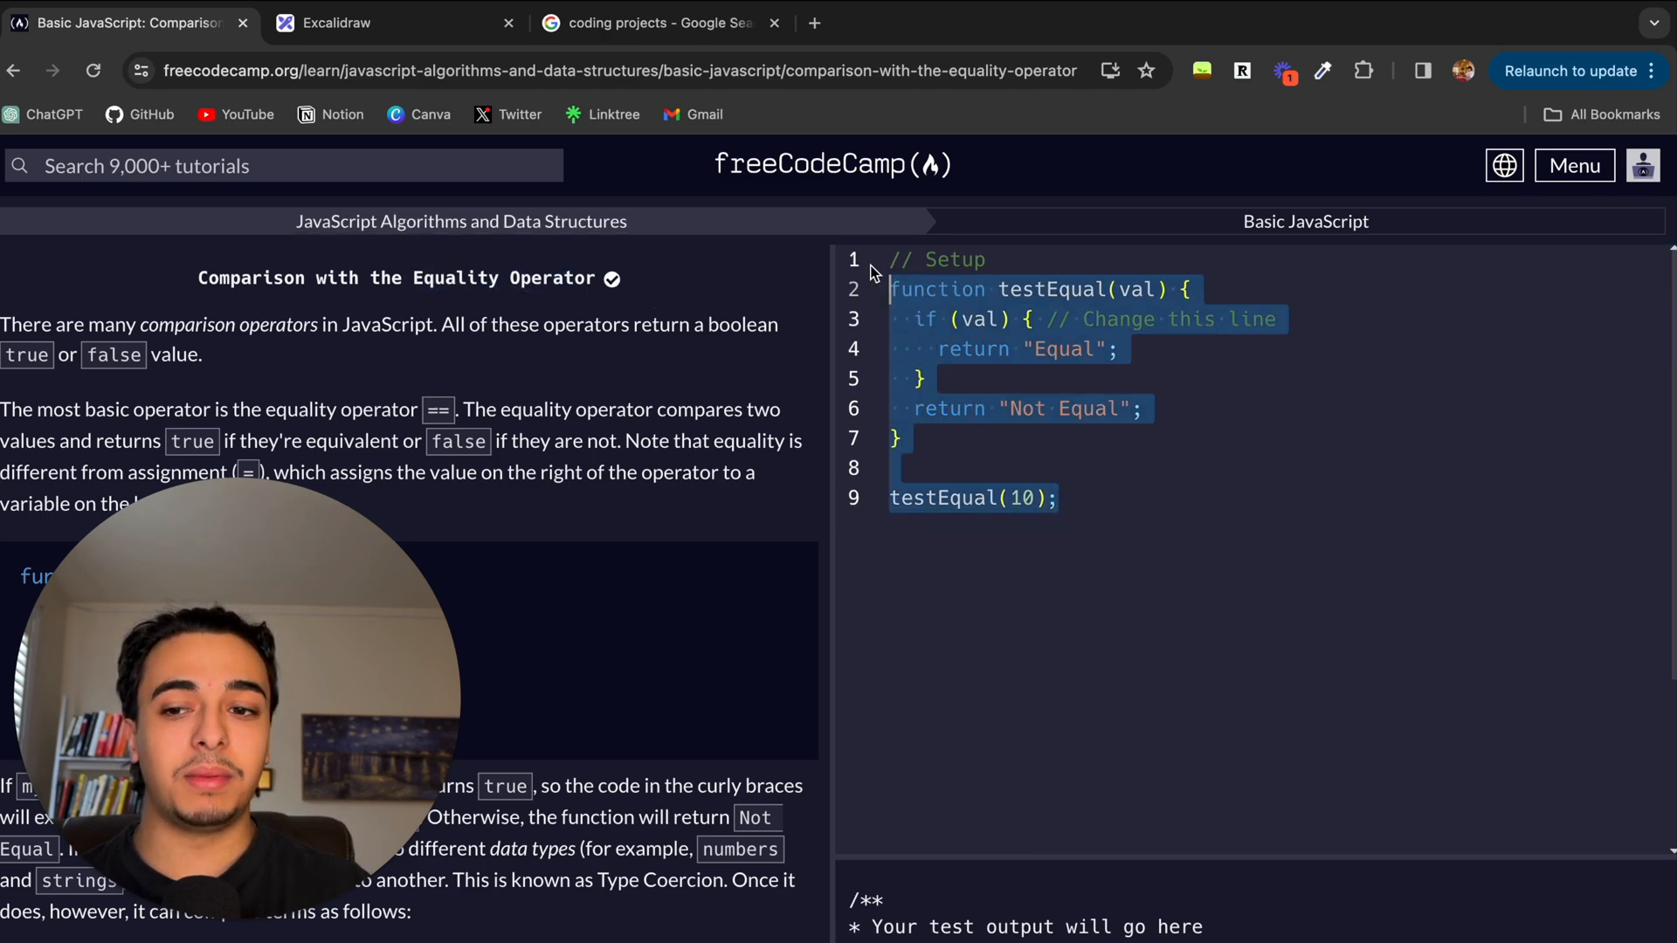
scroll("down", 3)
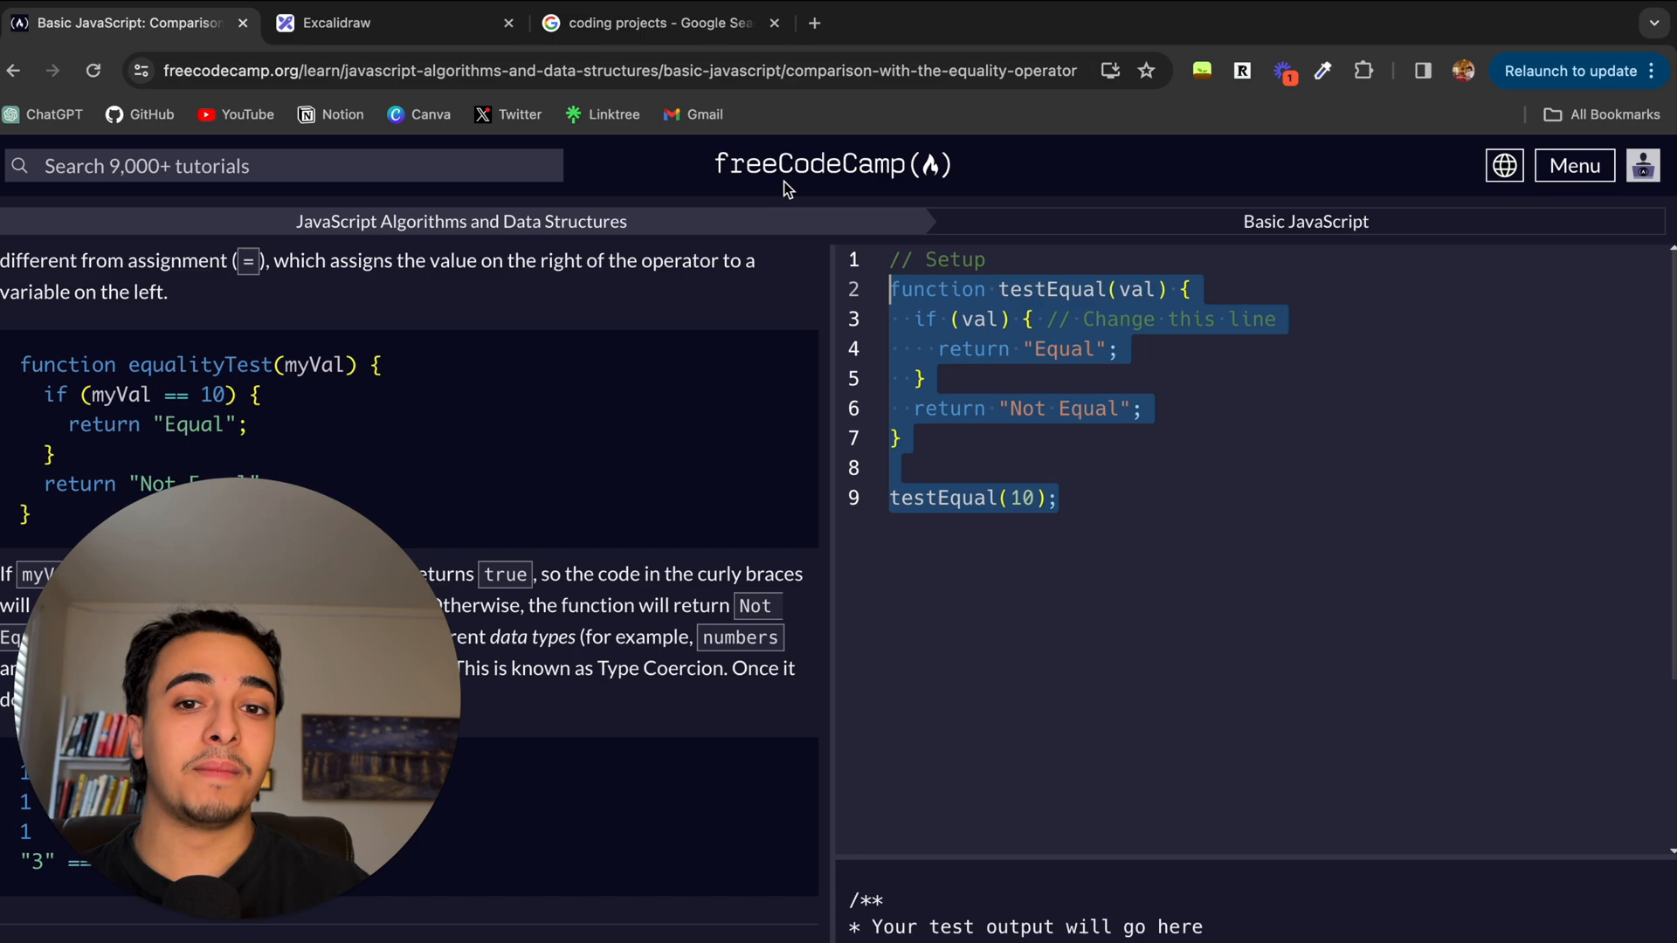
scroll("down", 3)
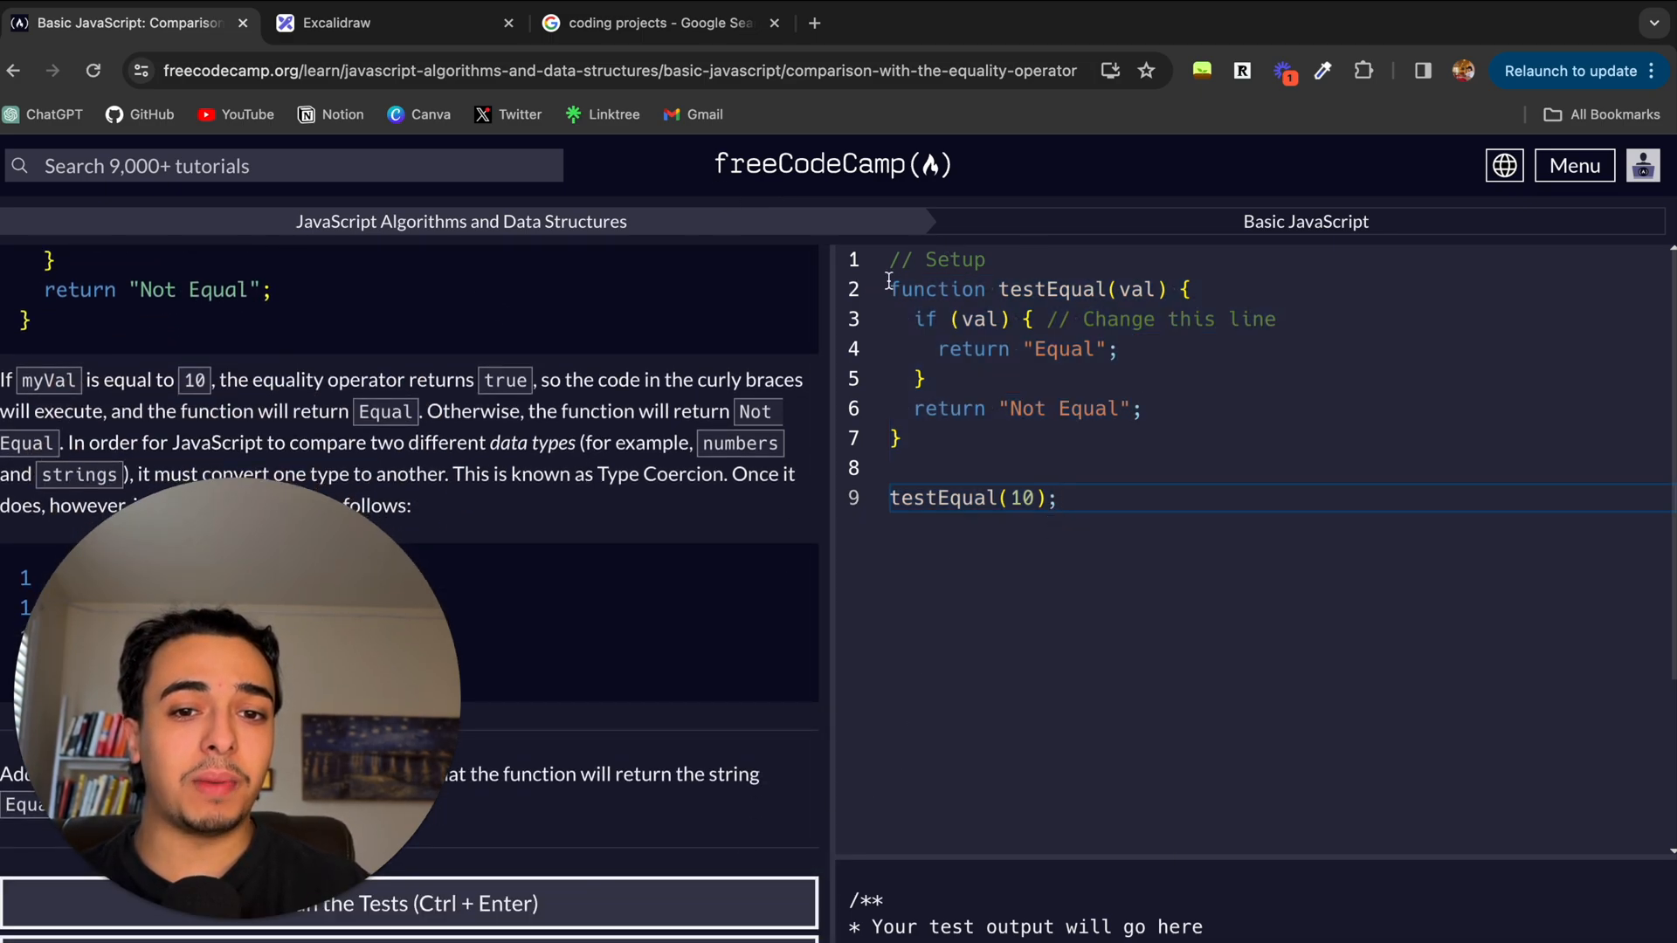
left_click(653, 23)
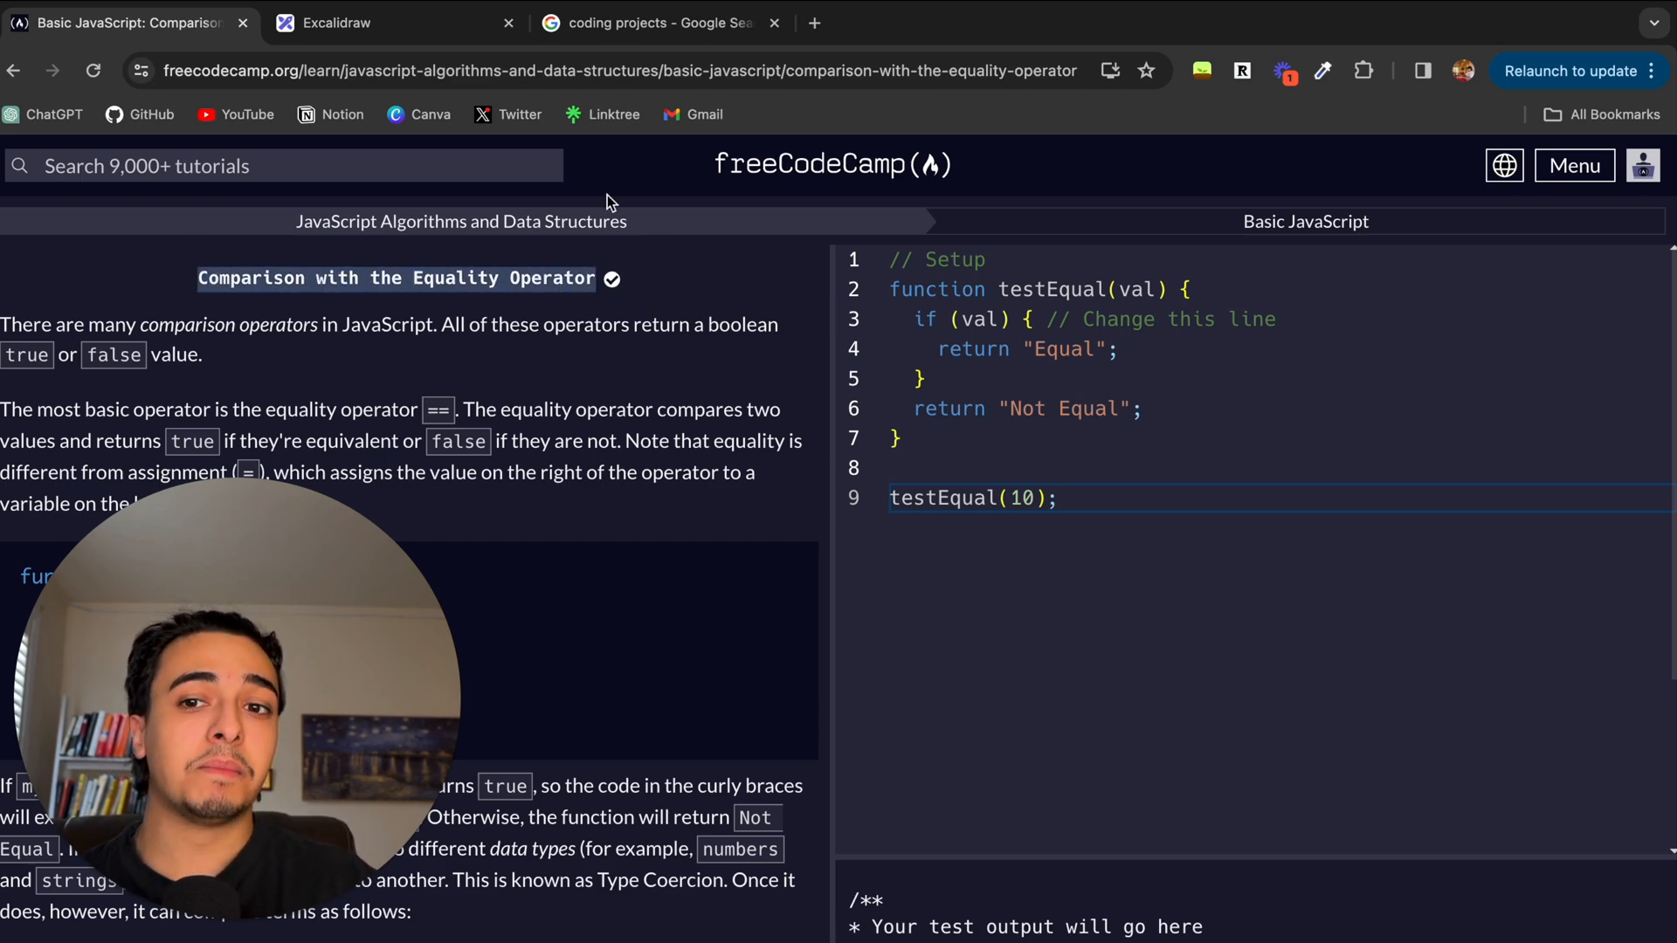
left_click(335, 22)
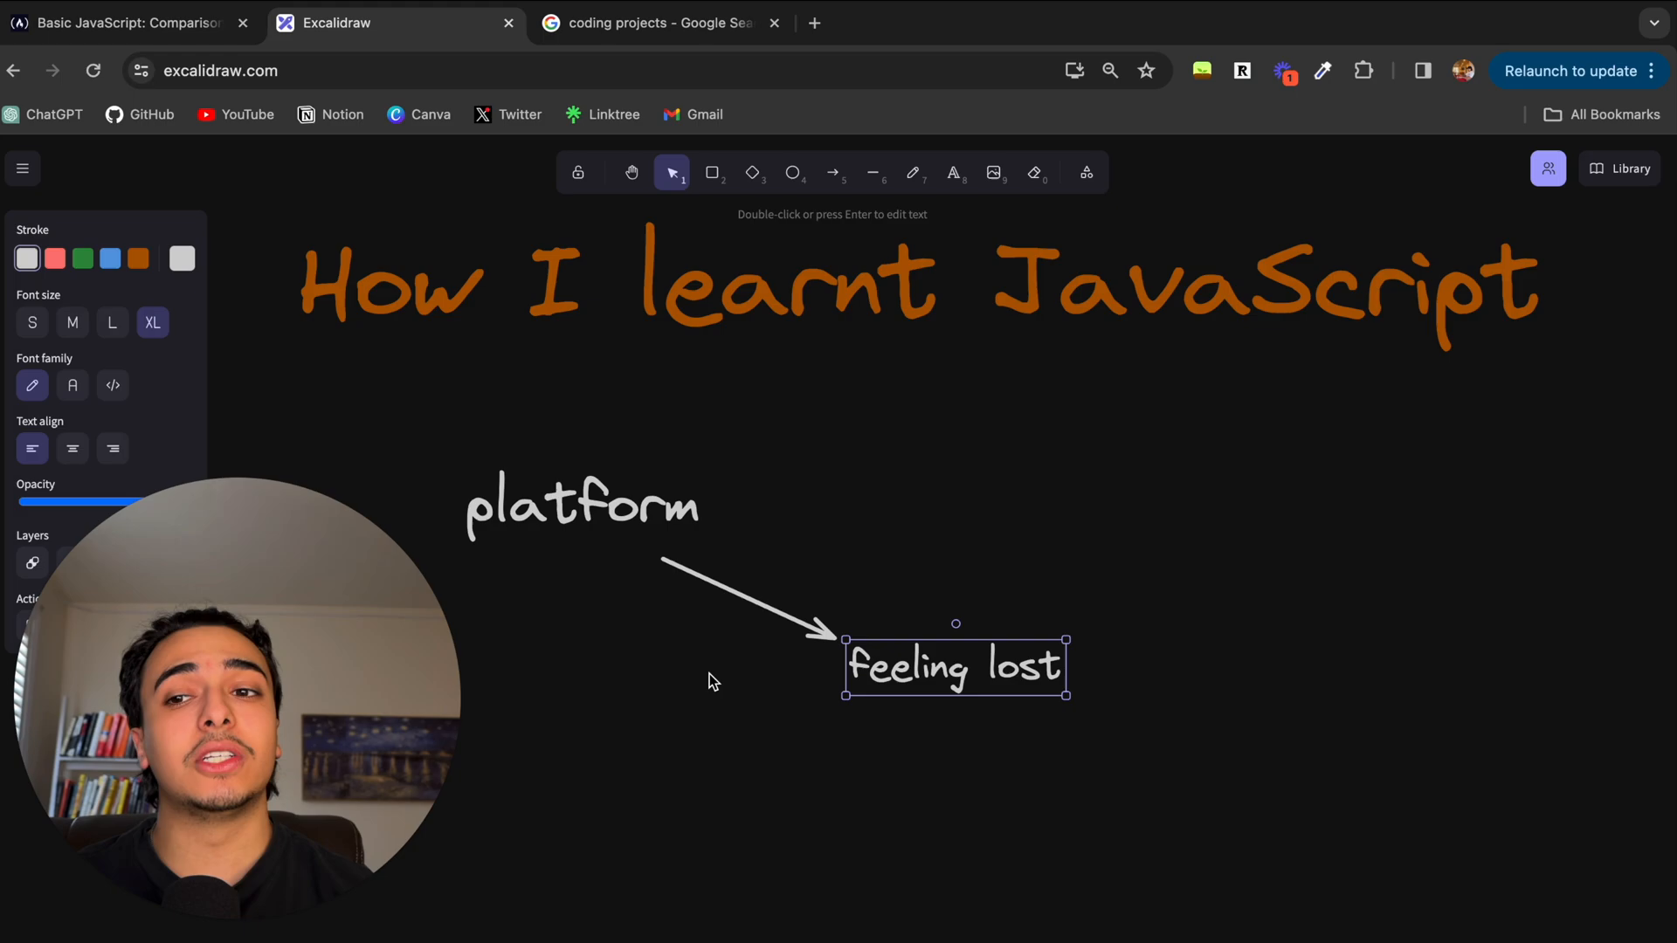
Step: Shrink the 'feeling lost' text and sketch a new, unlinked horizontal arrow
left_click(123, 22)
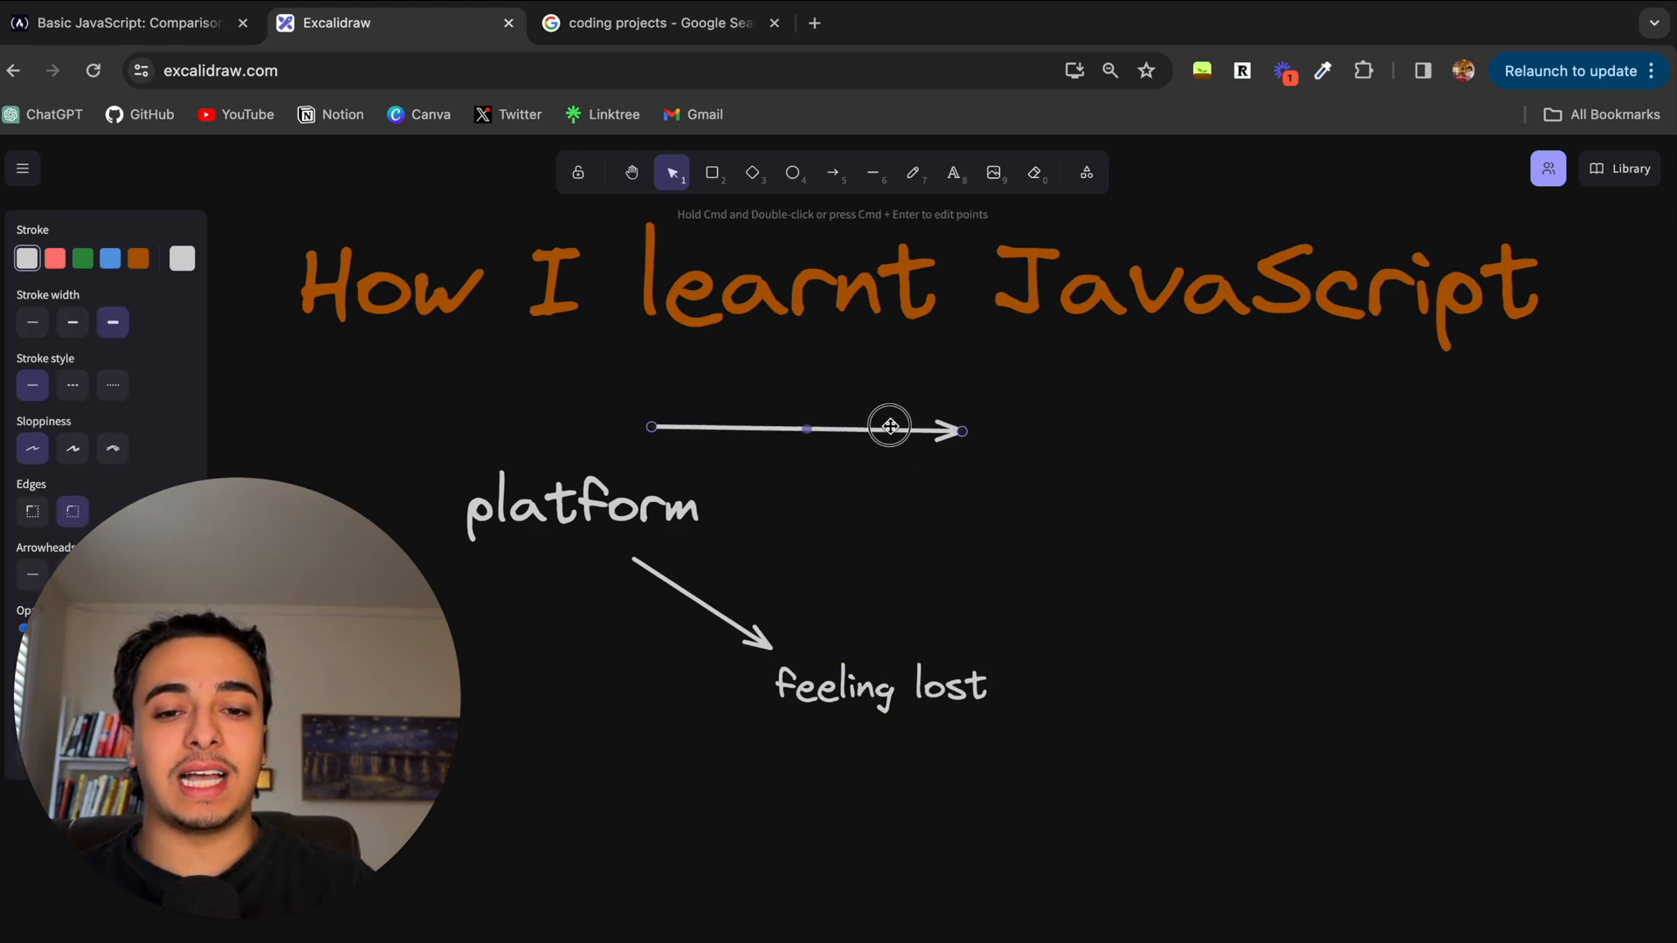
Step: Move the new arrow beside 'platform' and label its tip 'source of learning'
left_click_drag(889, 427, 980, 510)
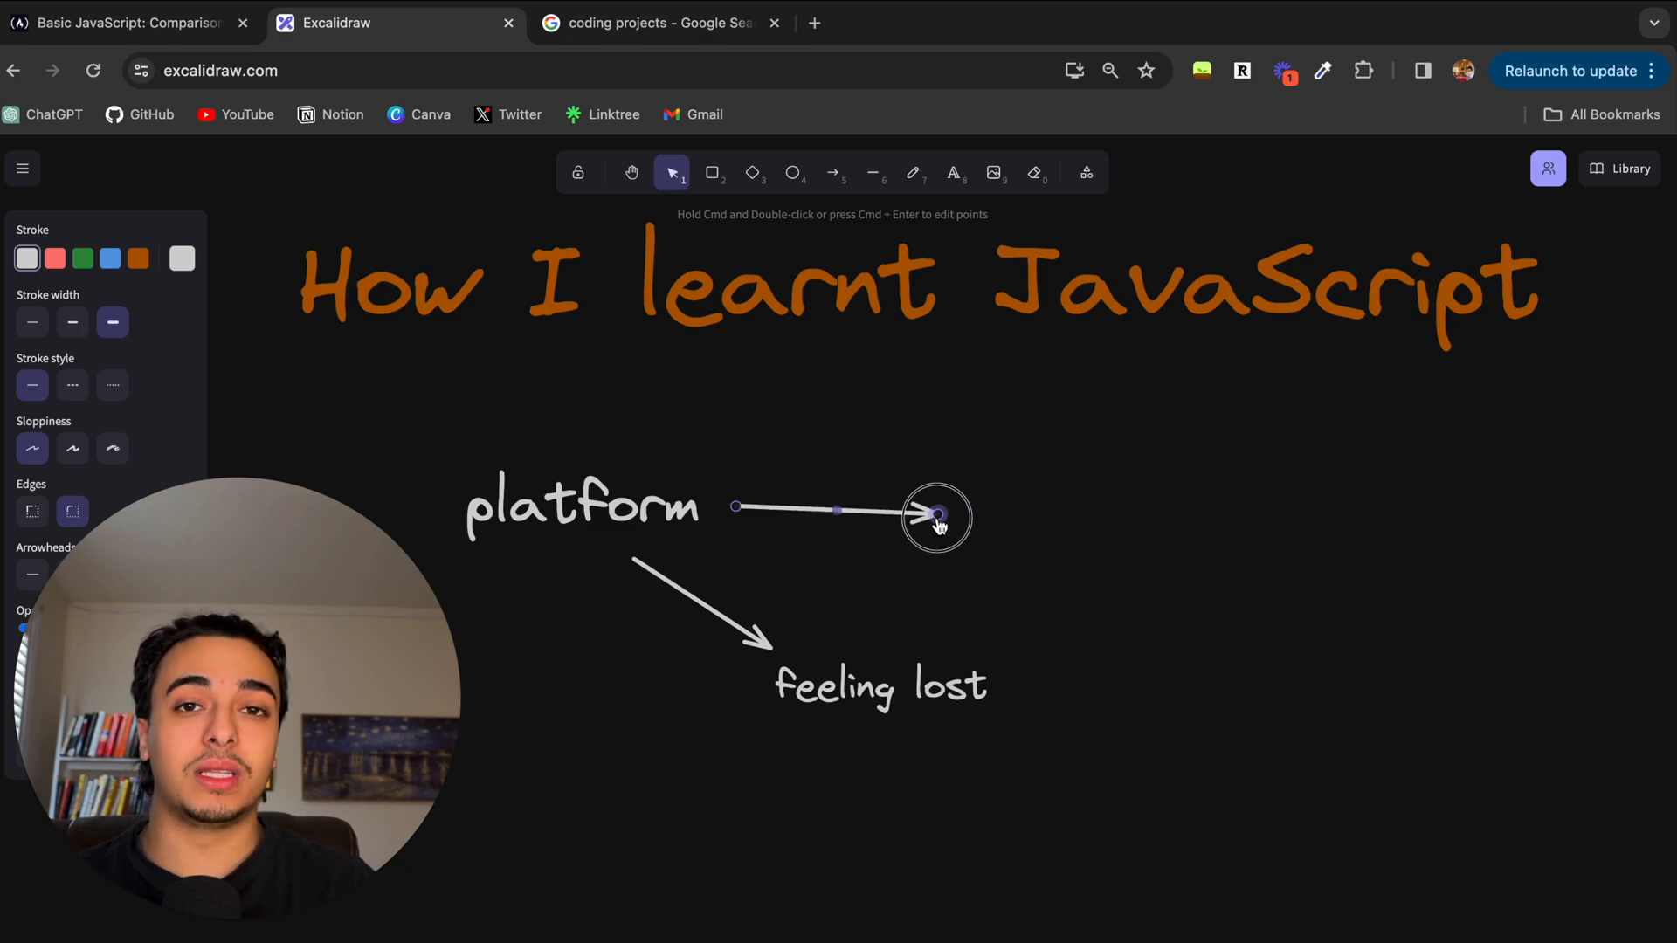
left_click(1056, 521)
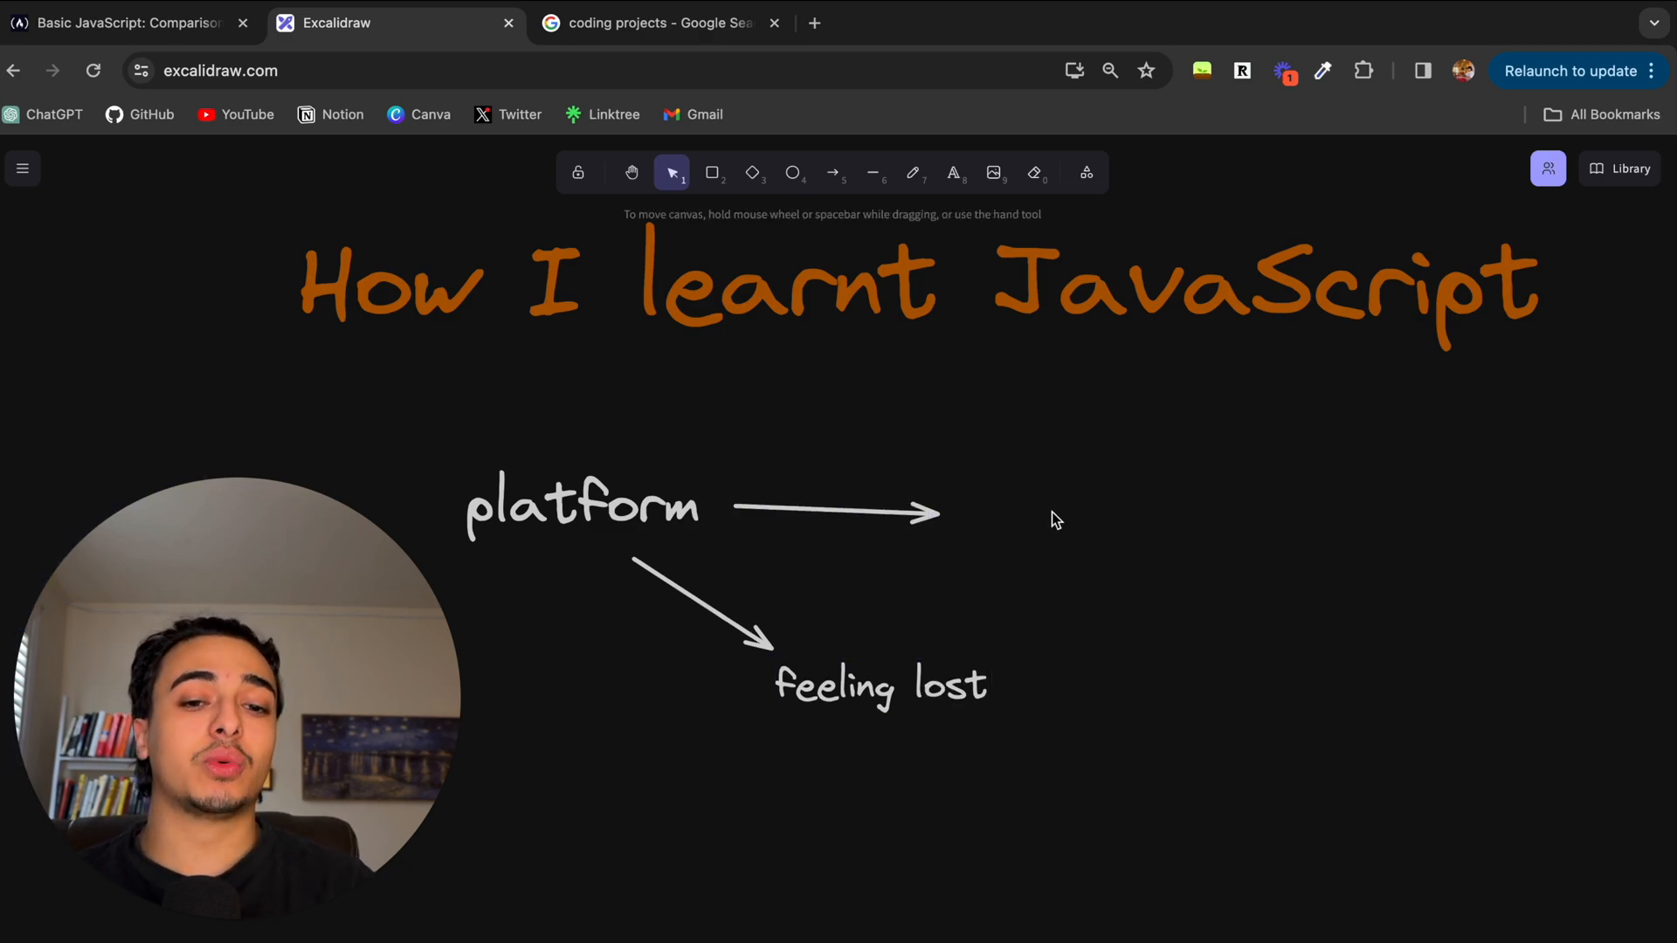
type("source of learning")
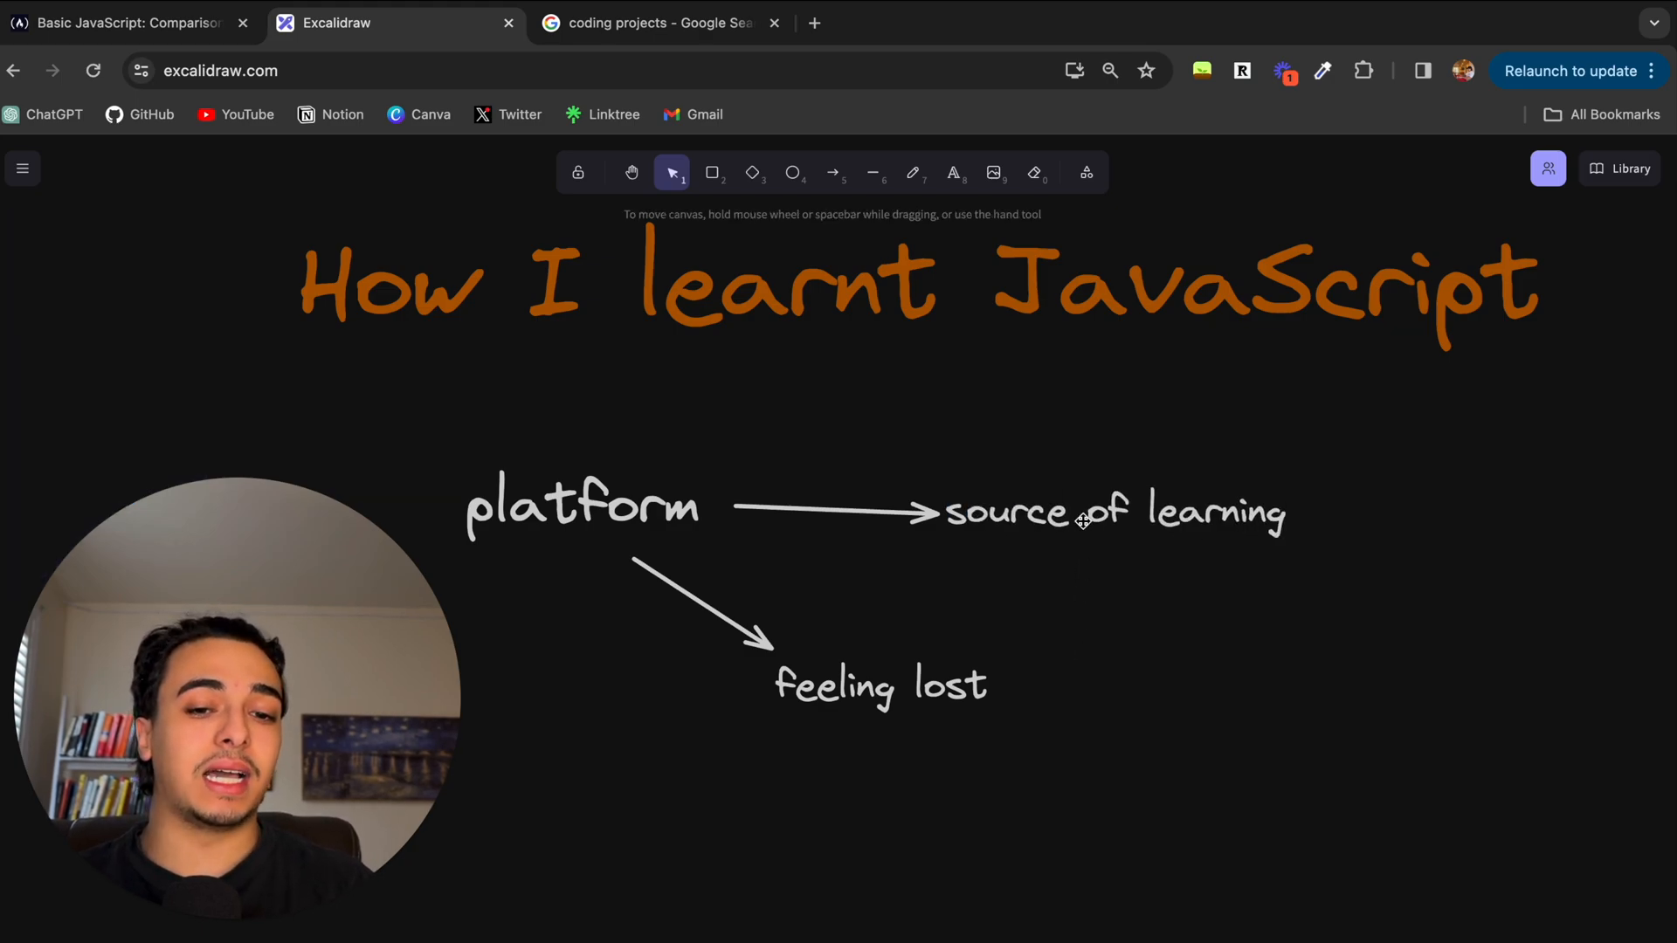
left_click(128, 23)
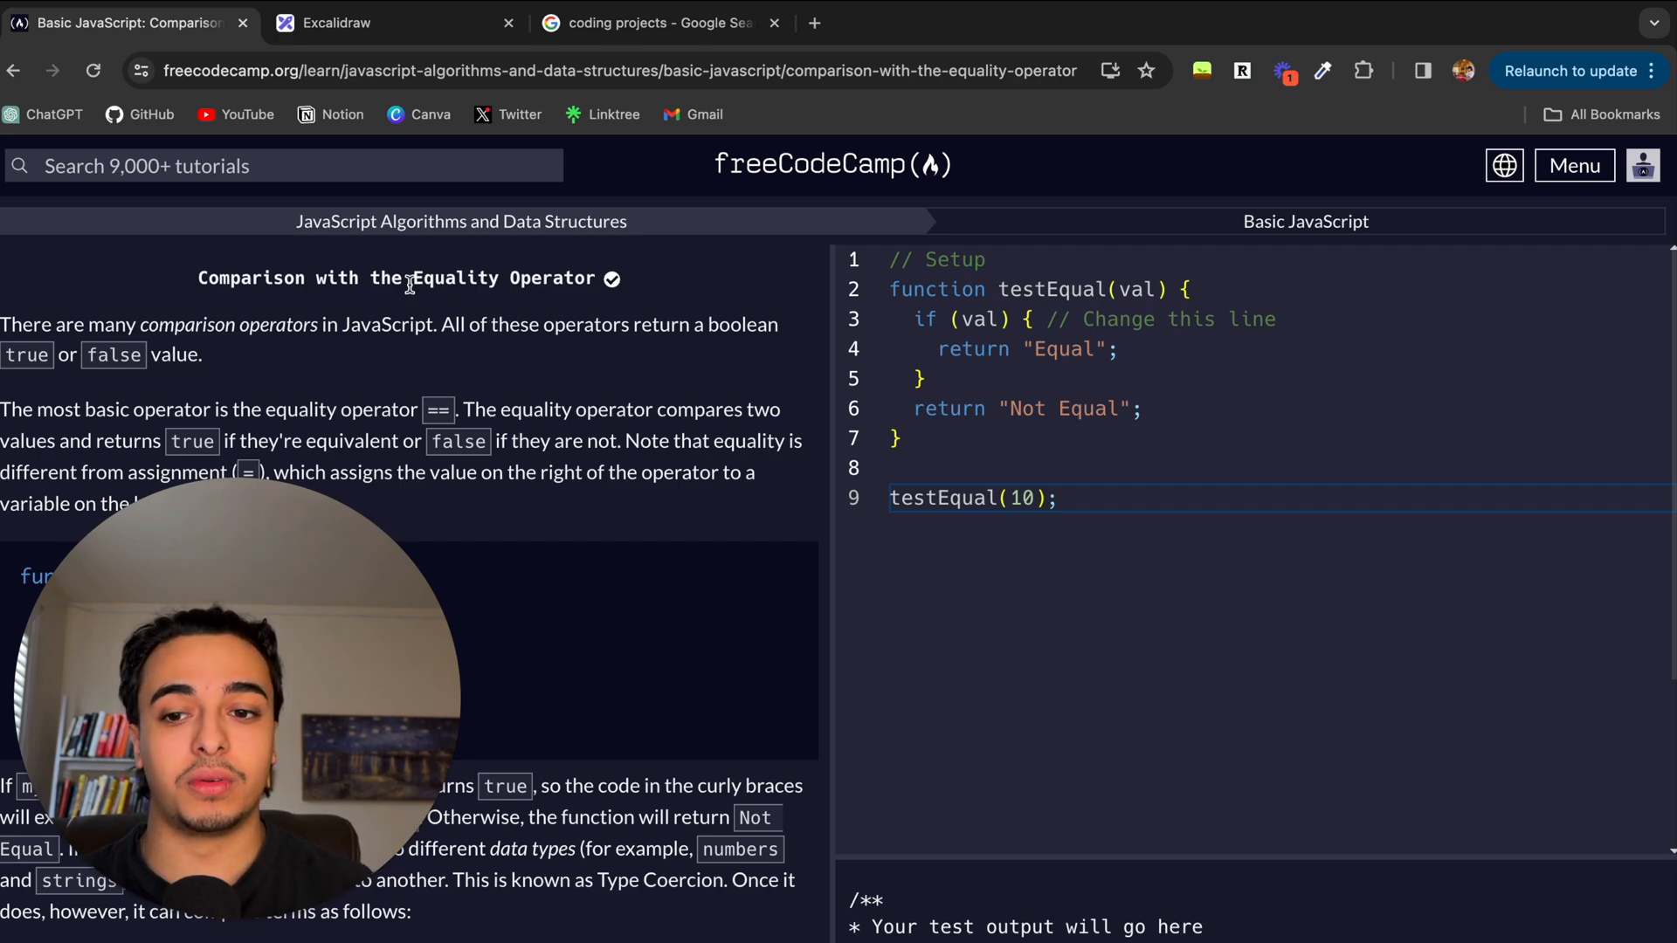
mouse_move(485, 375)
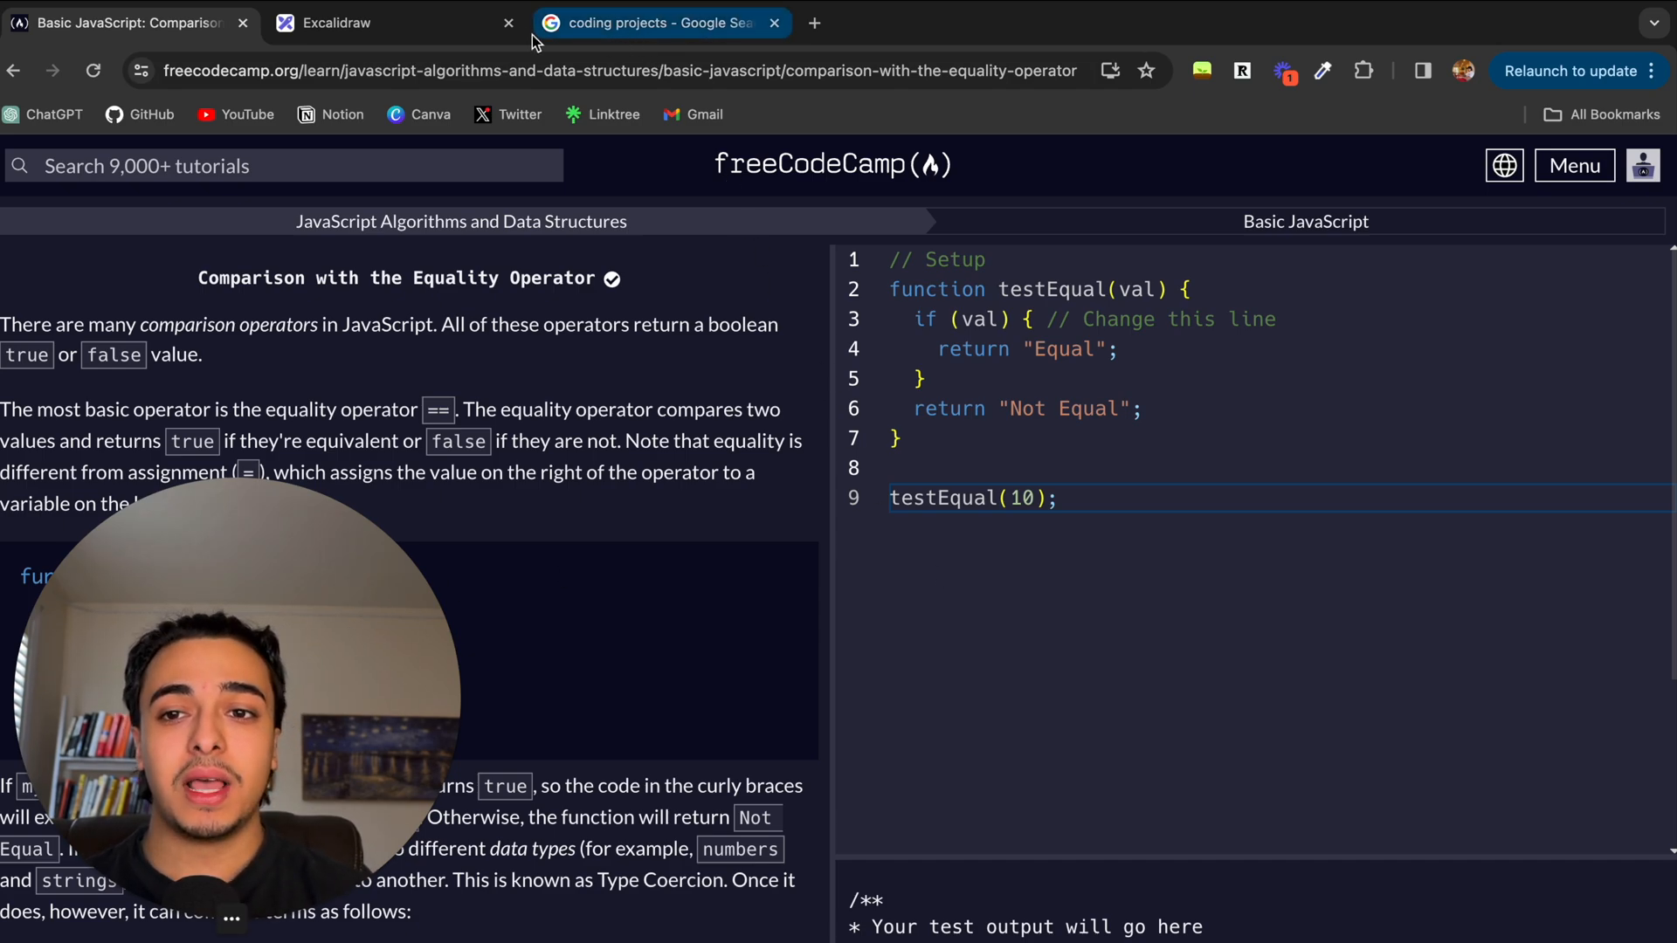
Step: Leave the freeCodeCamp equality lesson and switch back to the Excalidraw diagram
left_click(385, 23)
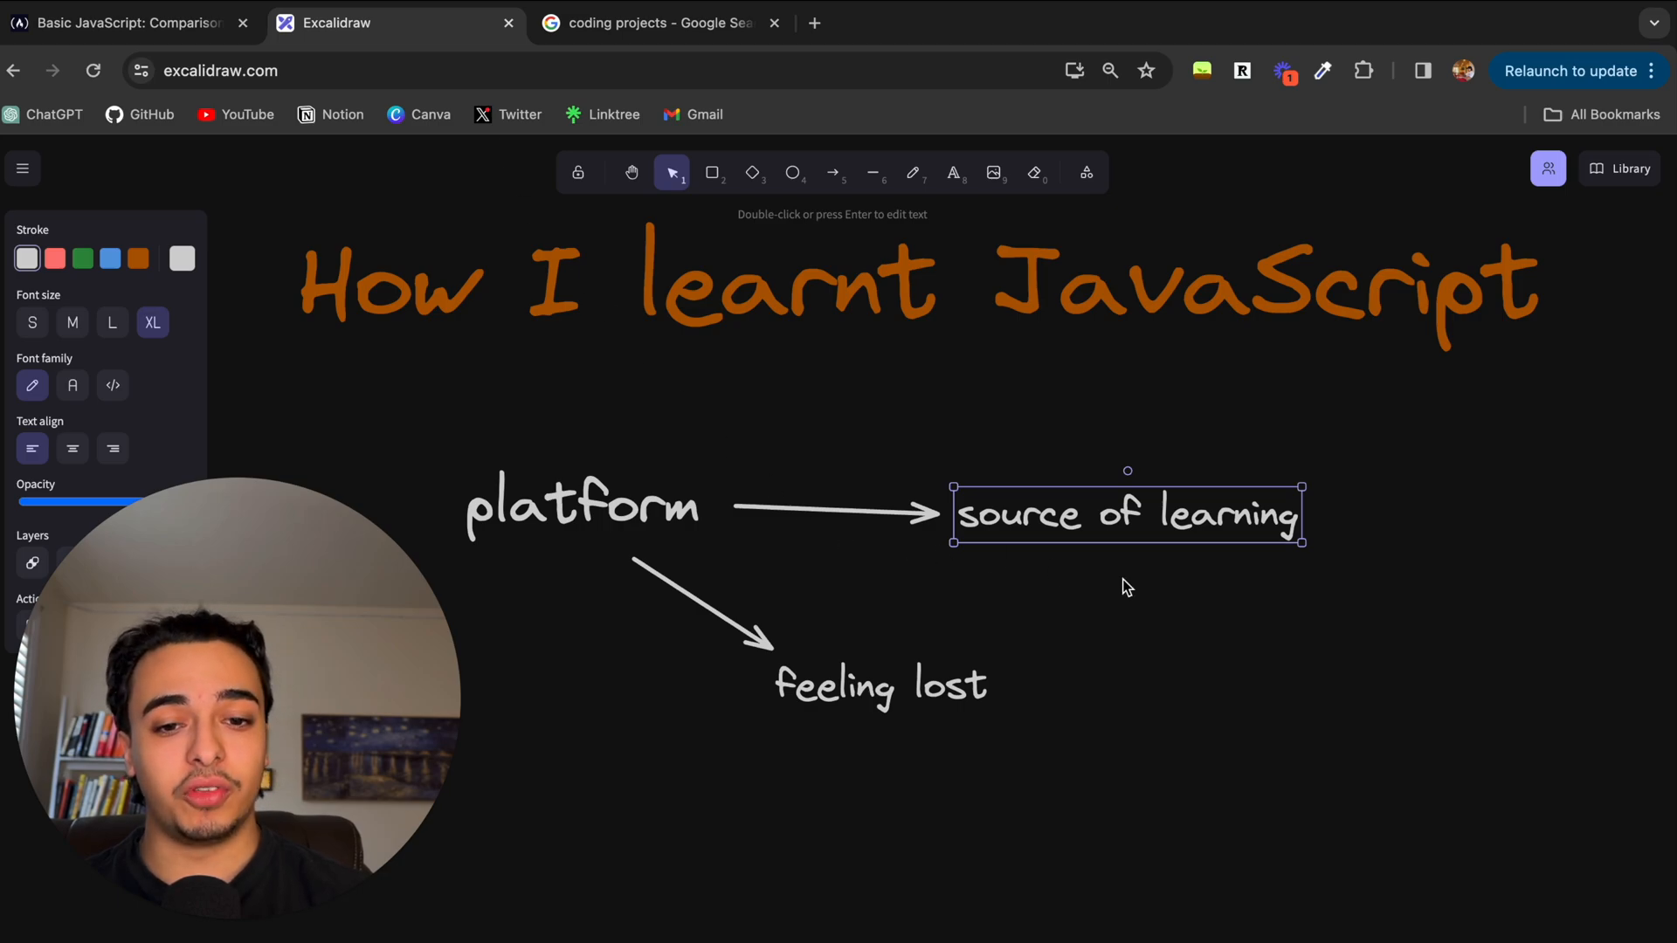
mouse_move(1224, 668)
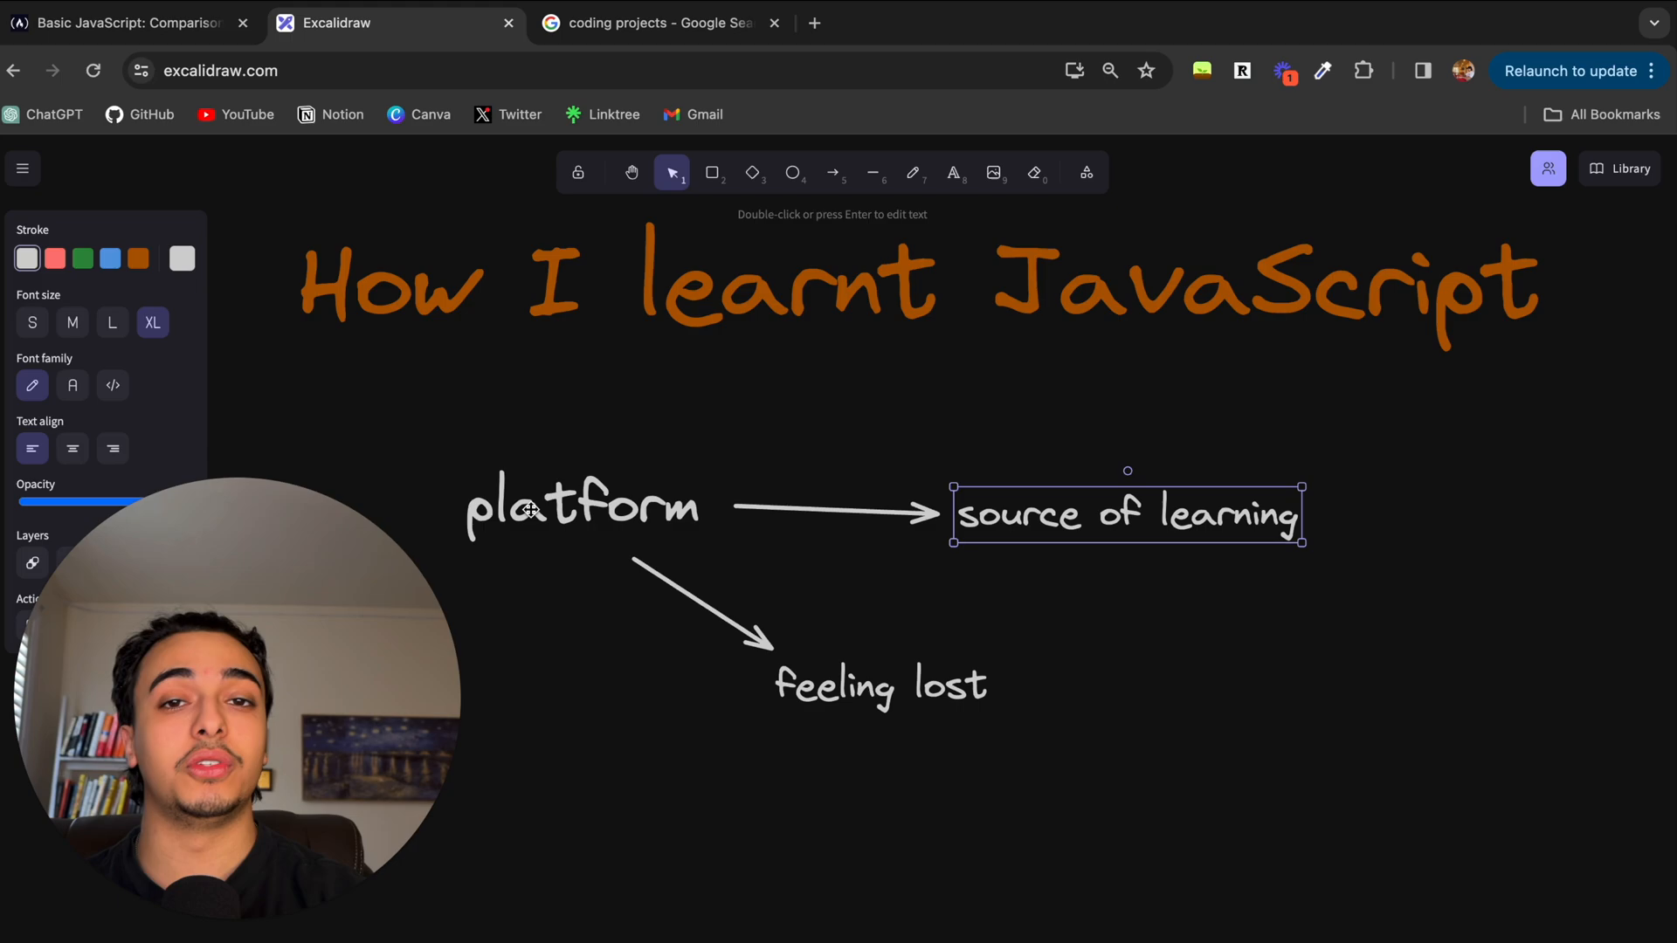
Step: Switch to freeCodeCamp's JavaScript Algorithms and Data Structures curriculum page
left_click(120, 22)
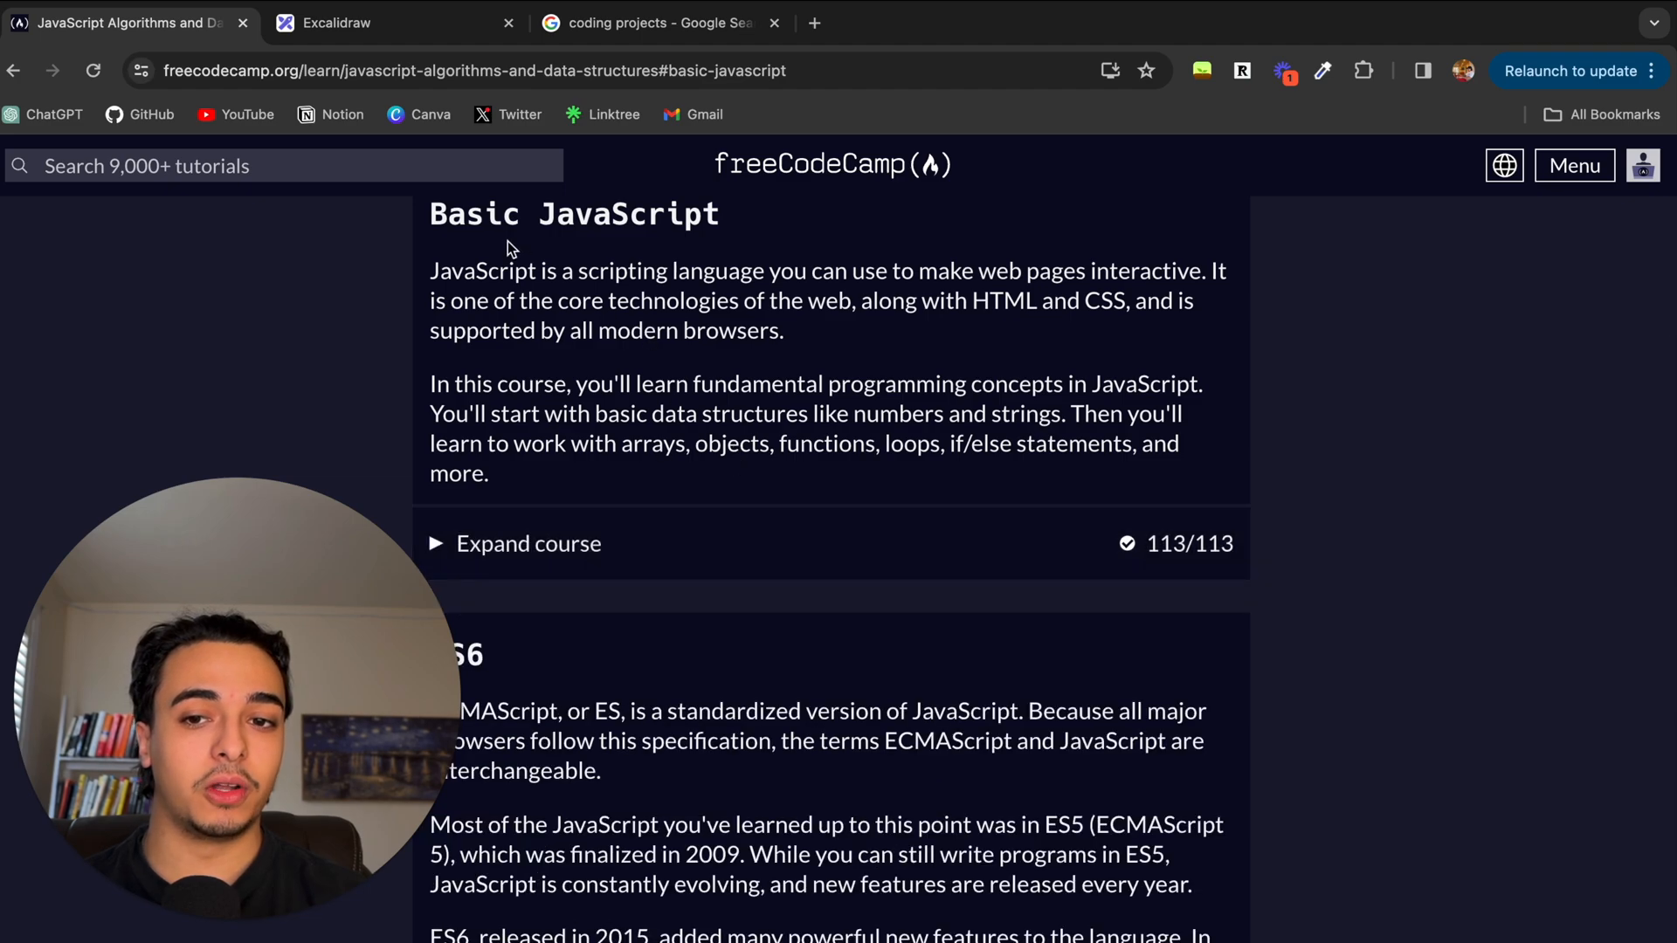
Step: Scroll the curriculum, expand and collapse Basic JavaScript's lessons, then return to Excalidraw
scroll("down", 3)
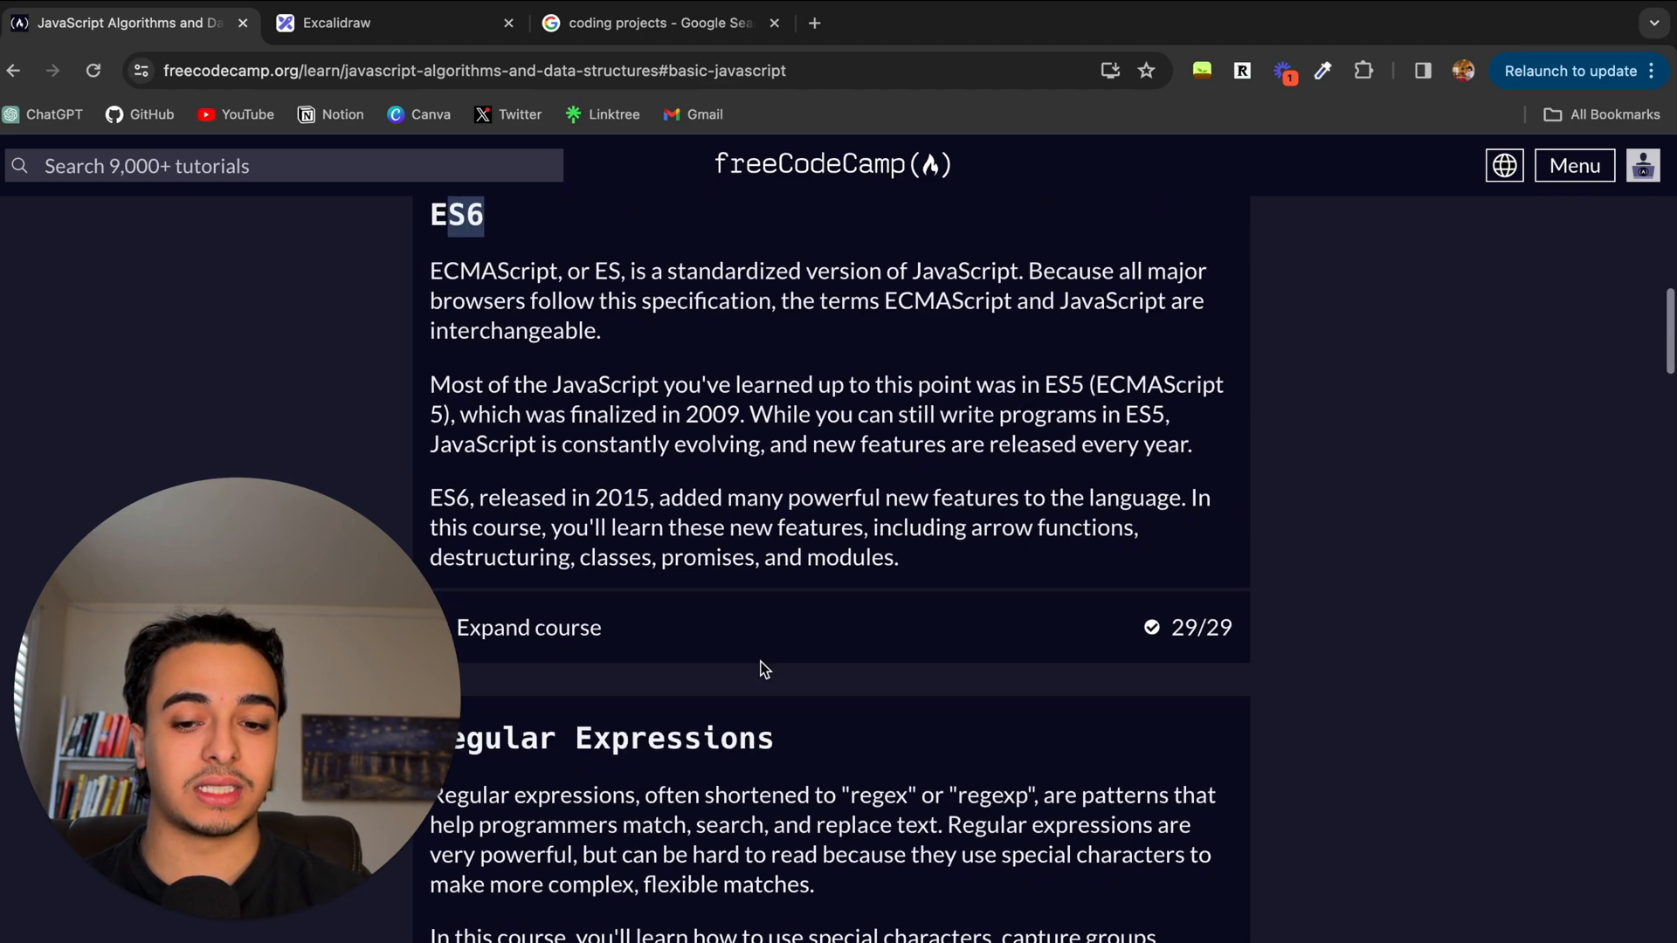
scroll("down", 3)
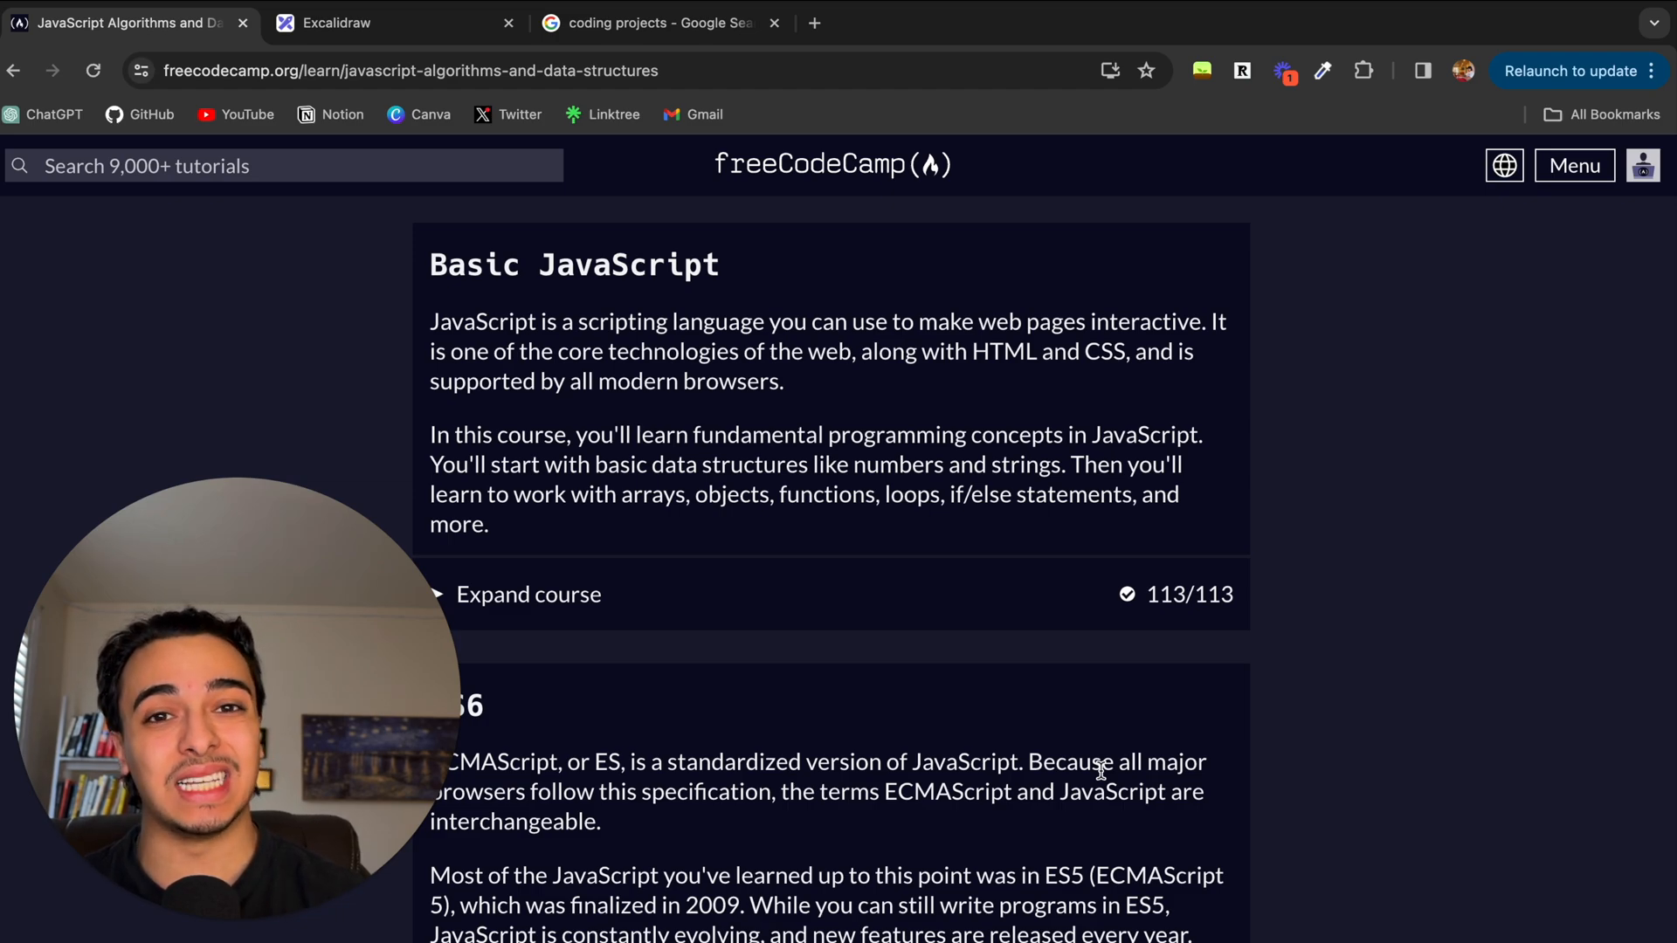
scroll("down", 3)
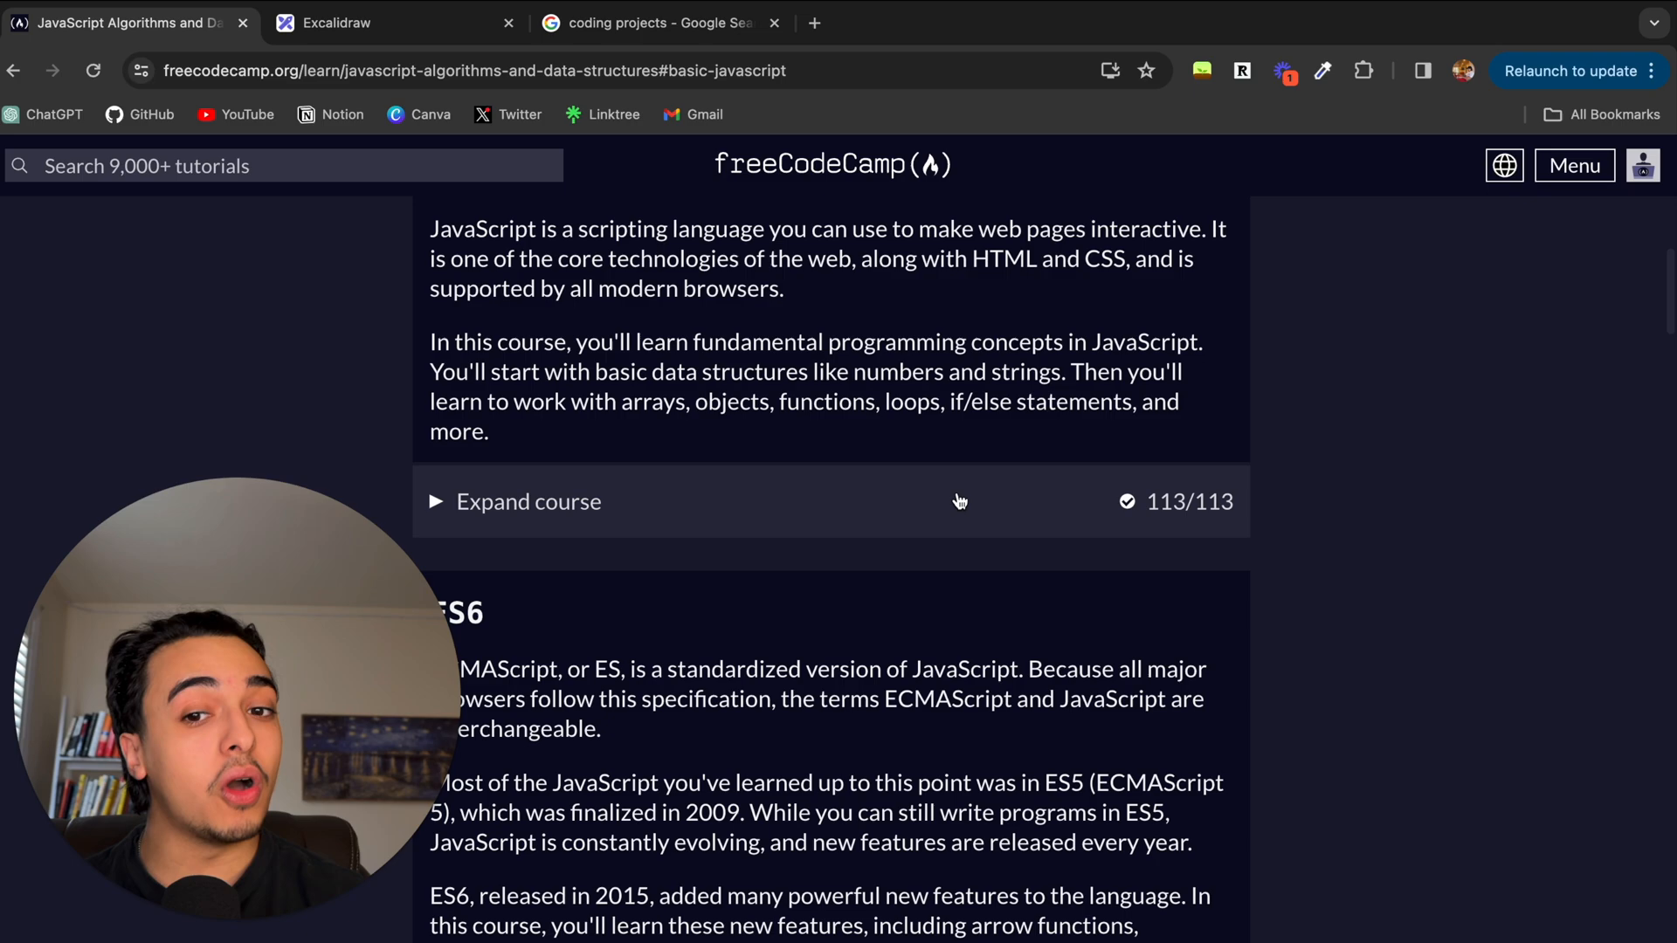
left_click(527, 500)
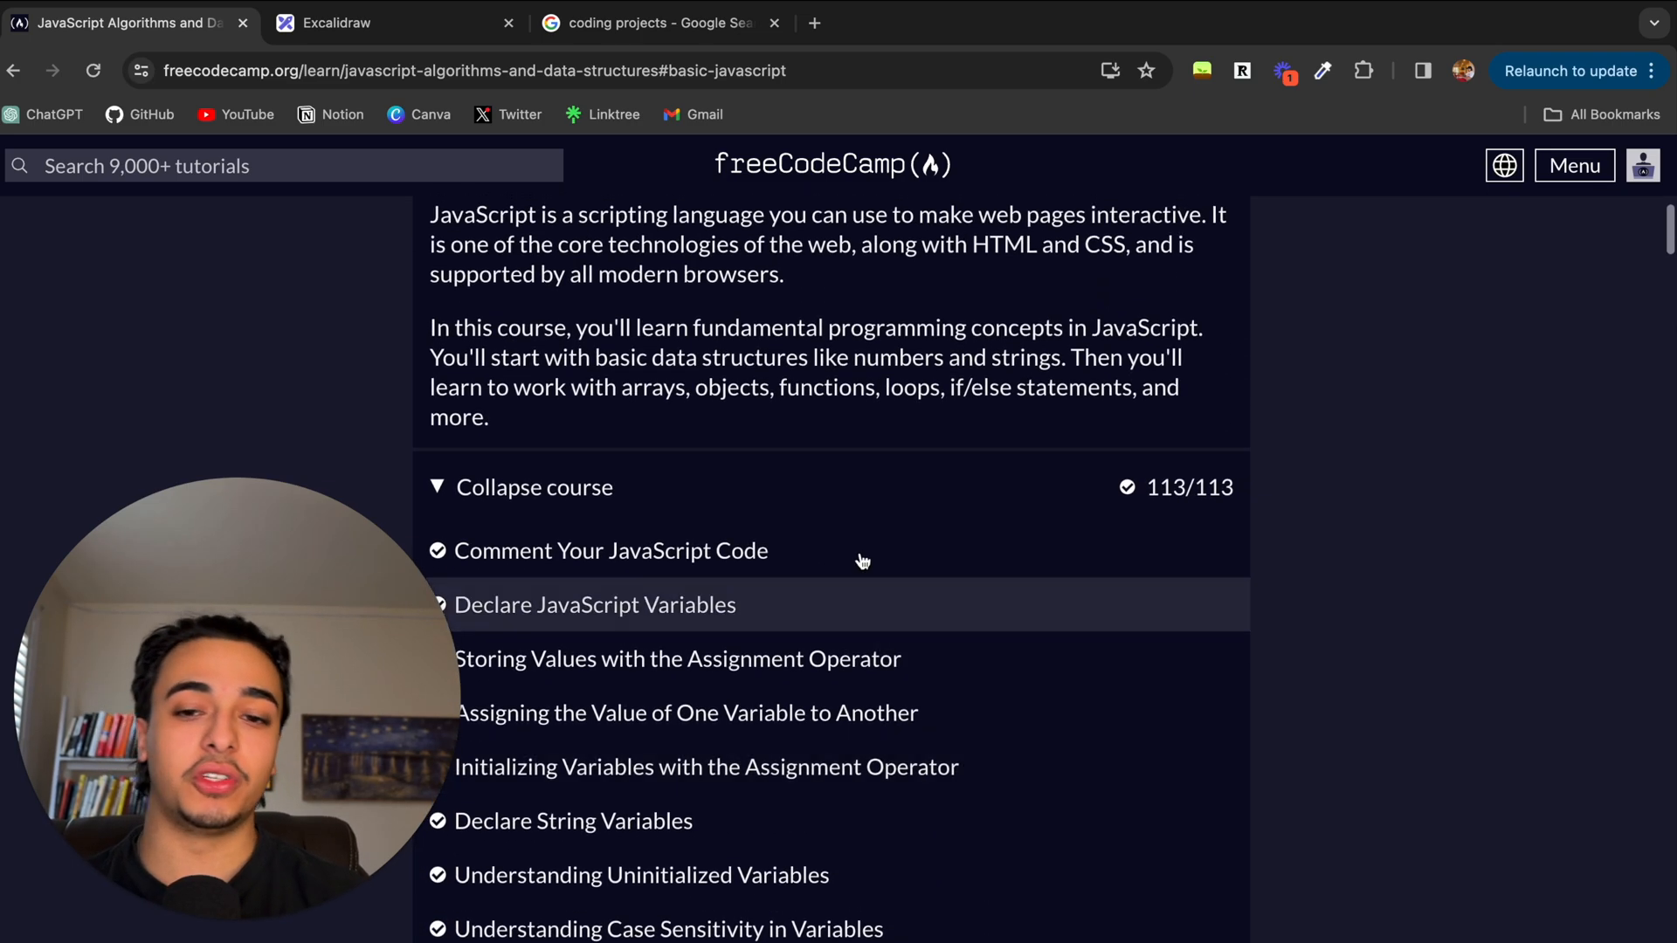
left_click(534, 486)
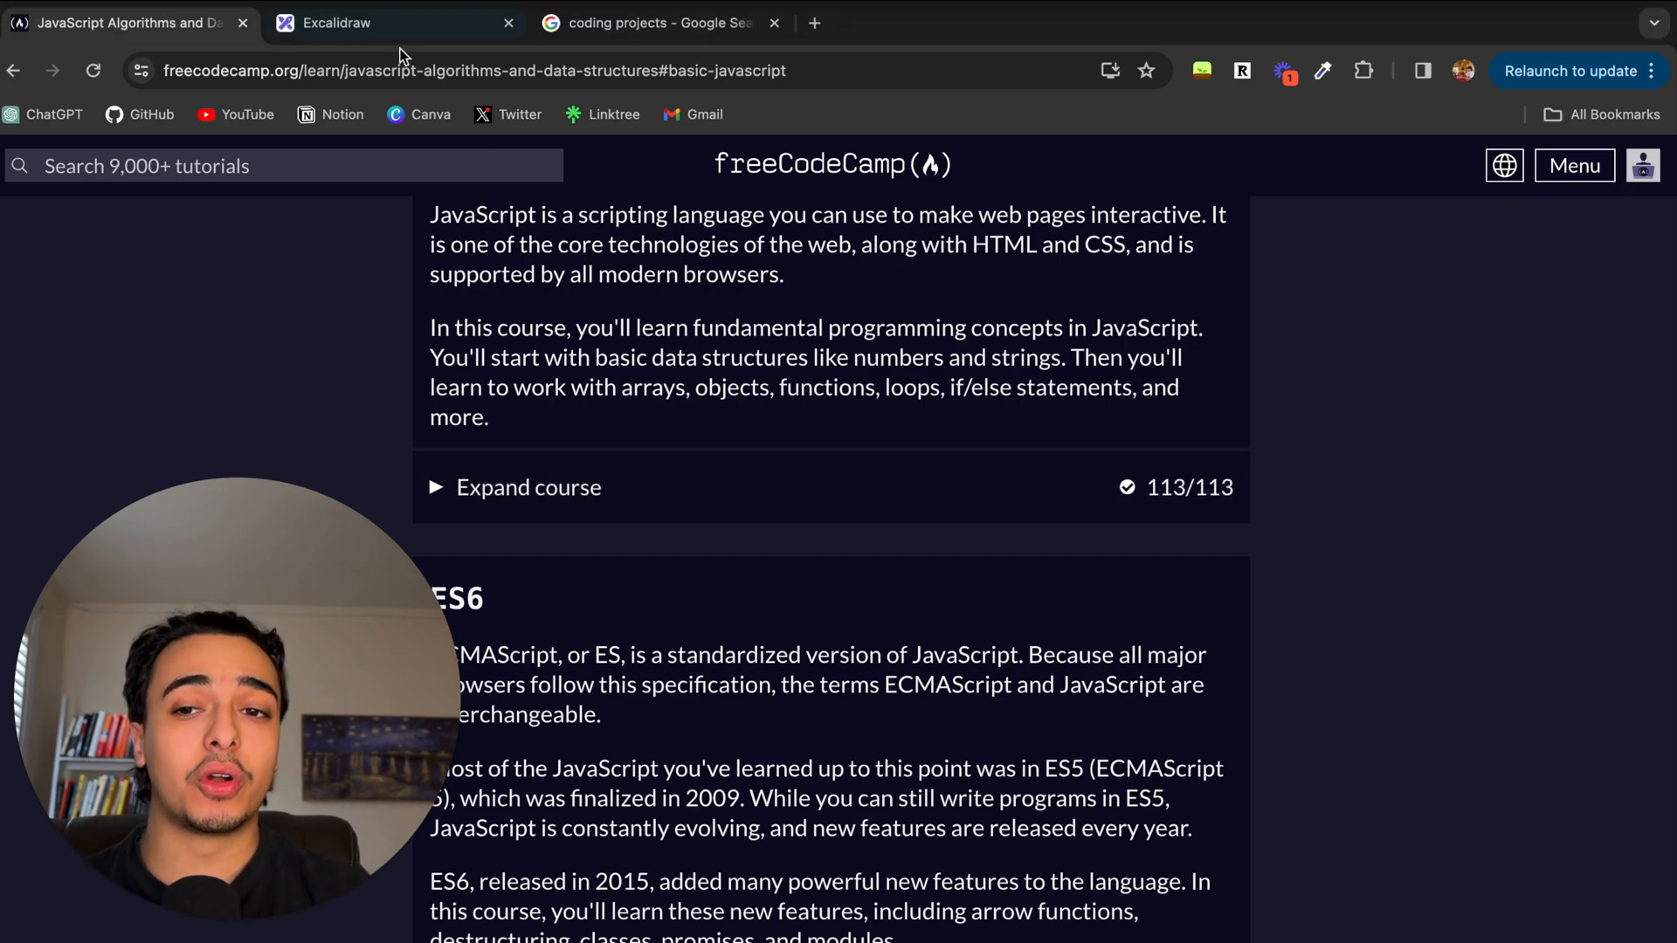
left_click(337, 22)
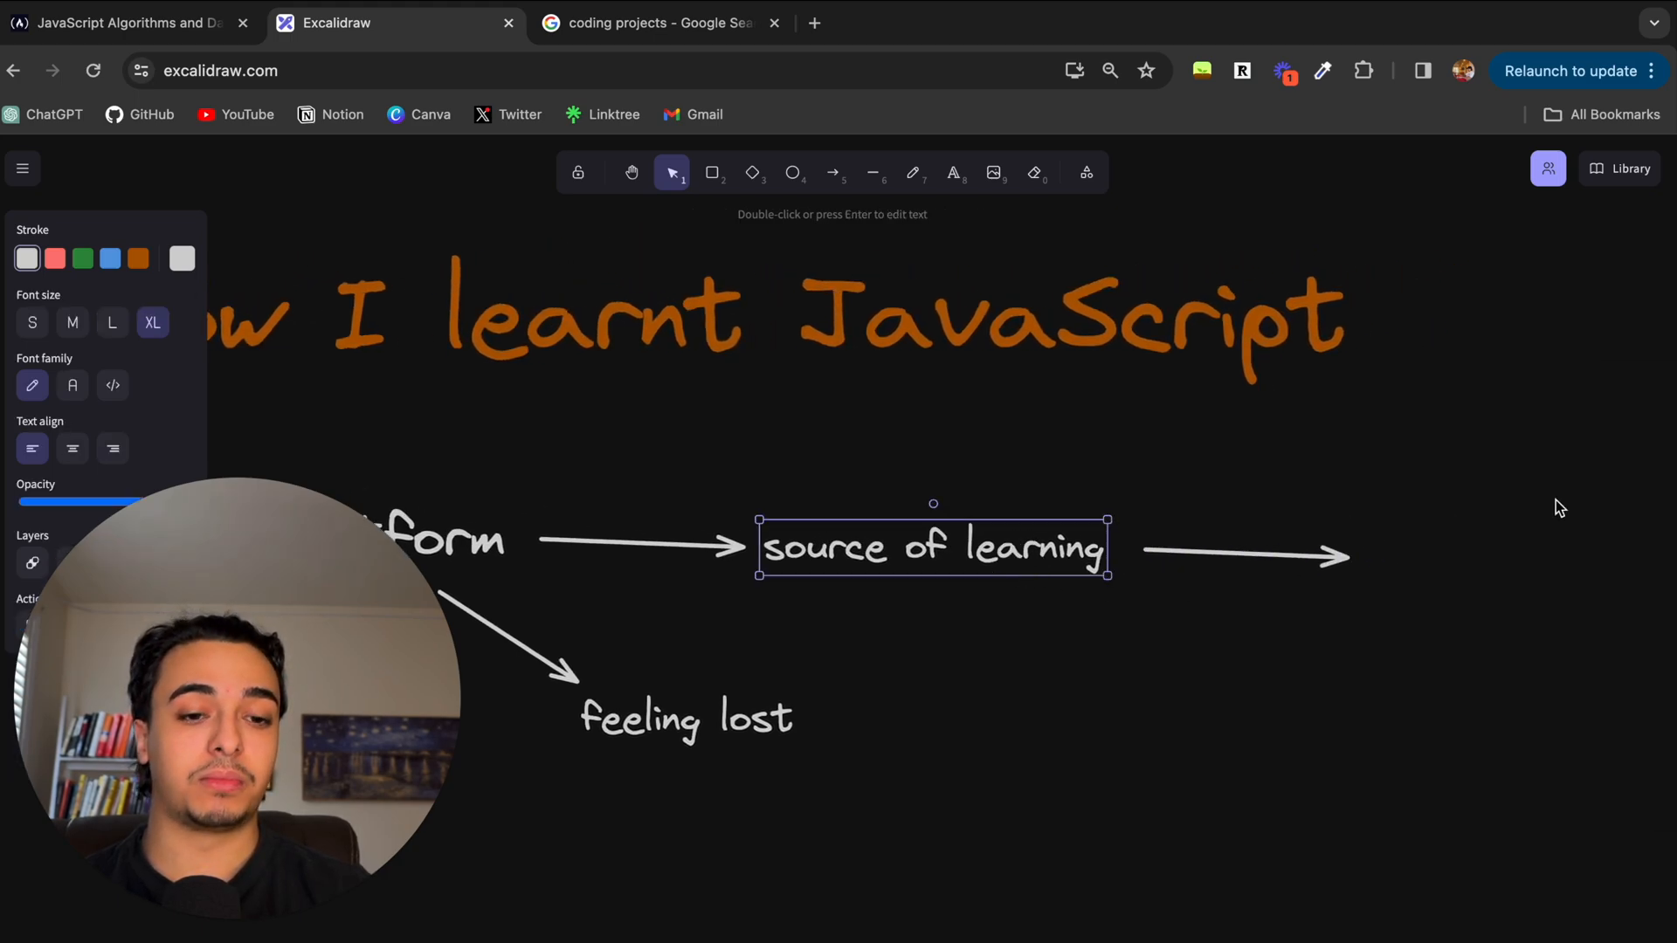
Step: Start a 'projects' label at the arrow tip after checking Google's coding projects results
double_click(931, 547)
type("projects")
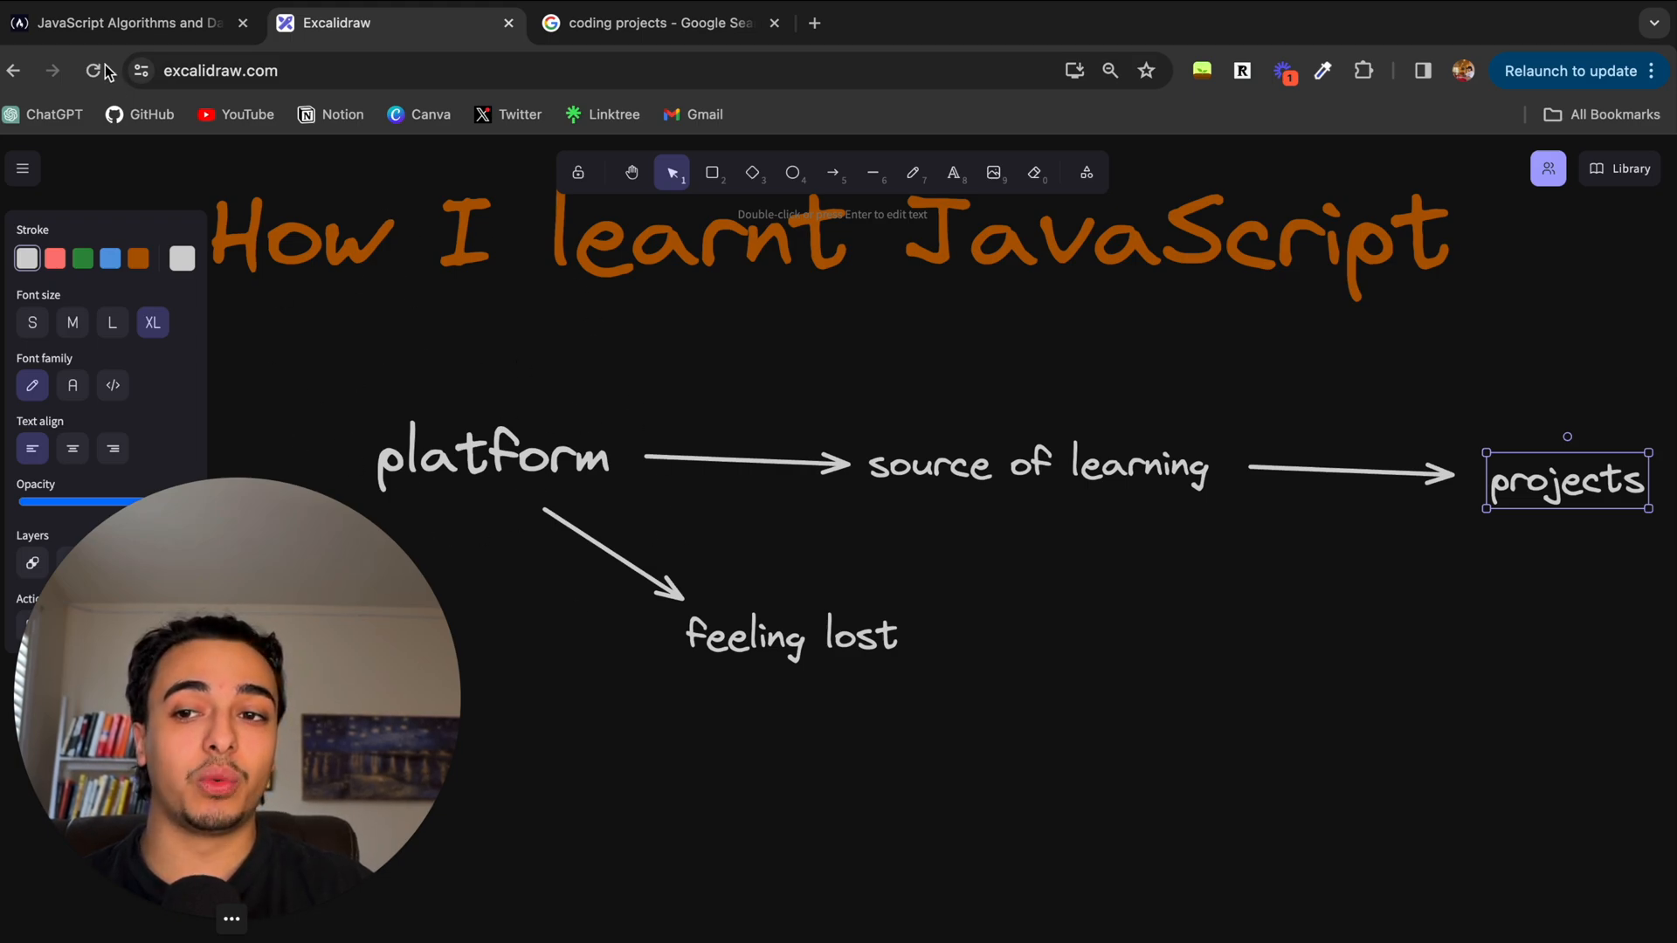
left_click(654, 23)
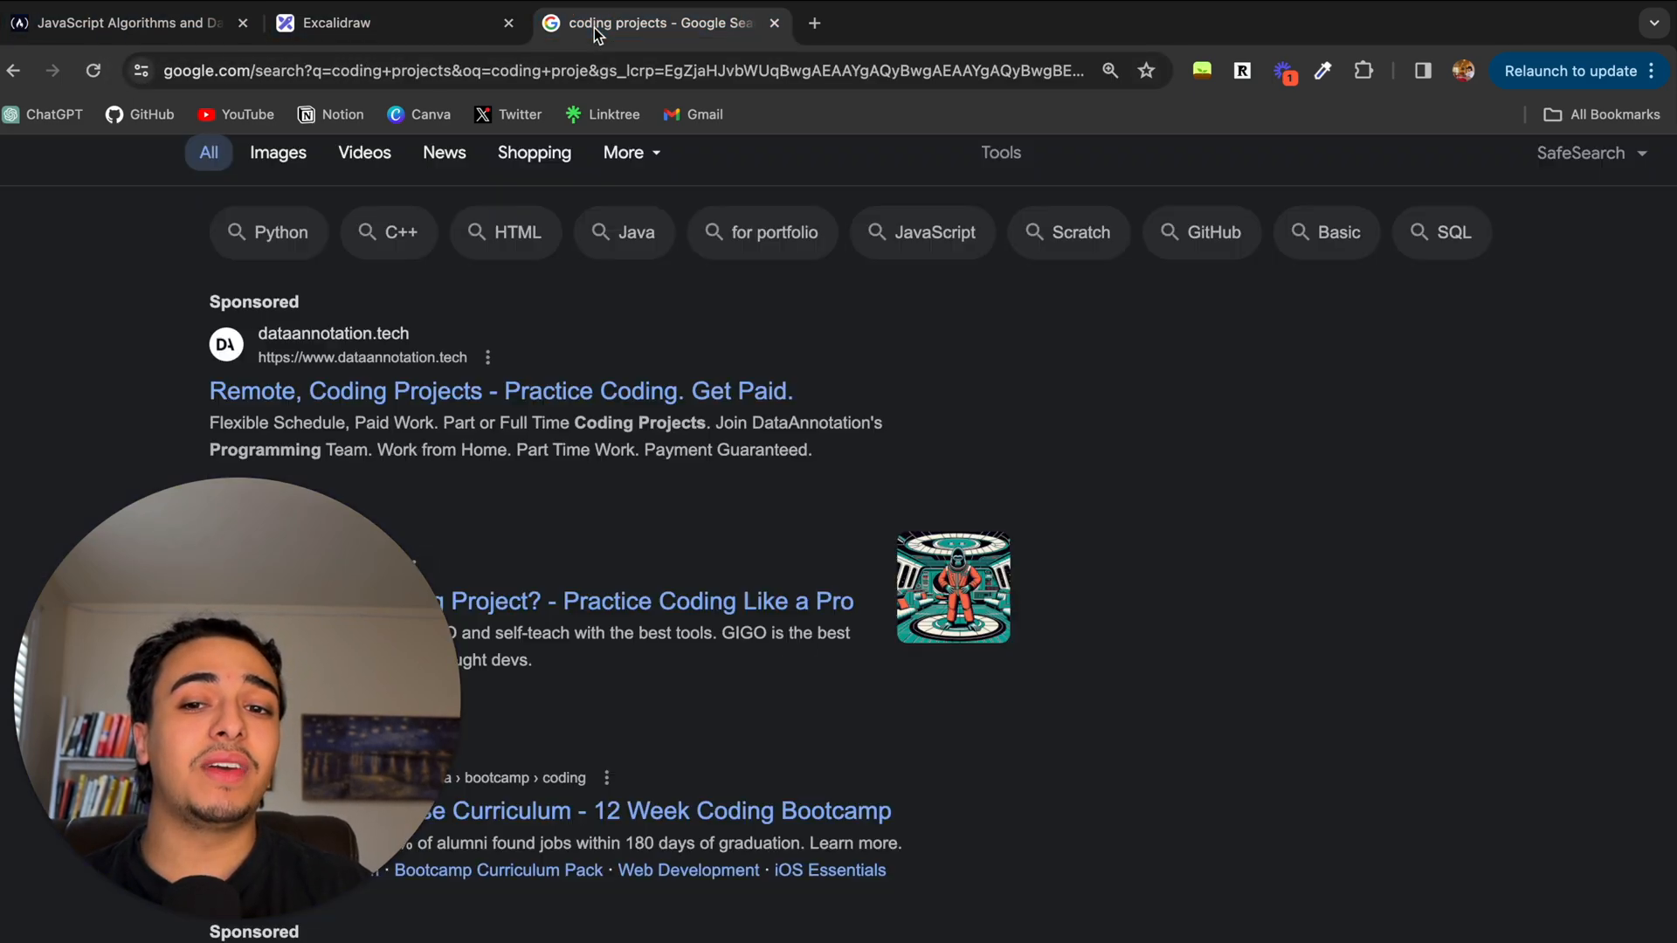
left_click(337, 22)
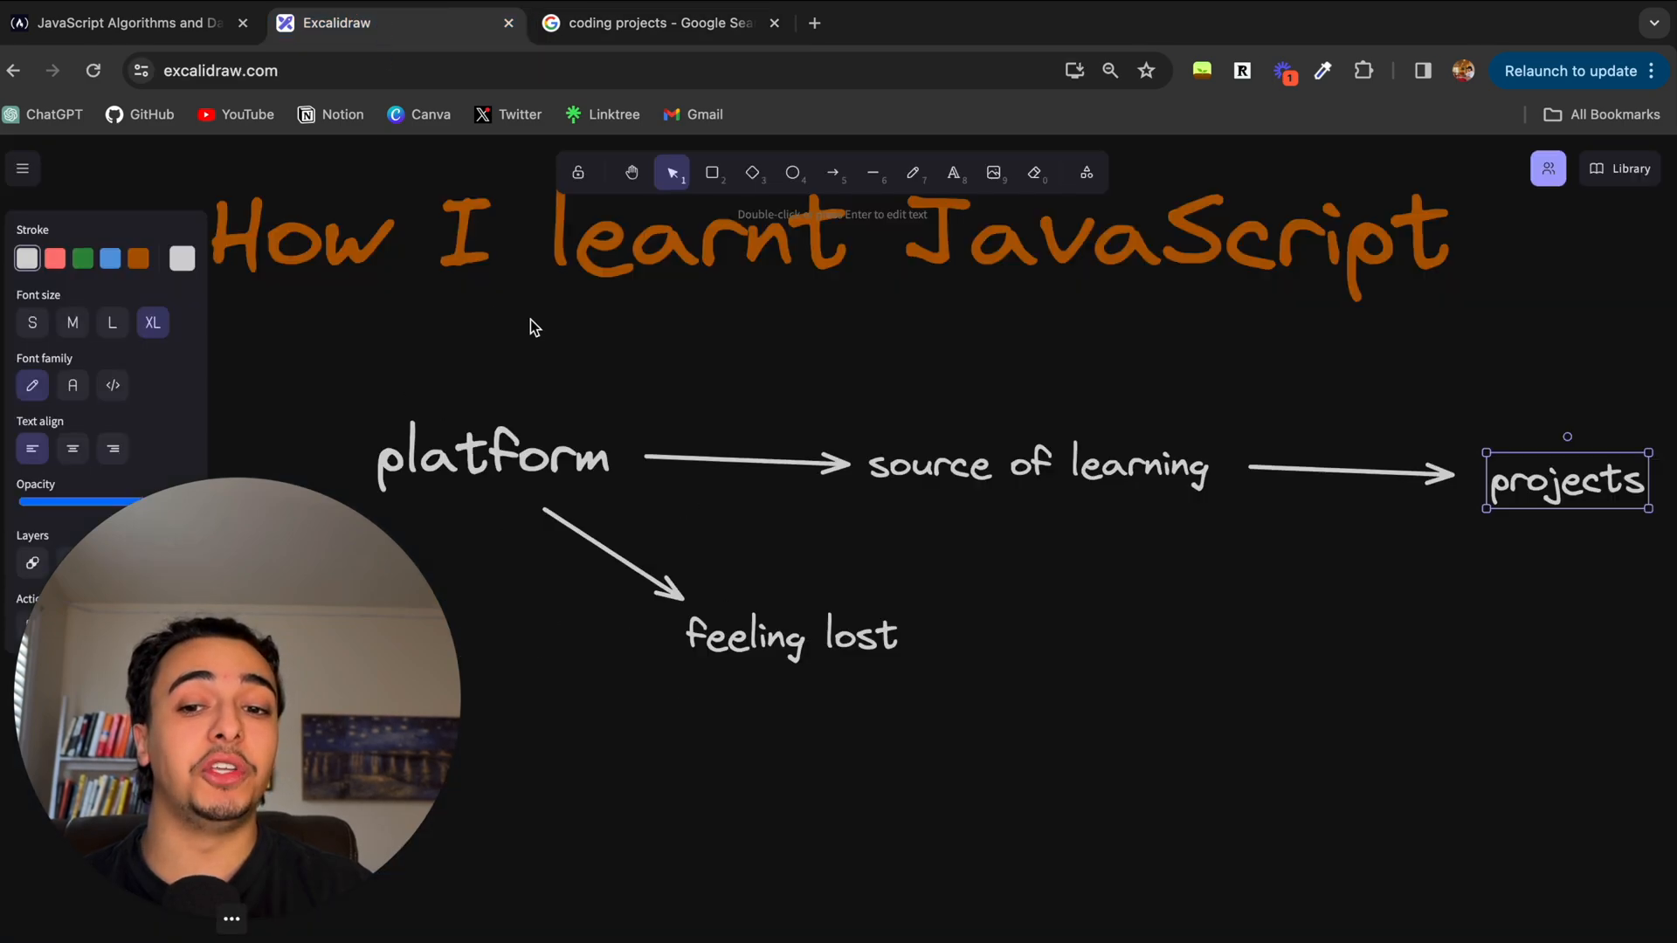
mouse_move(540, 386)
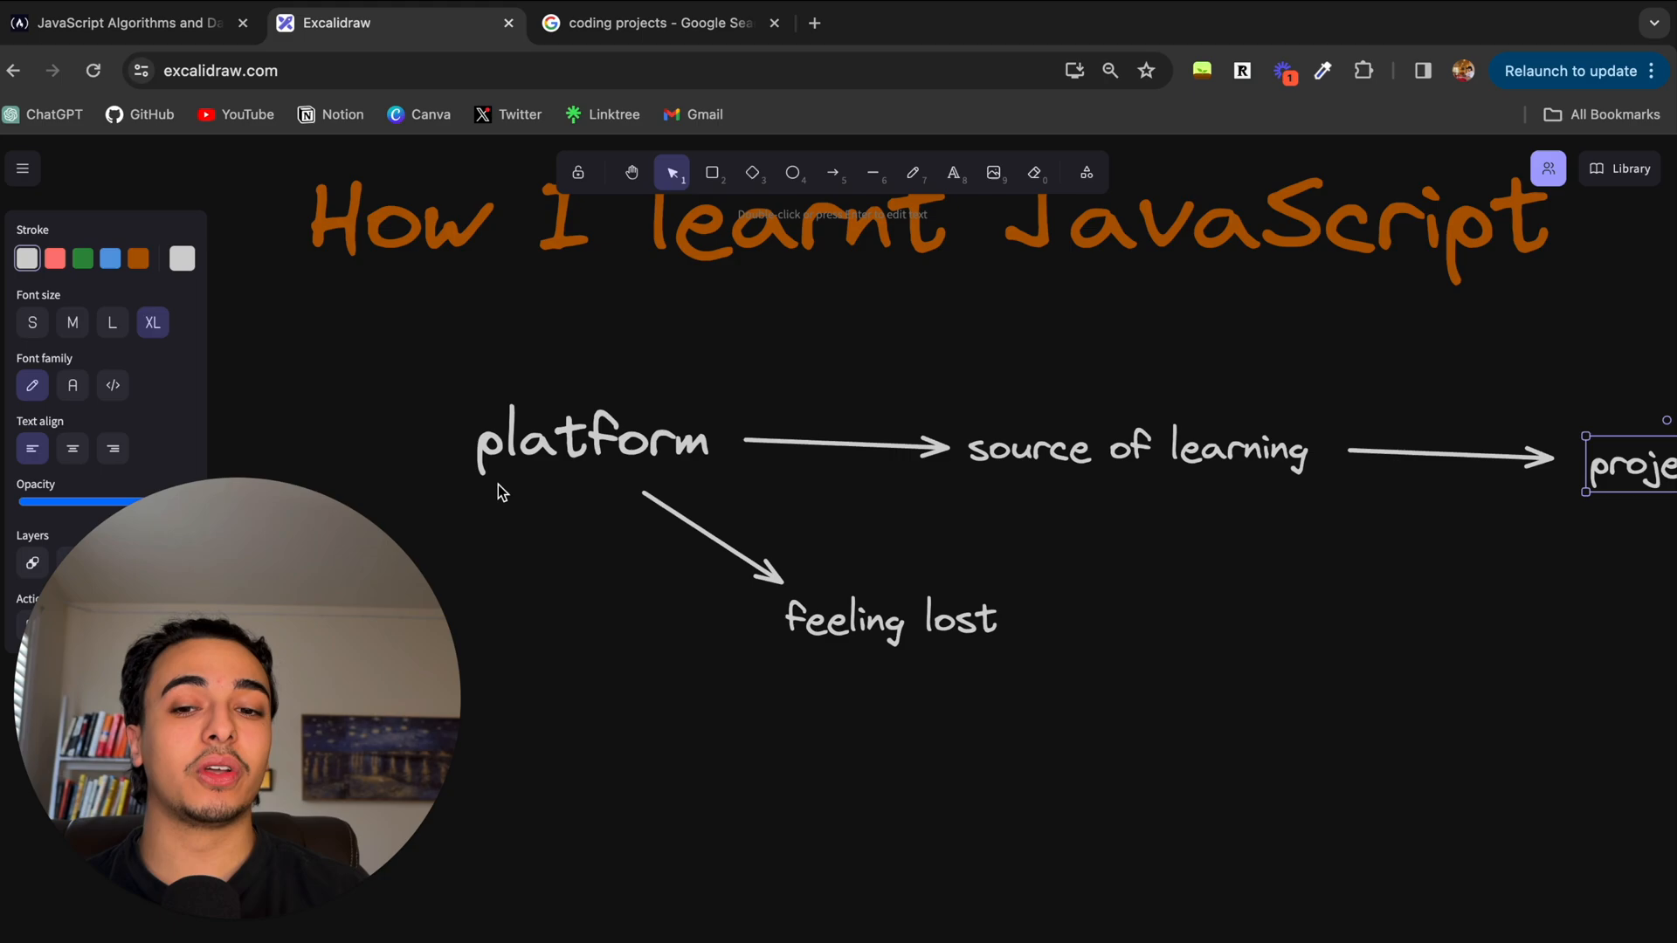
mouse_move(634, 503)
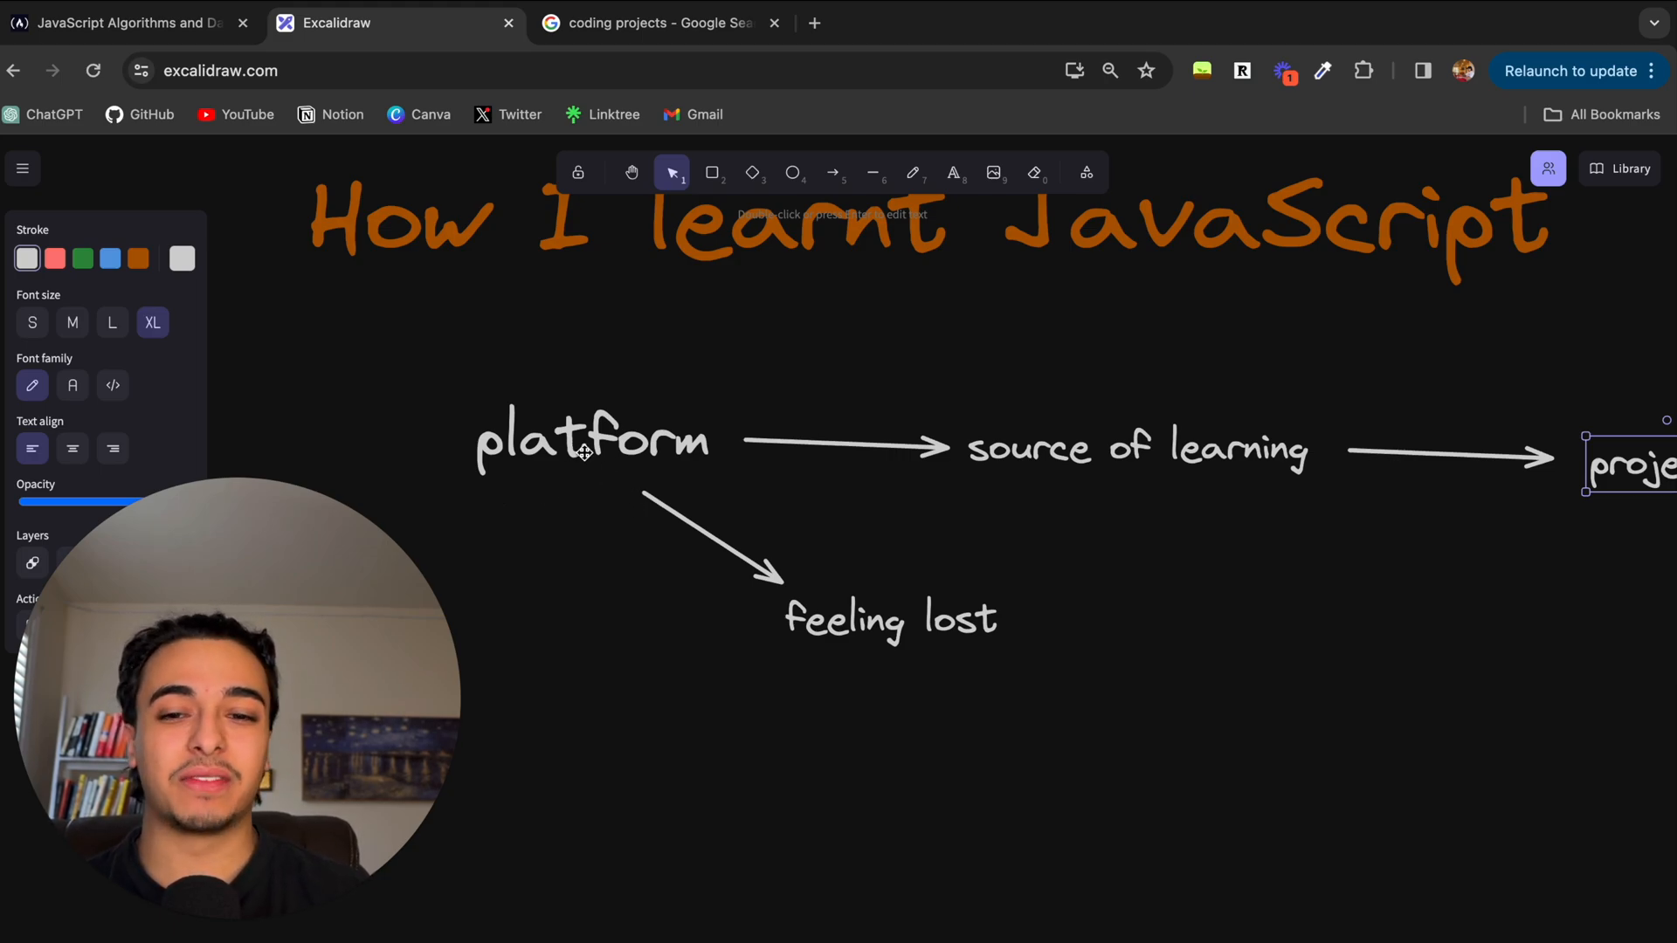
mouse_move(818, 533)
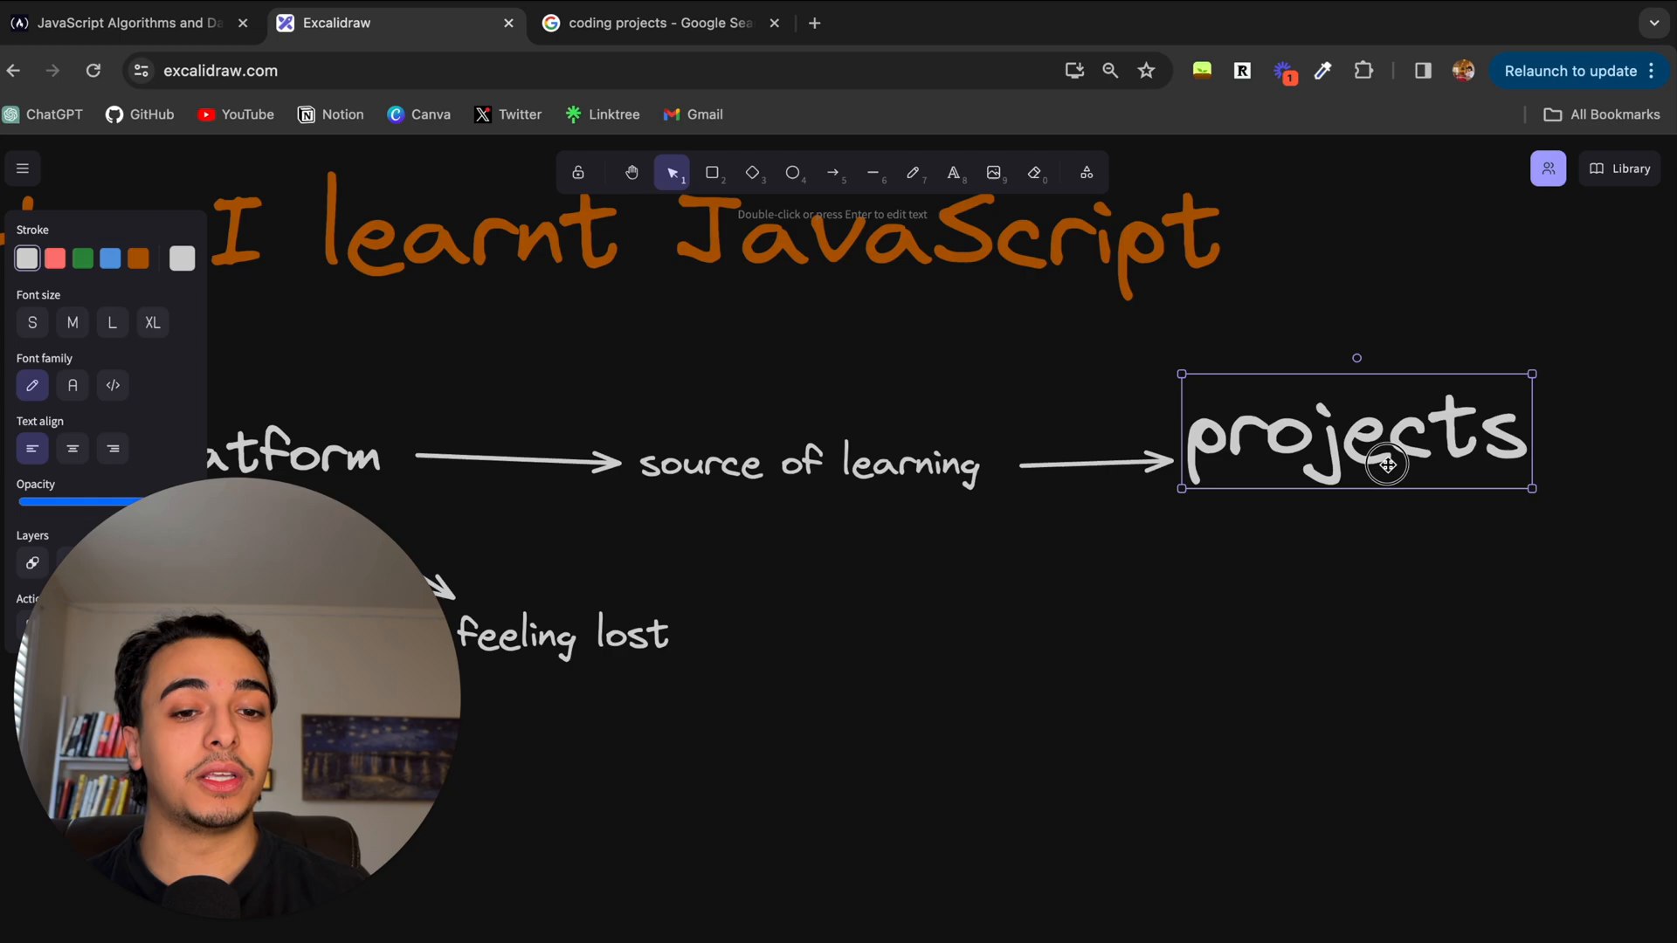
Step: Drag the enlarged 'projects' label onto its arrowhead
left_click_drag(1385, 462, 1379, 480)
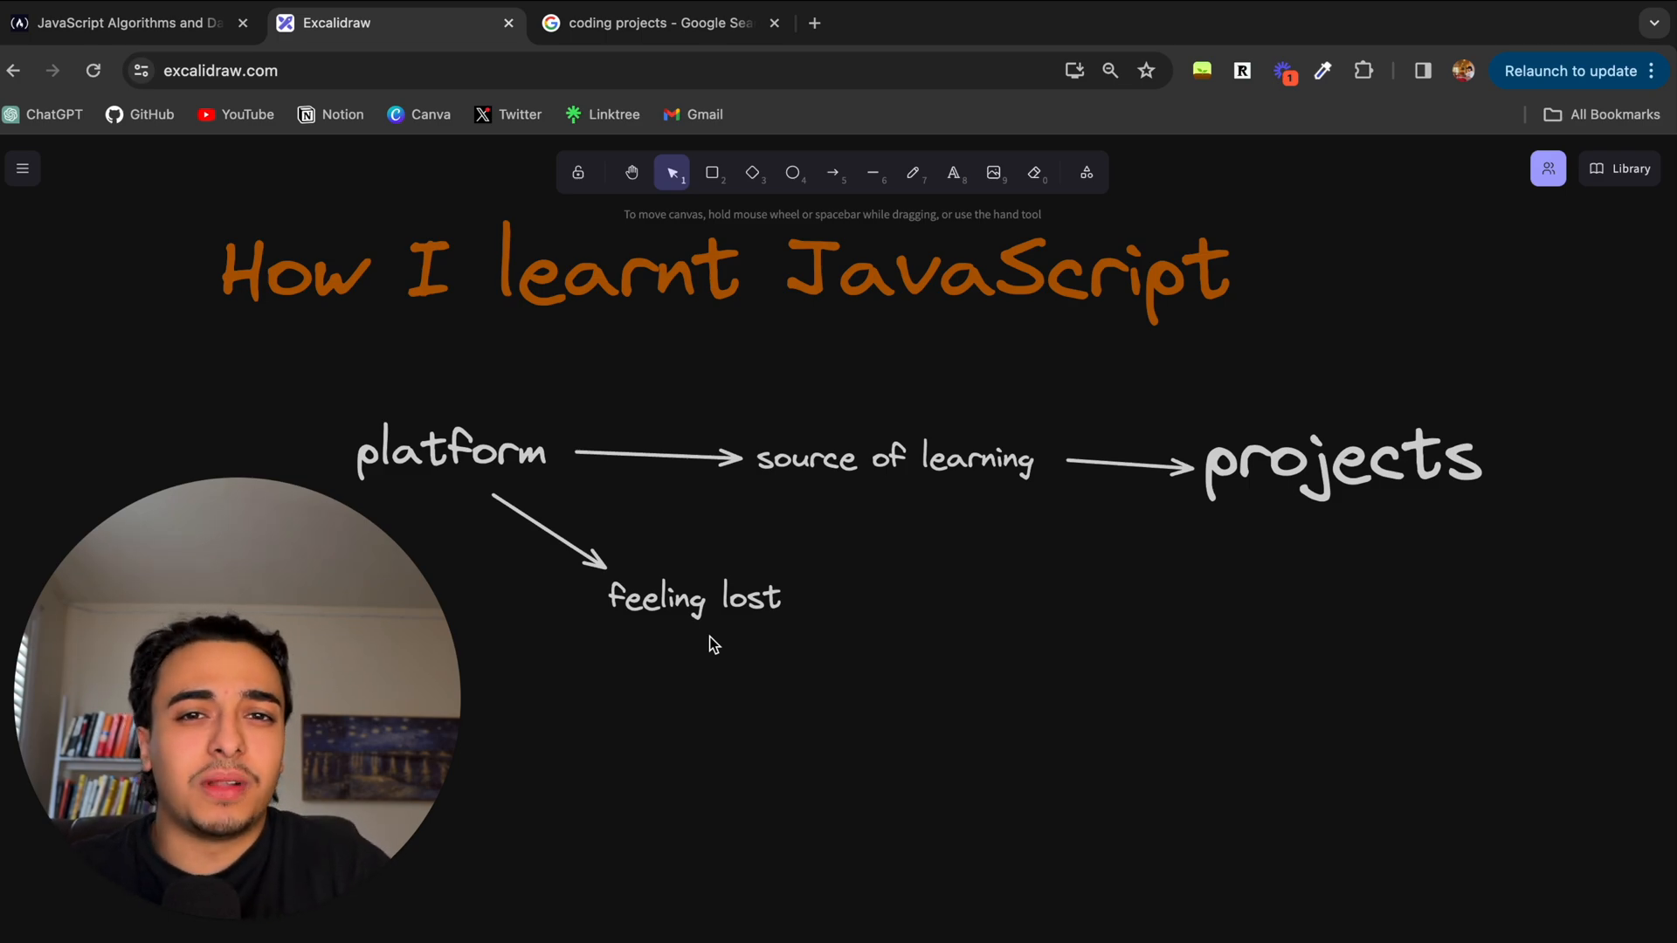
mouse_move(1290, 476)
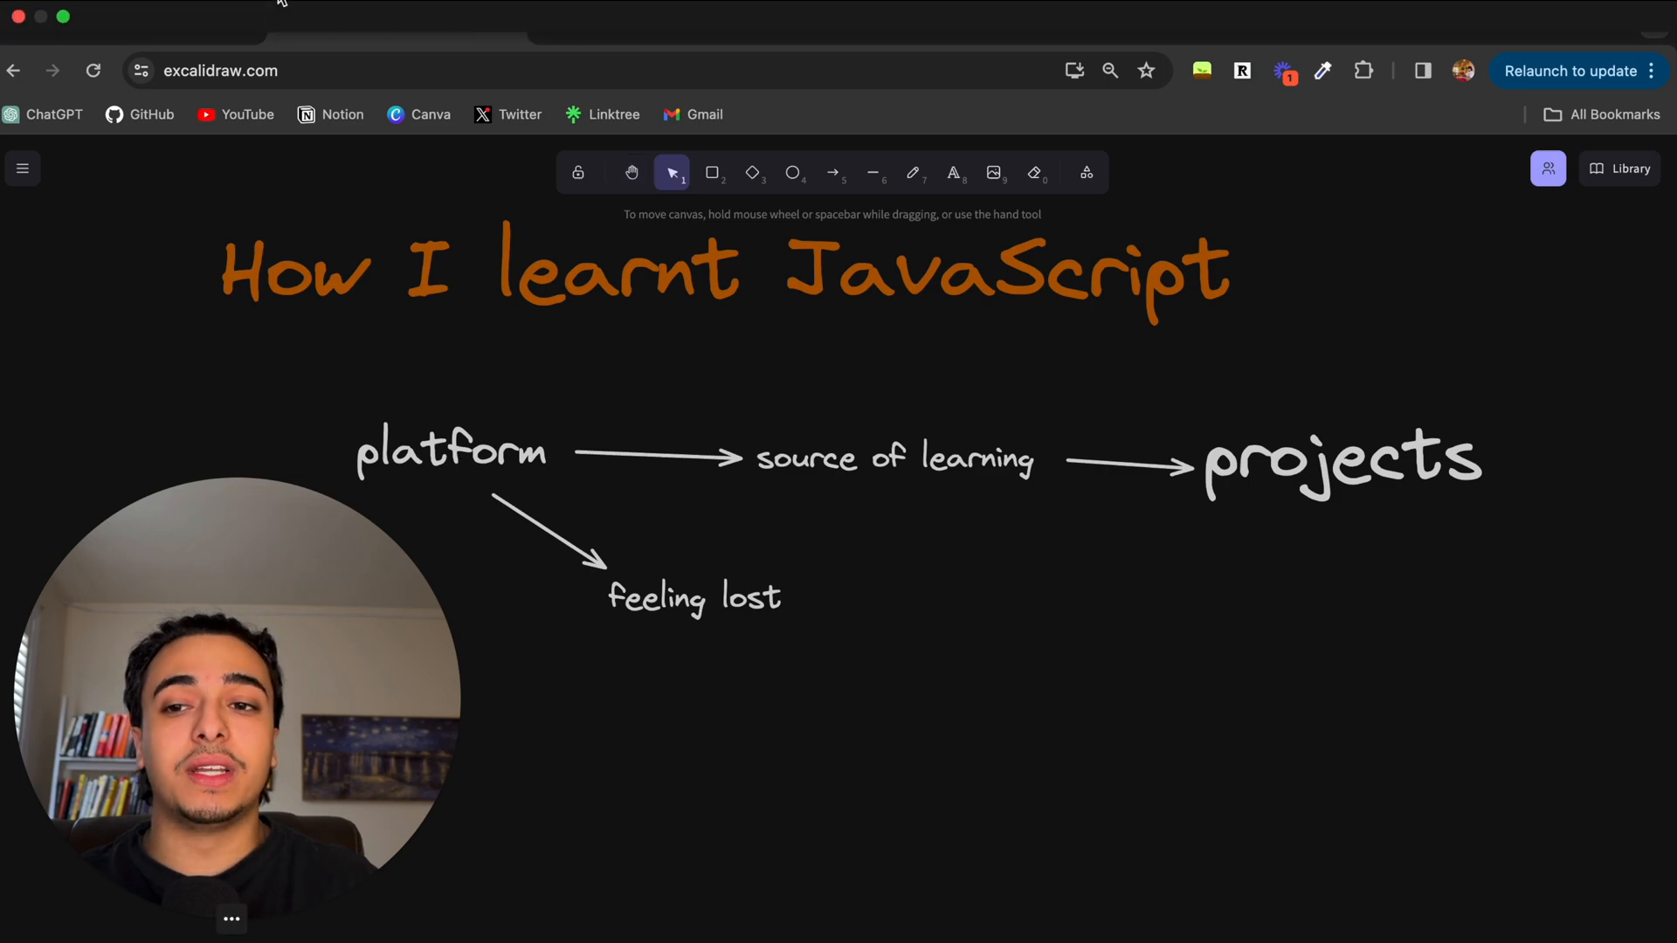
Step: Scroll freeCodeCamp to the Projects section, highlight its heading, then return to the board
left_click(124, 23)
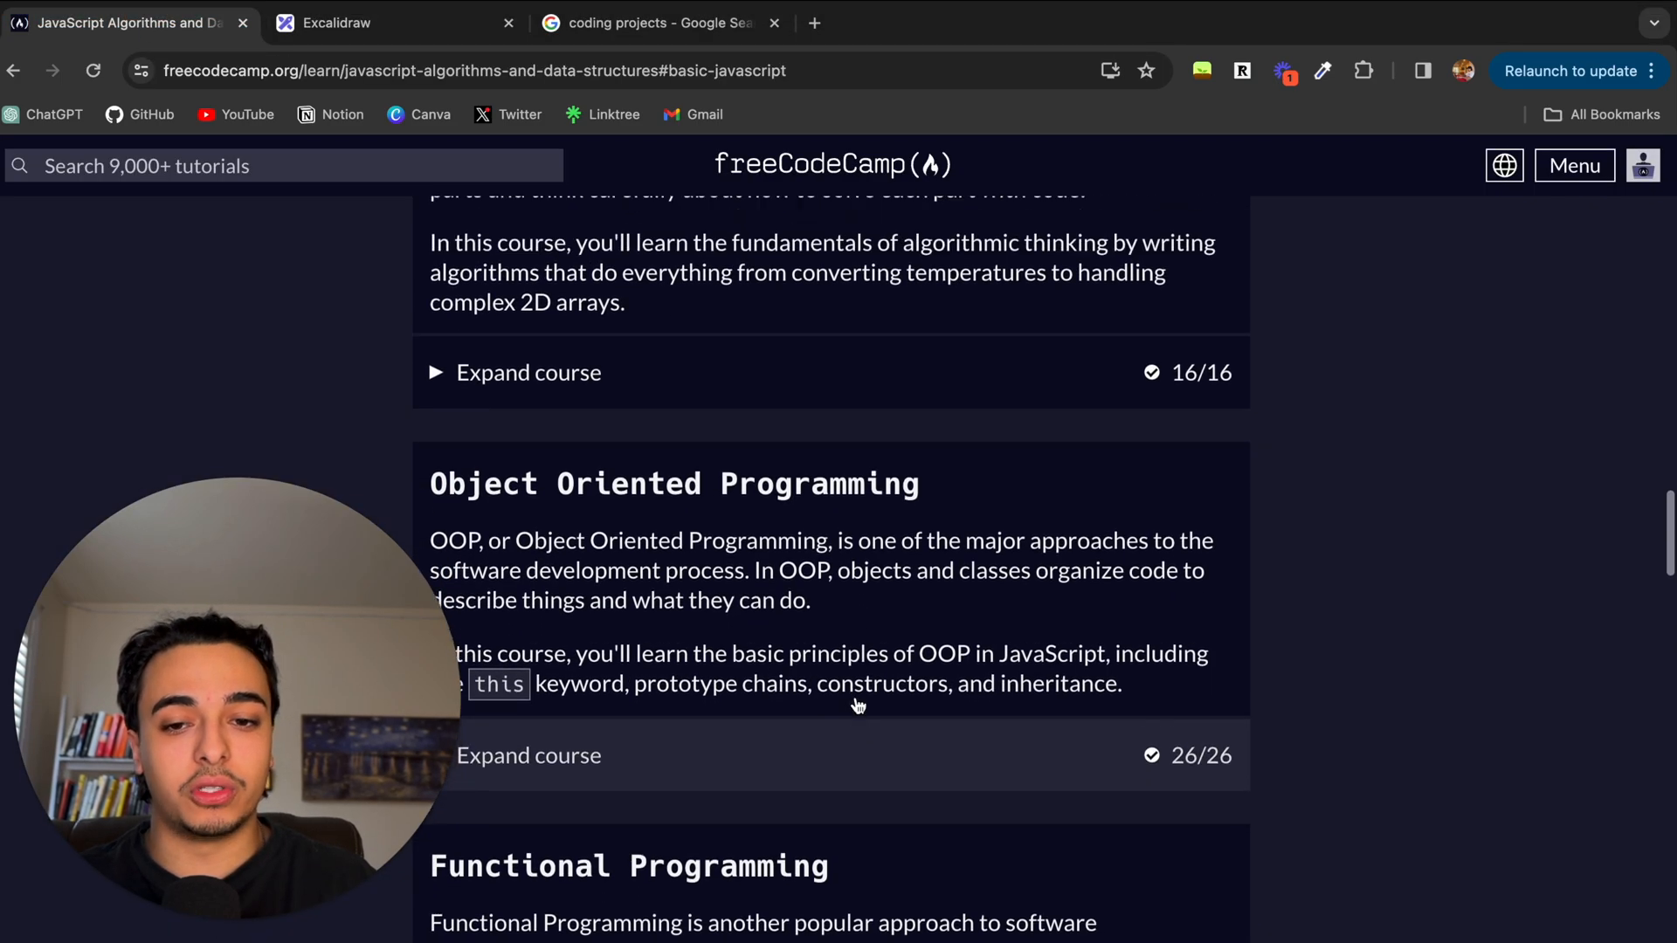
scroll("down", 3)
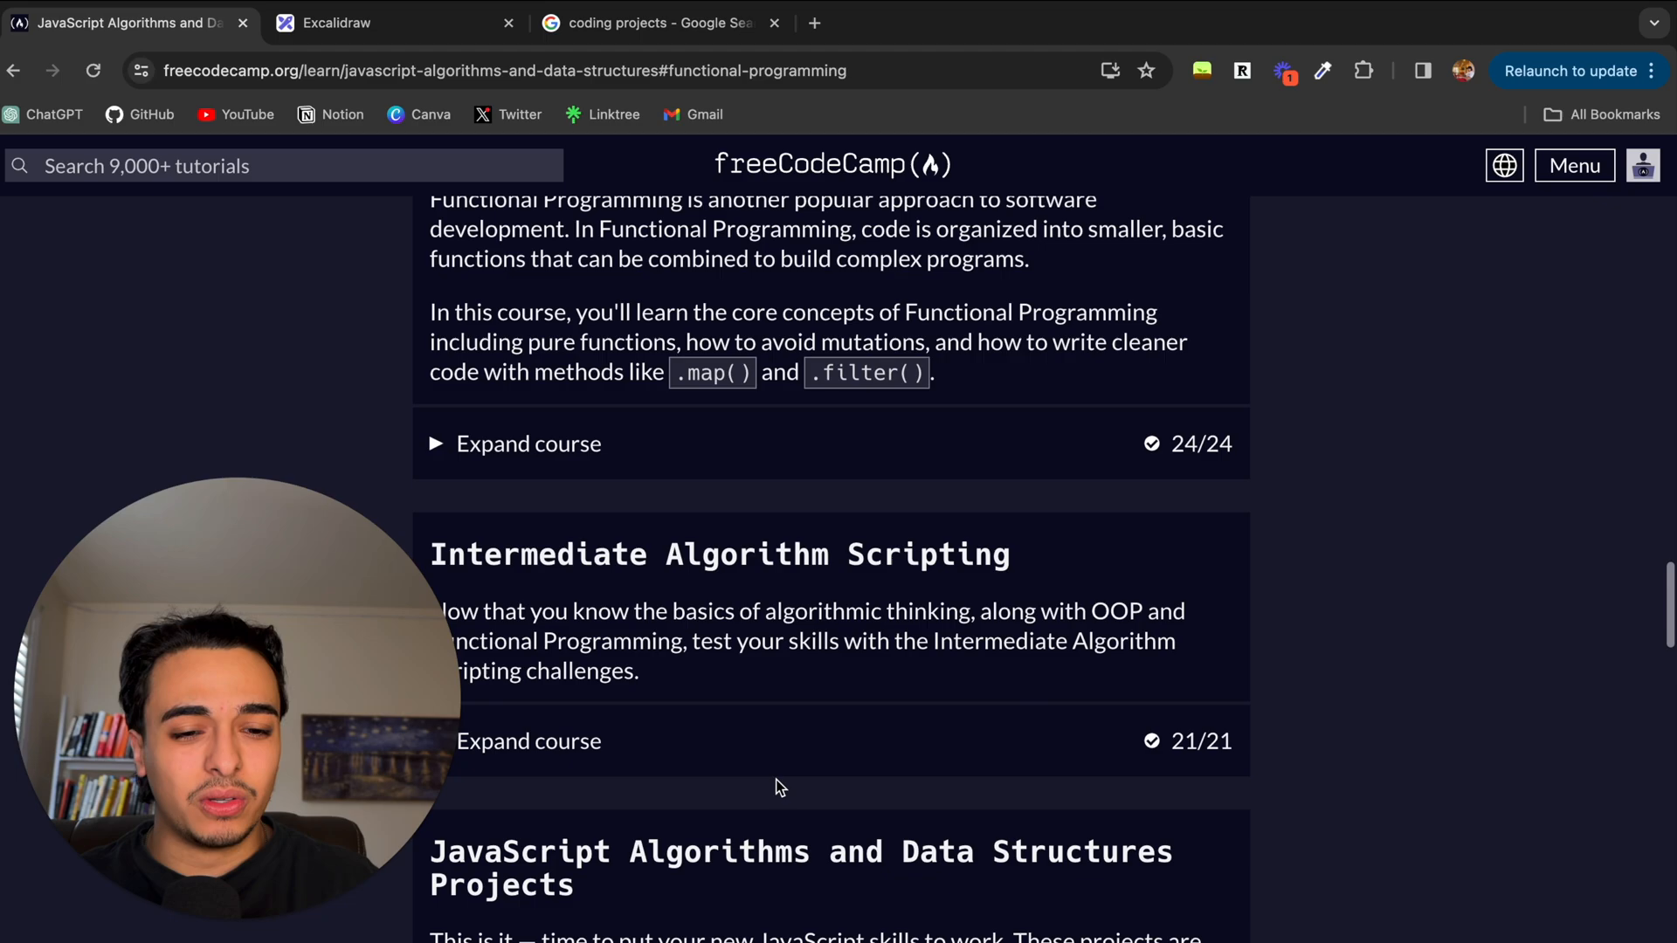
scroll("down", 3)
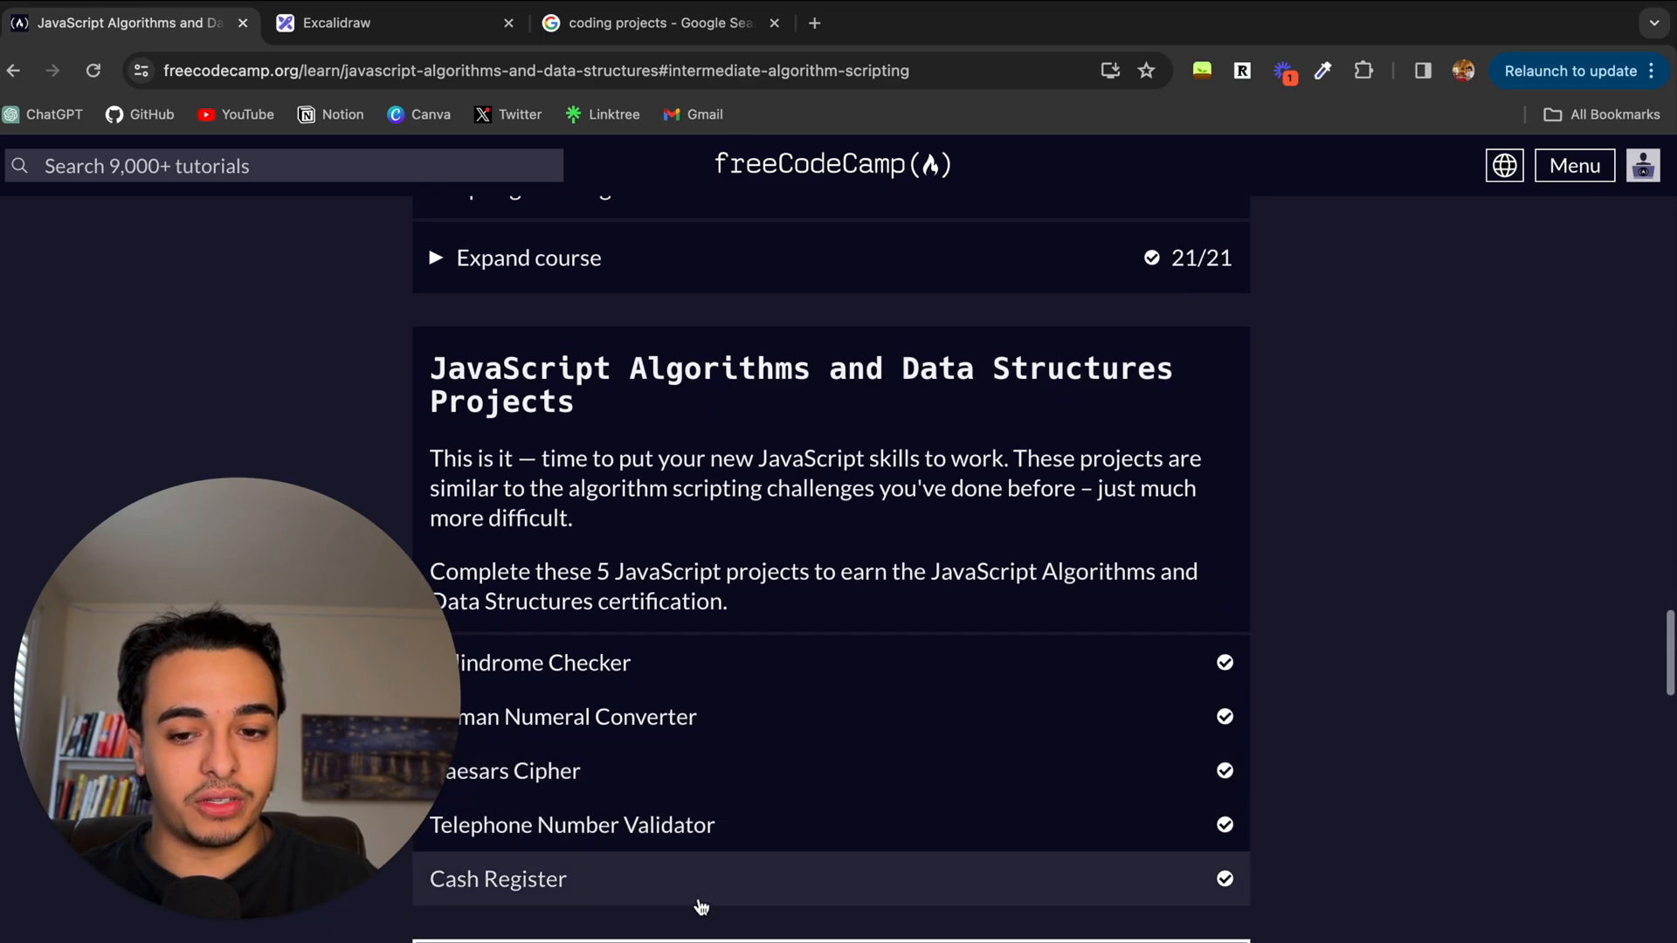
left_click_drag(429, 368, 574, 401)
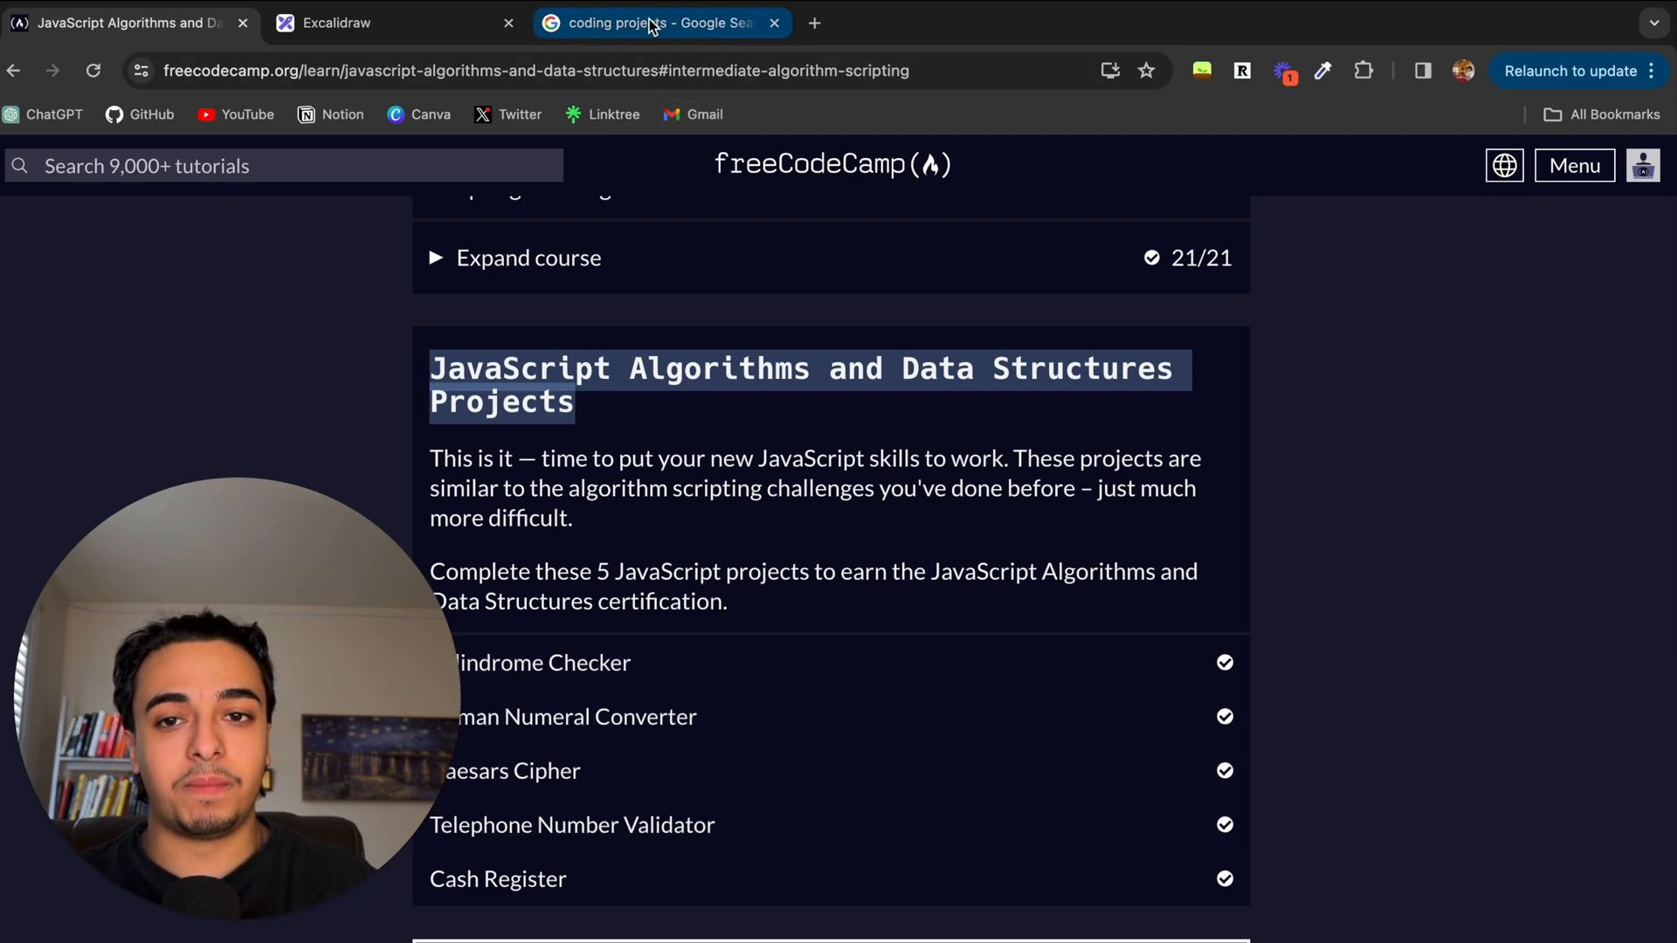
left_click(343, 23)
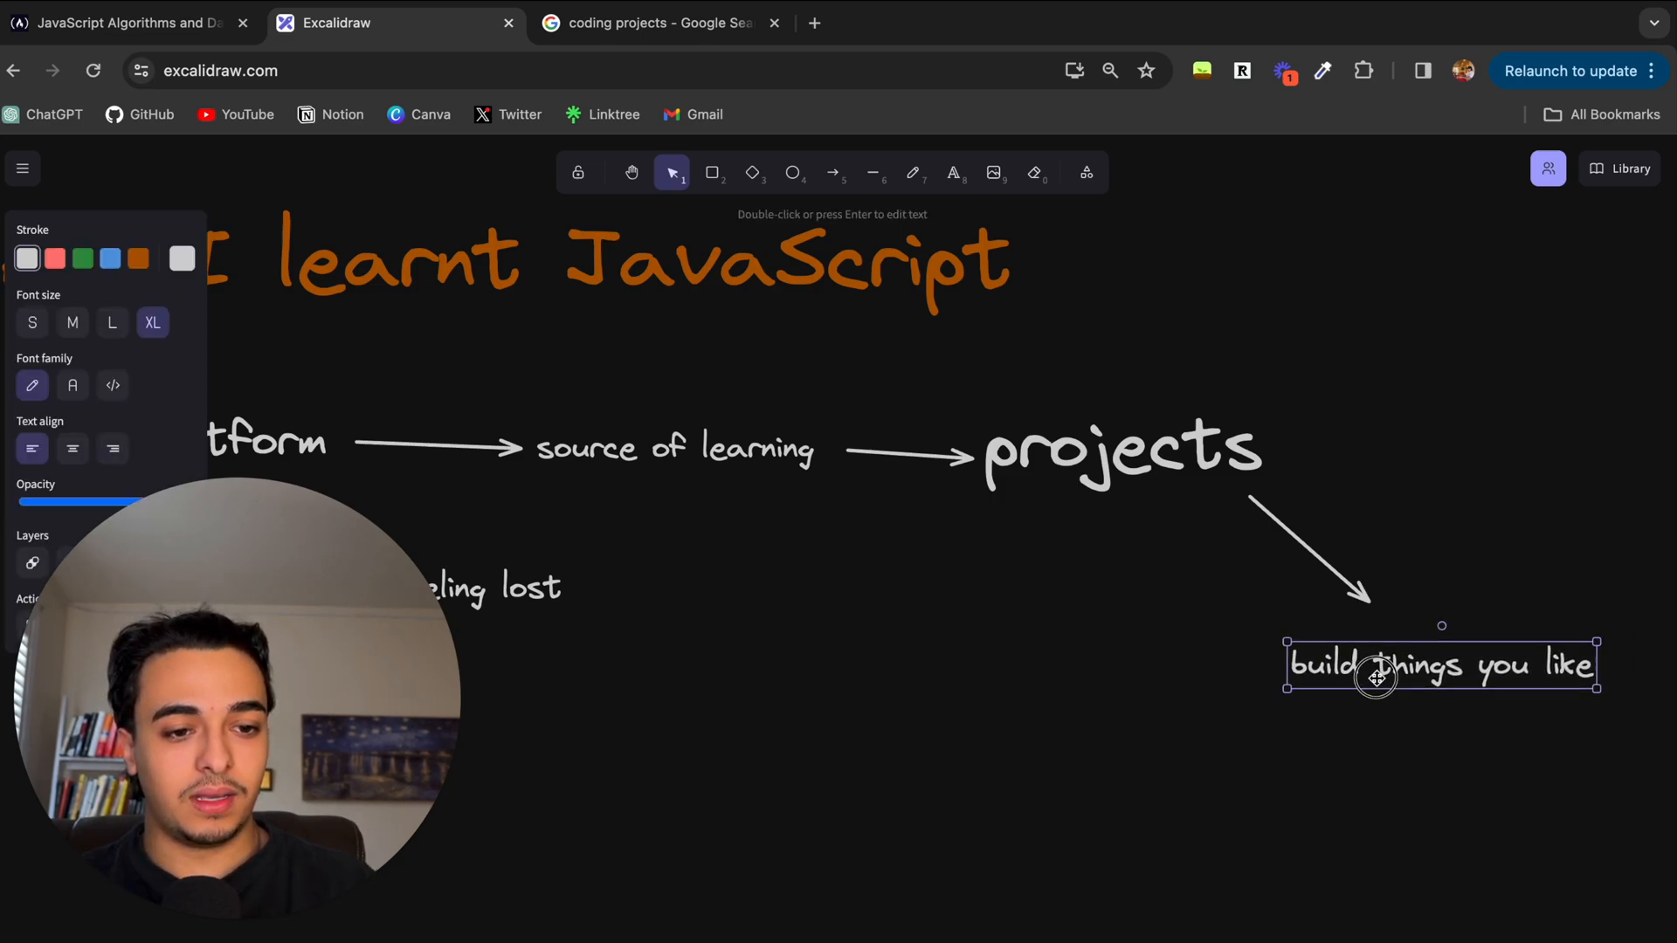
Step: Move 'build things you like' onto the arrow tip below projects and deselect it
left_click_drag(1380, 663, 1380, 647)
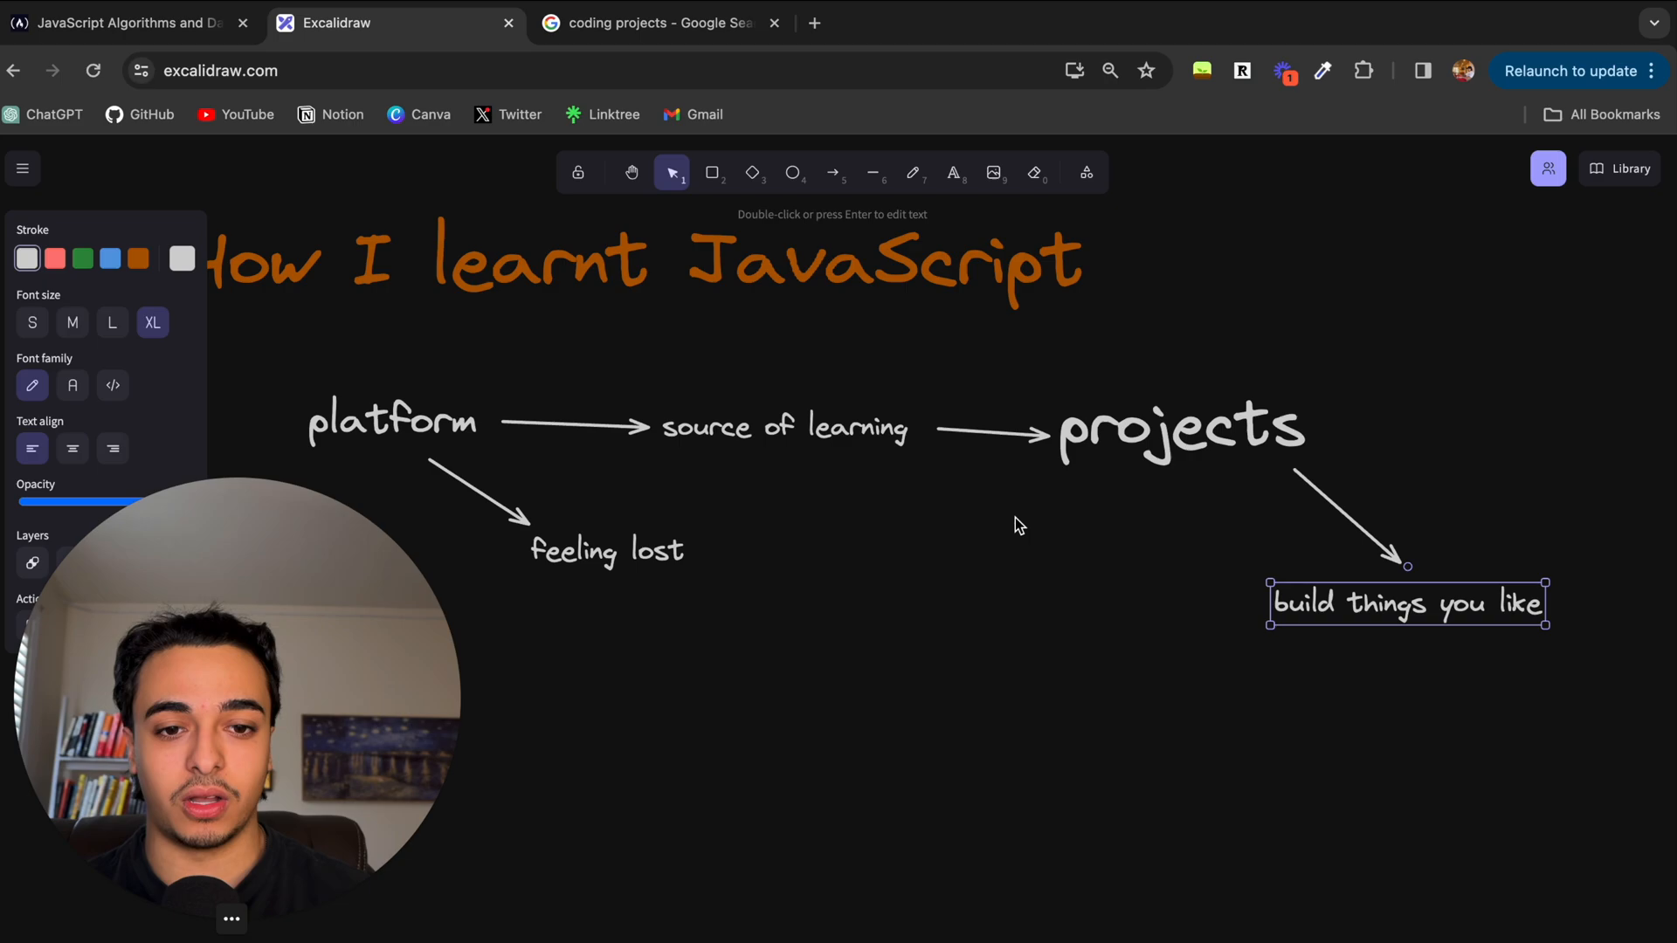
mouse_move(1386, 329)
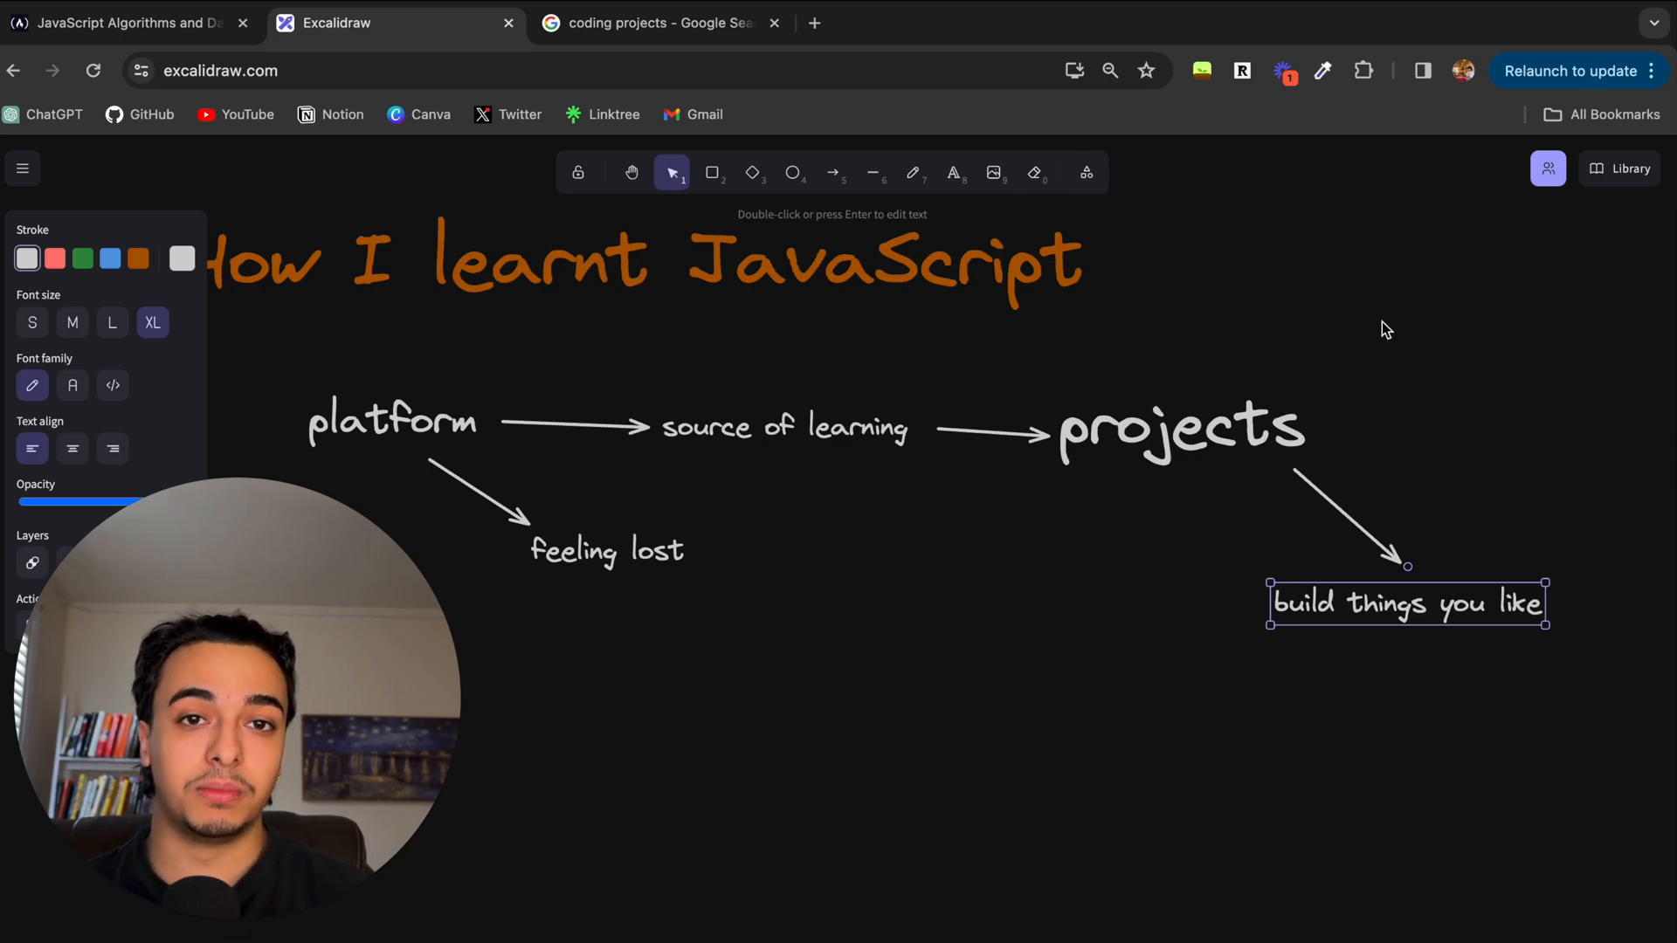
left_click(1419, 716)
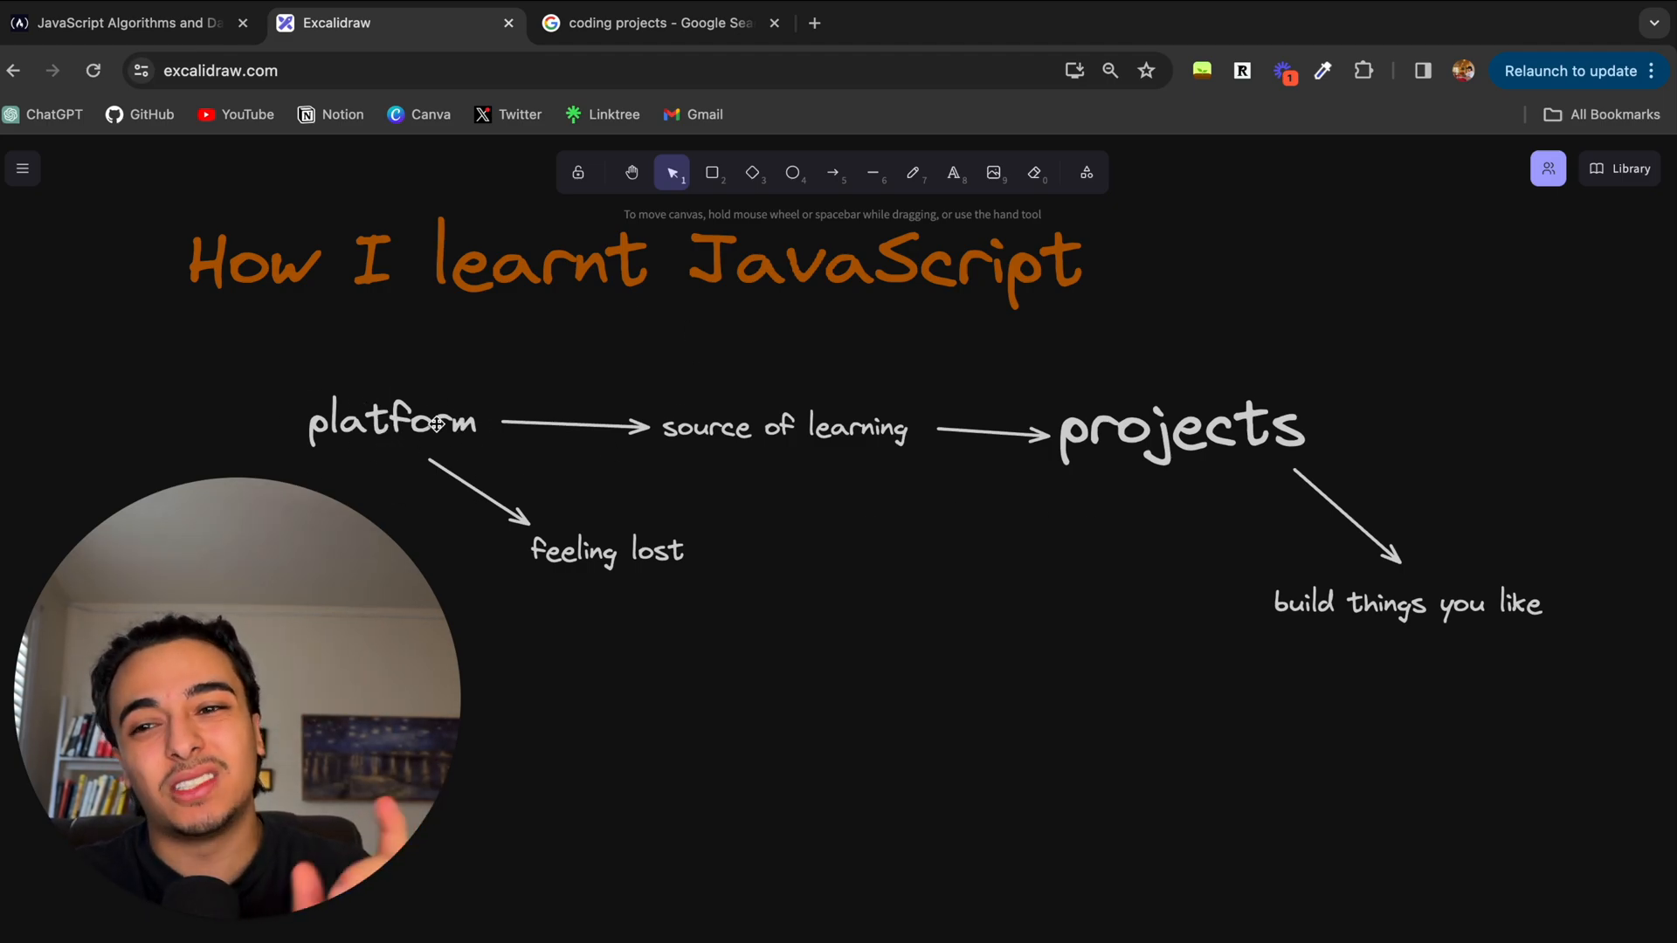
mouse_move(1172, 553)
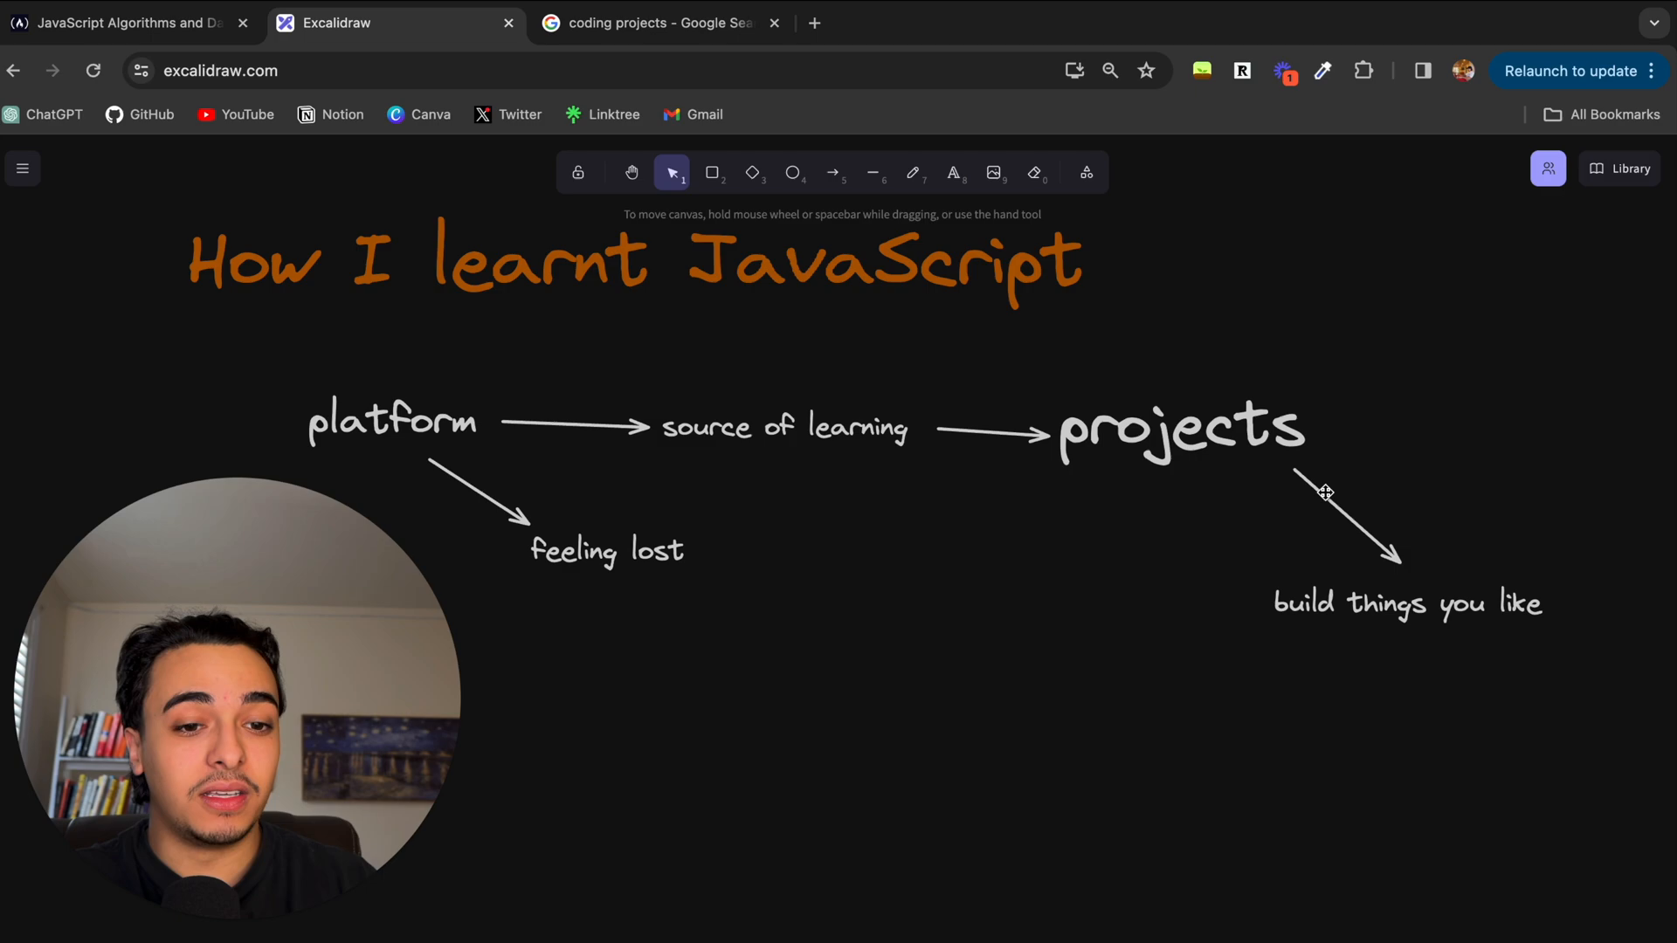
mouse_move(763, 494)
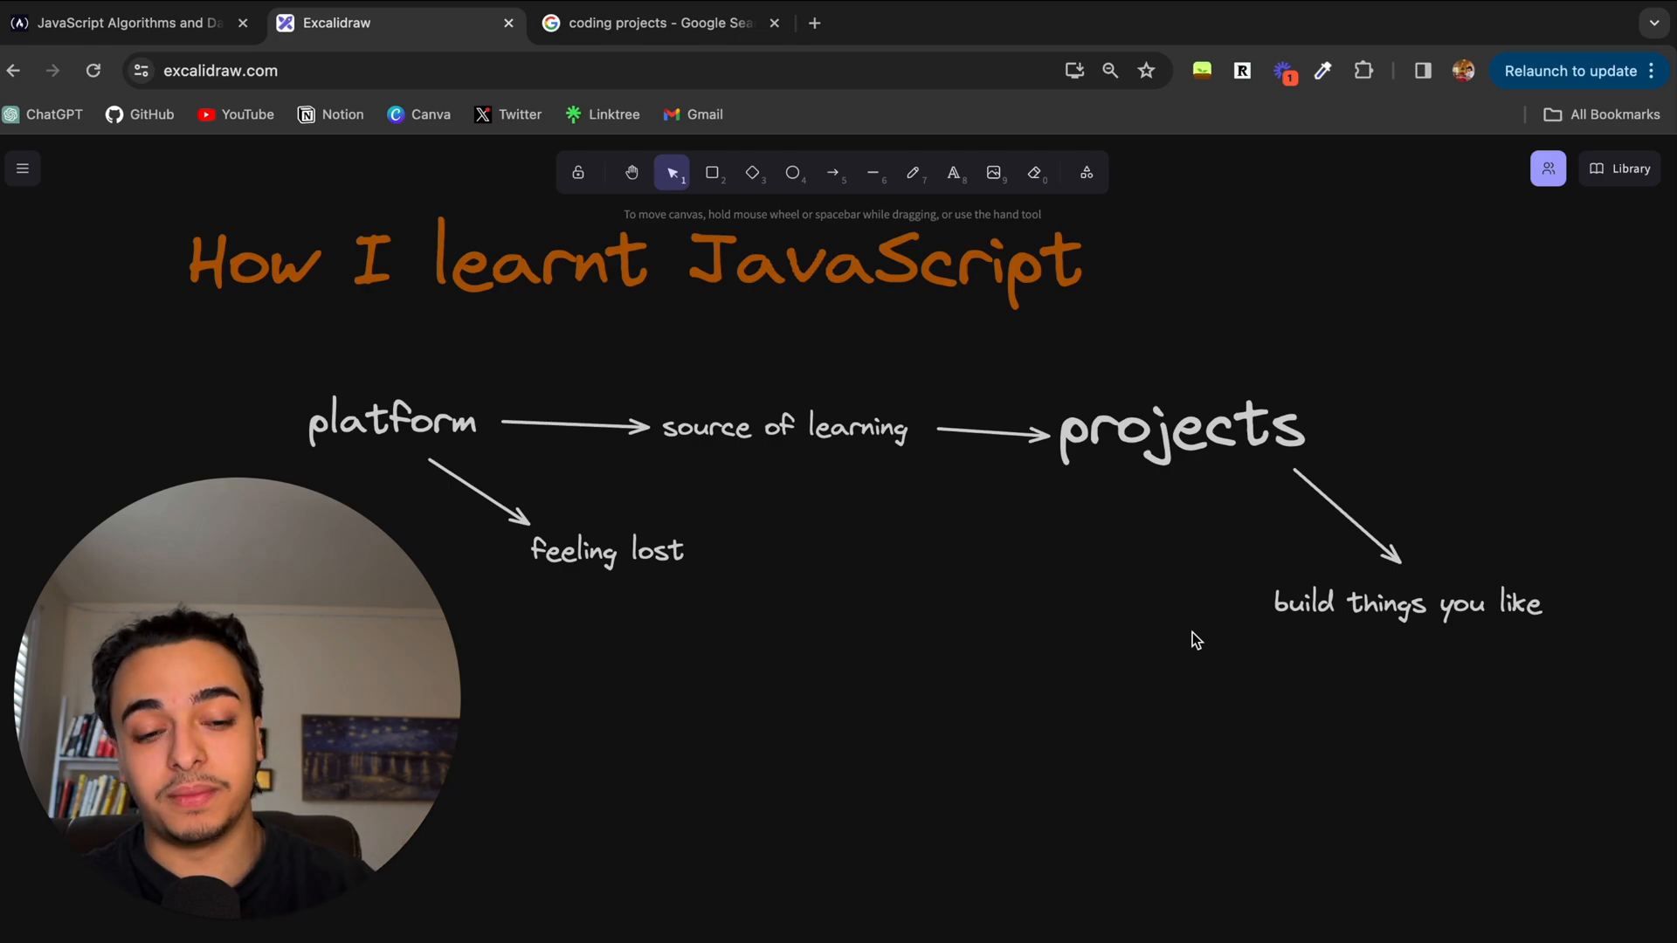
left_click(1180, 428)
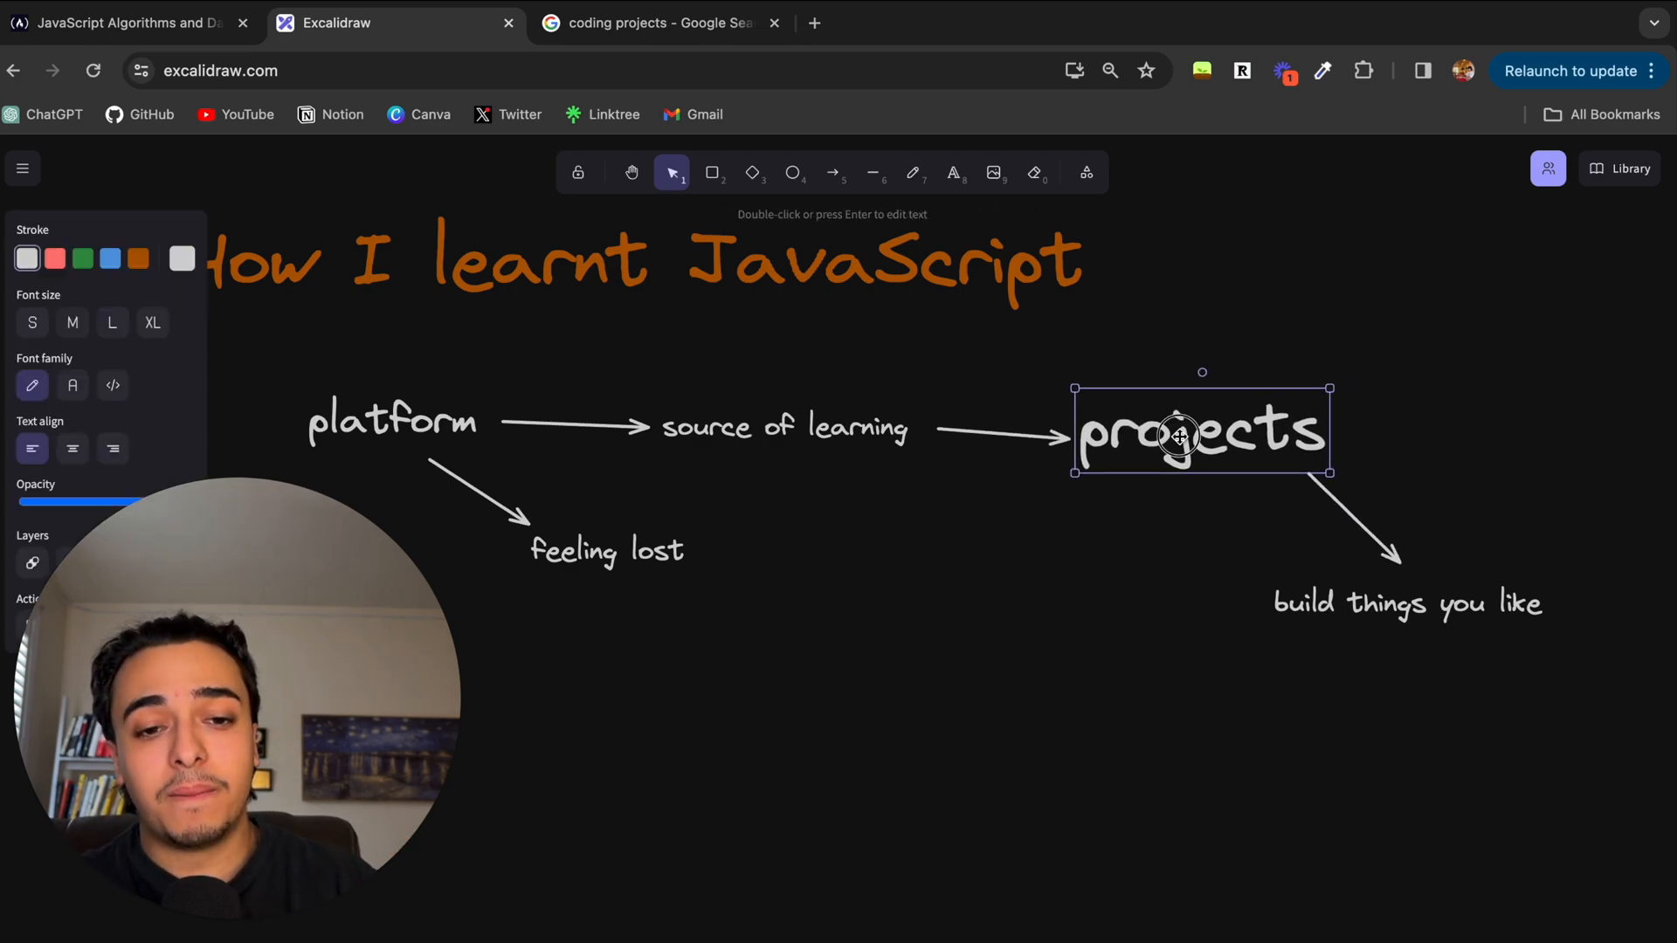
left_click(748, 695)
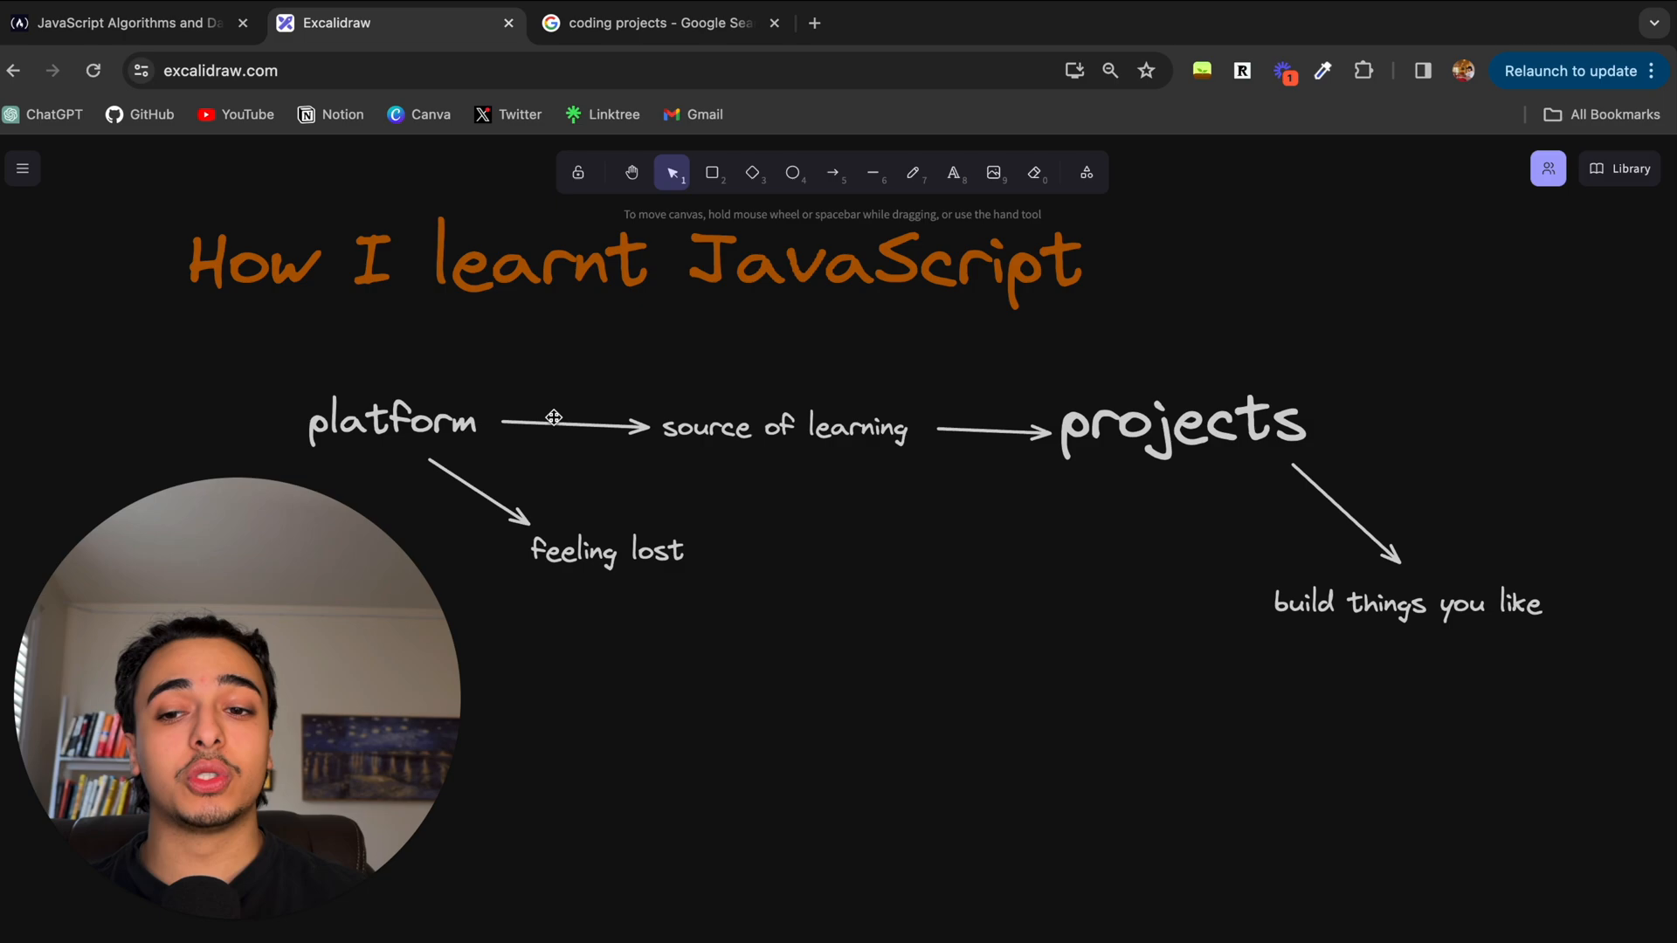
mouse_move(899, 499)
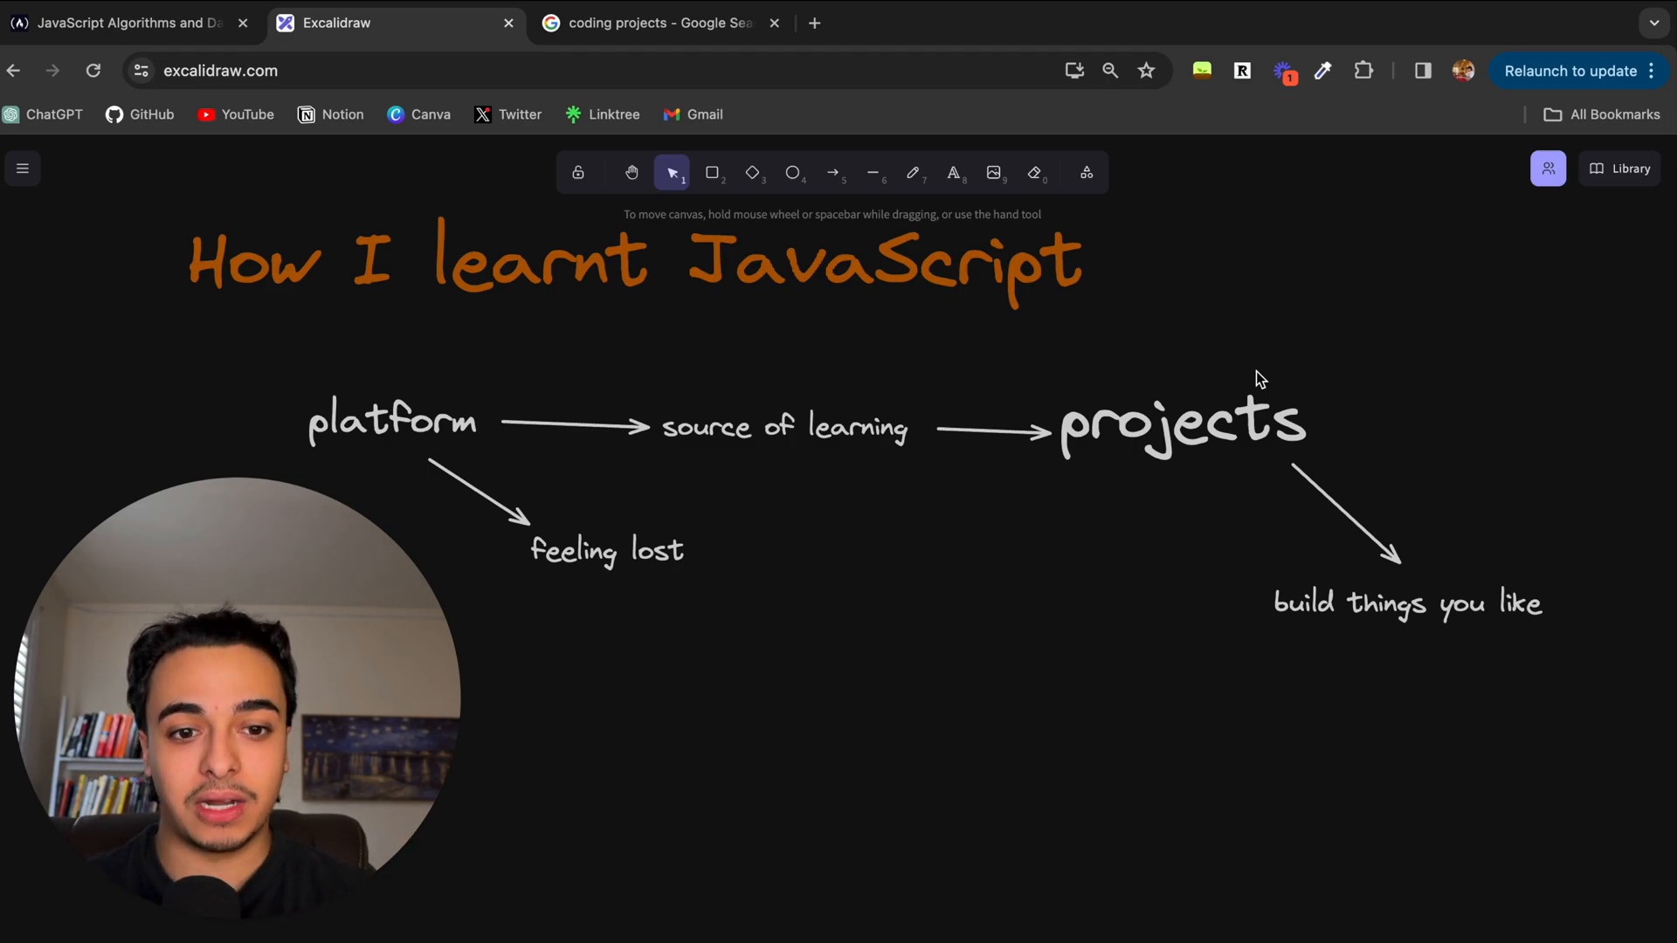
mouse_move(1073, 559)
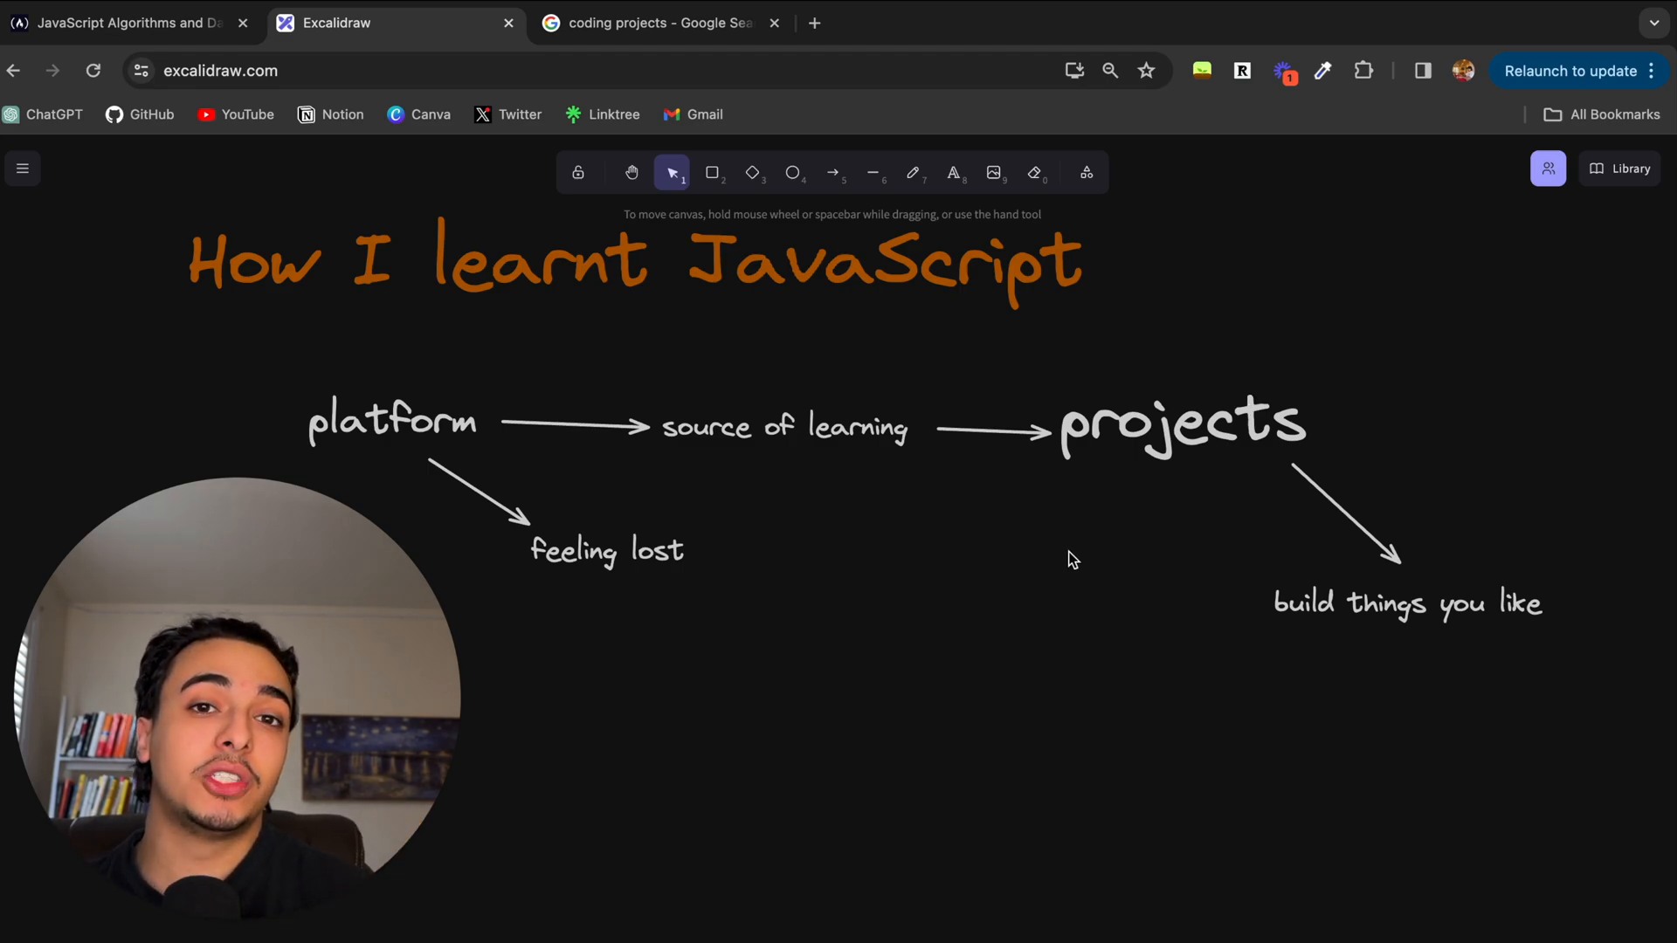
left_click(1181, 423)
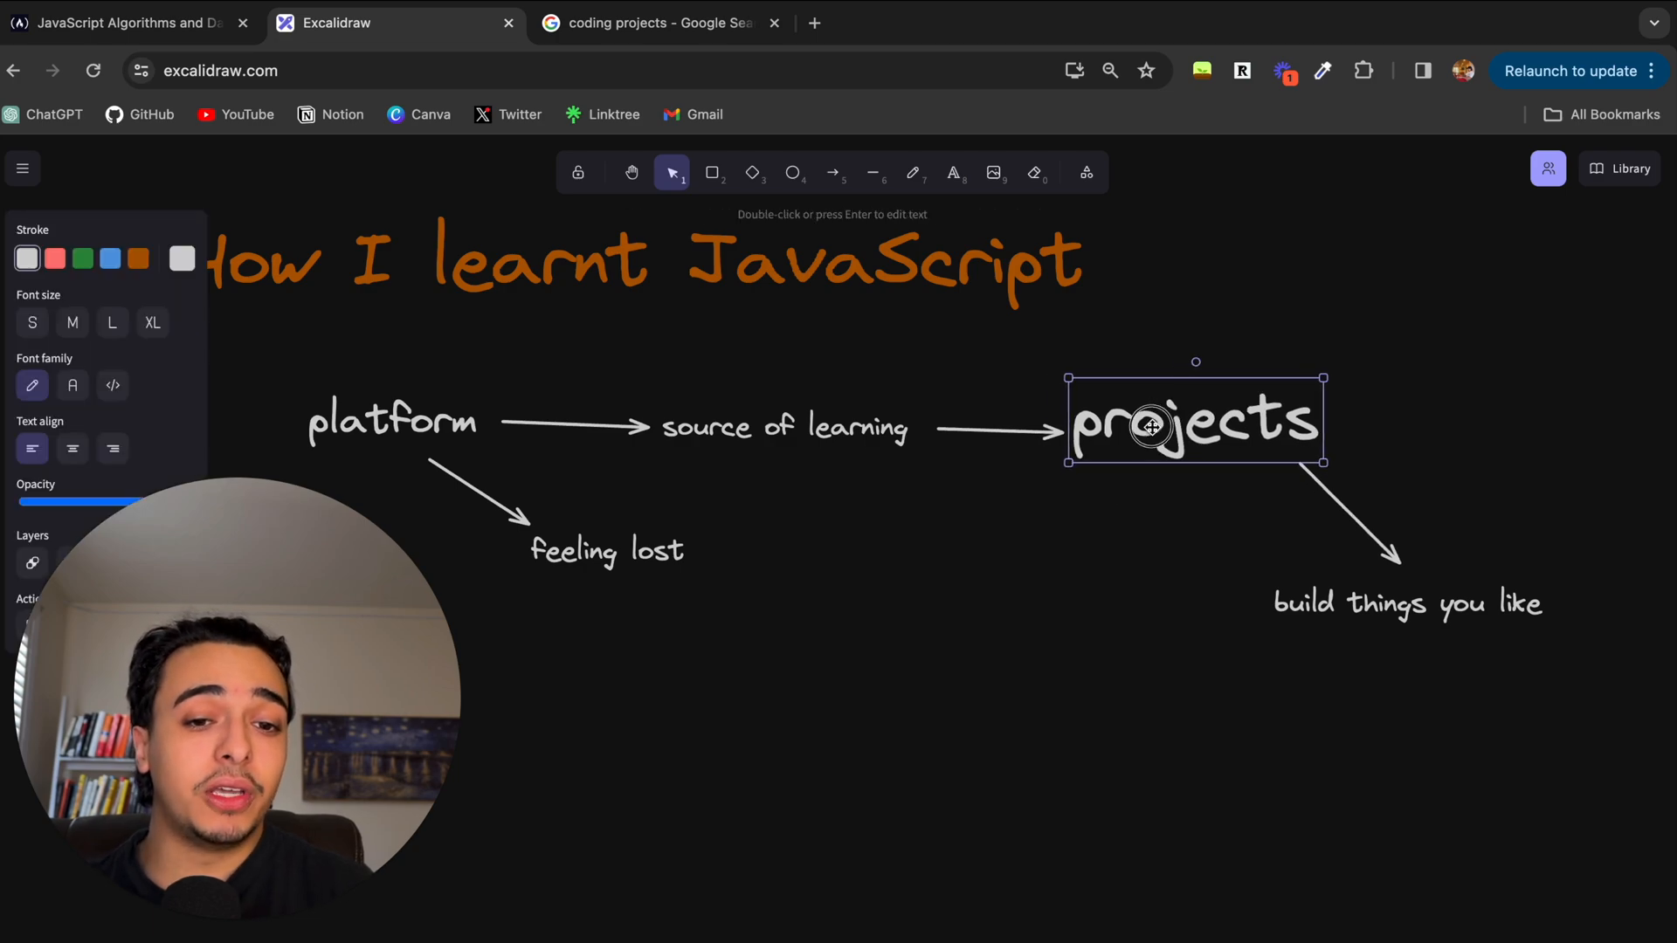
Step: Nudge 'projects' left, then add an arrow right to a 'google' label
left_click_drag(1195, 420, 1168, 425)
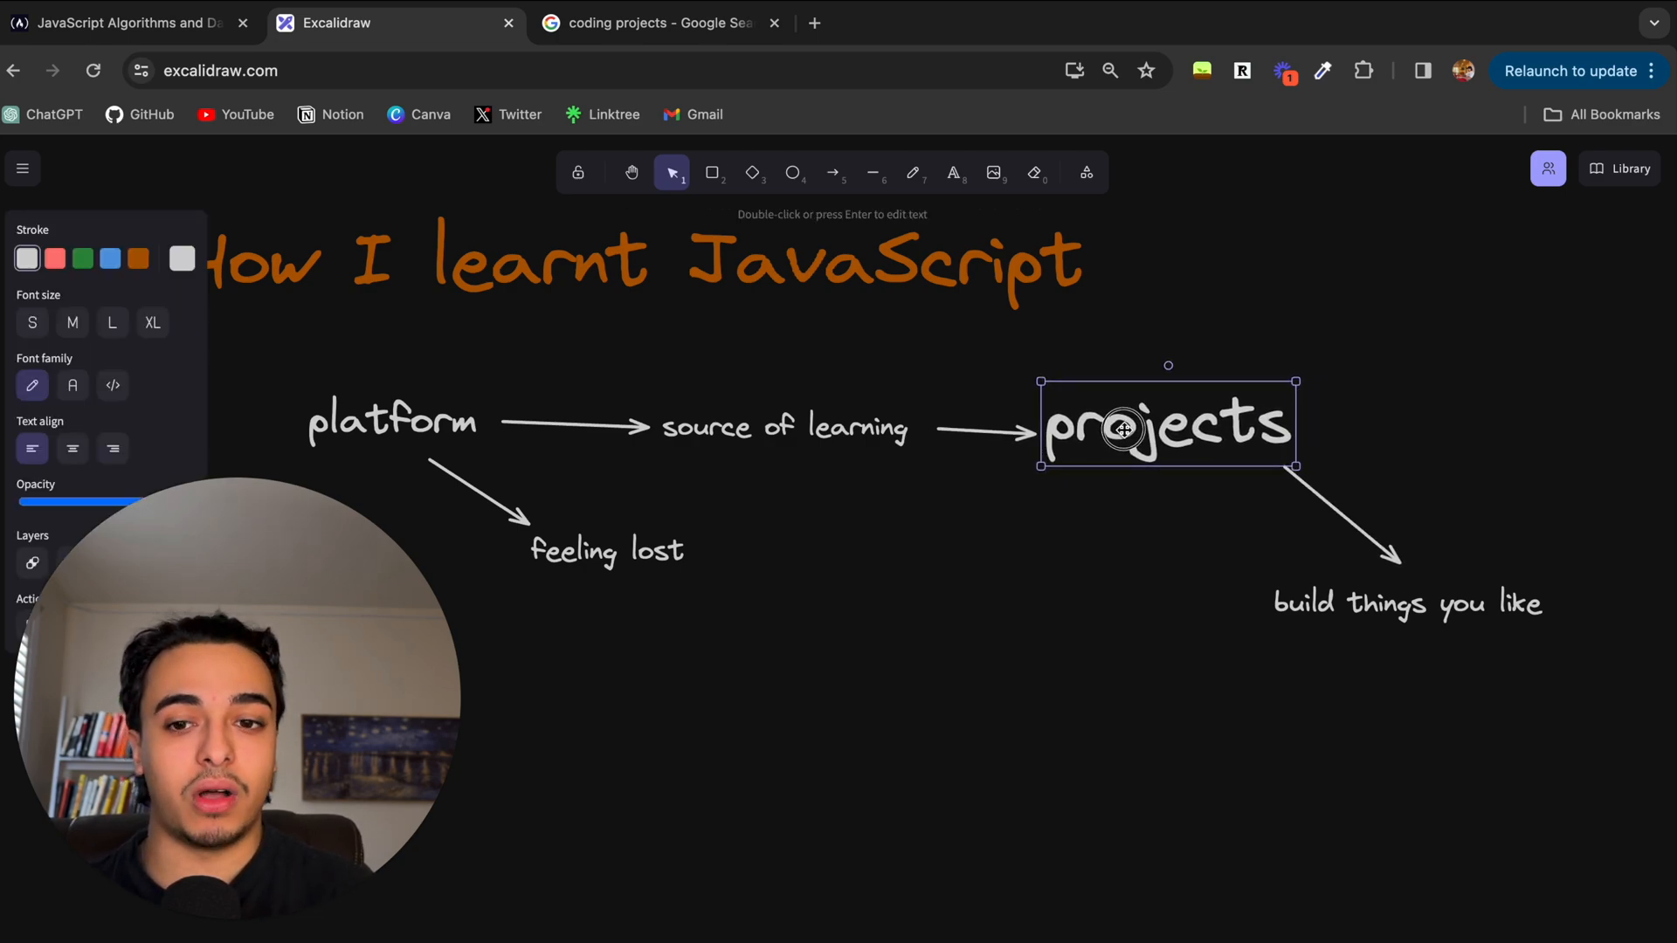
left_click(1380, 427)
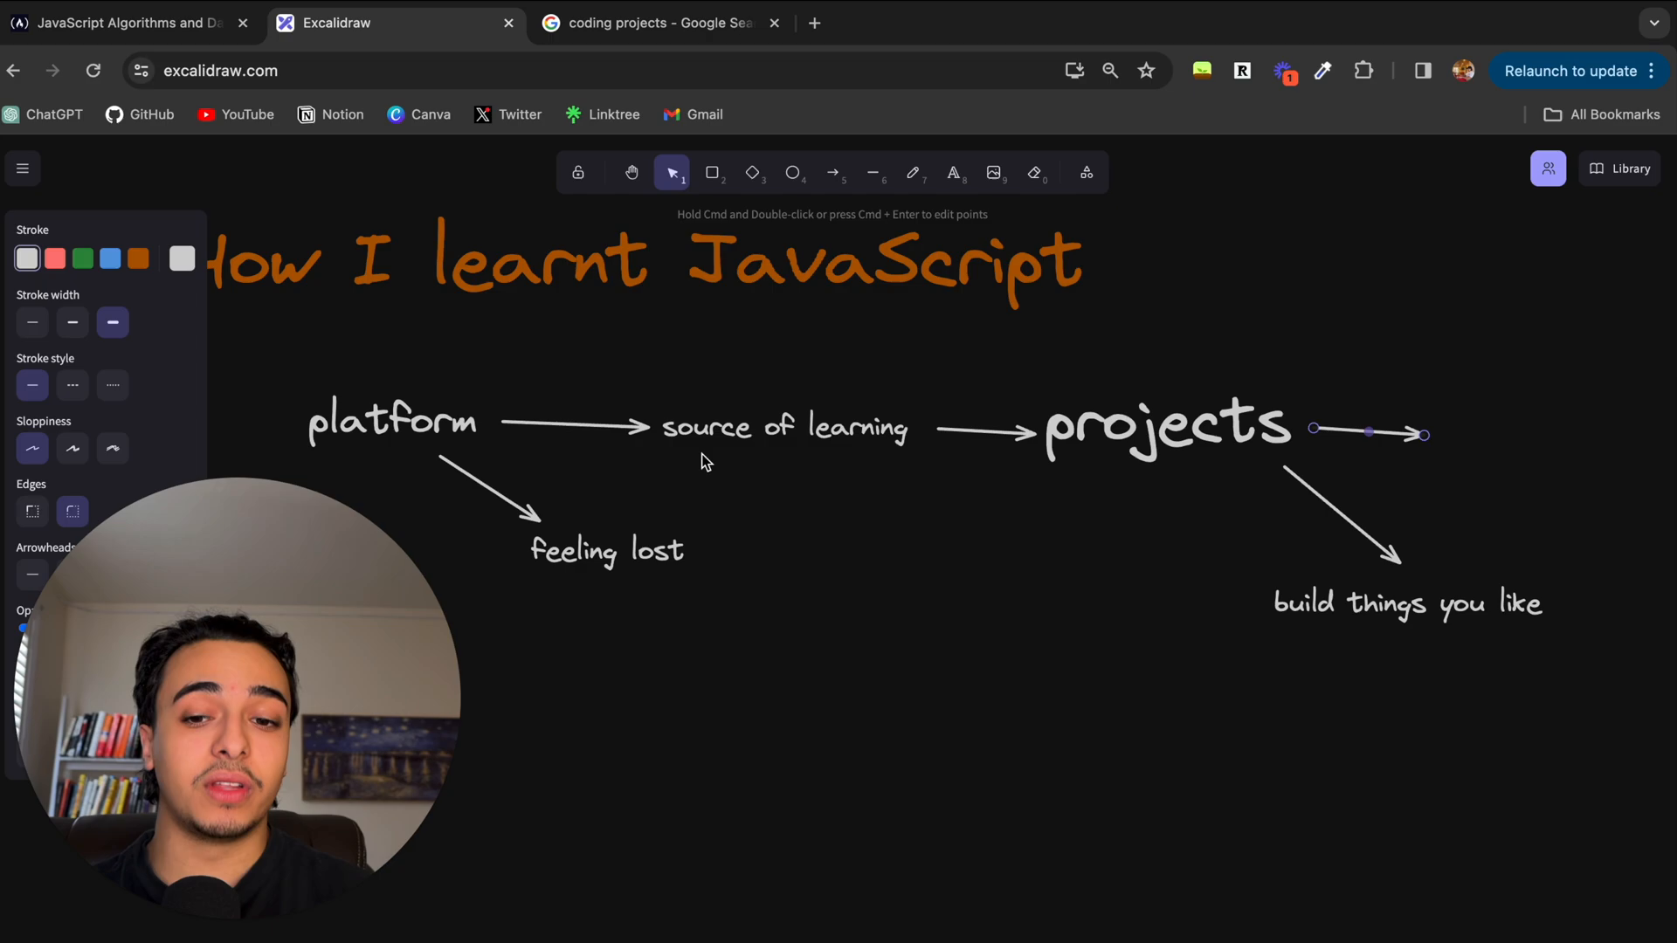
type("google")
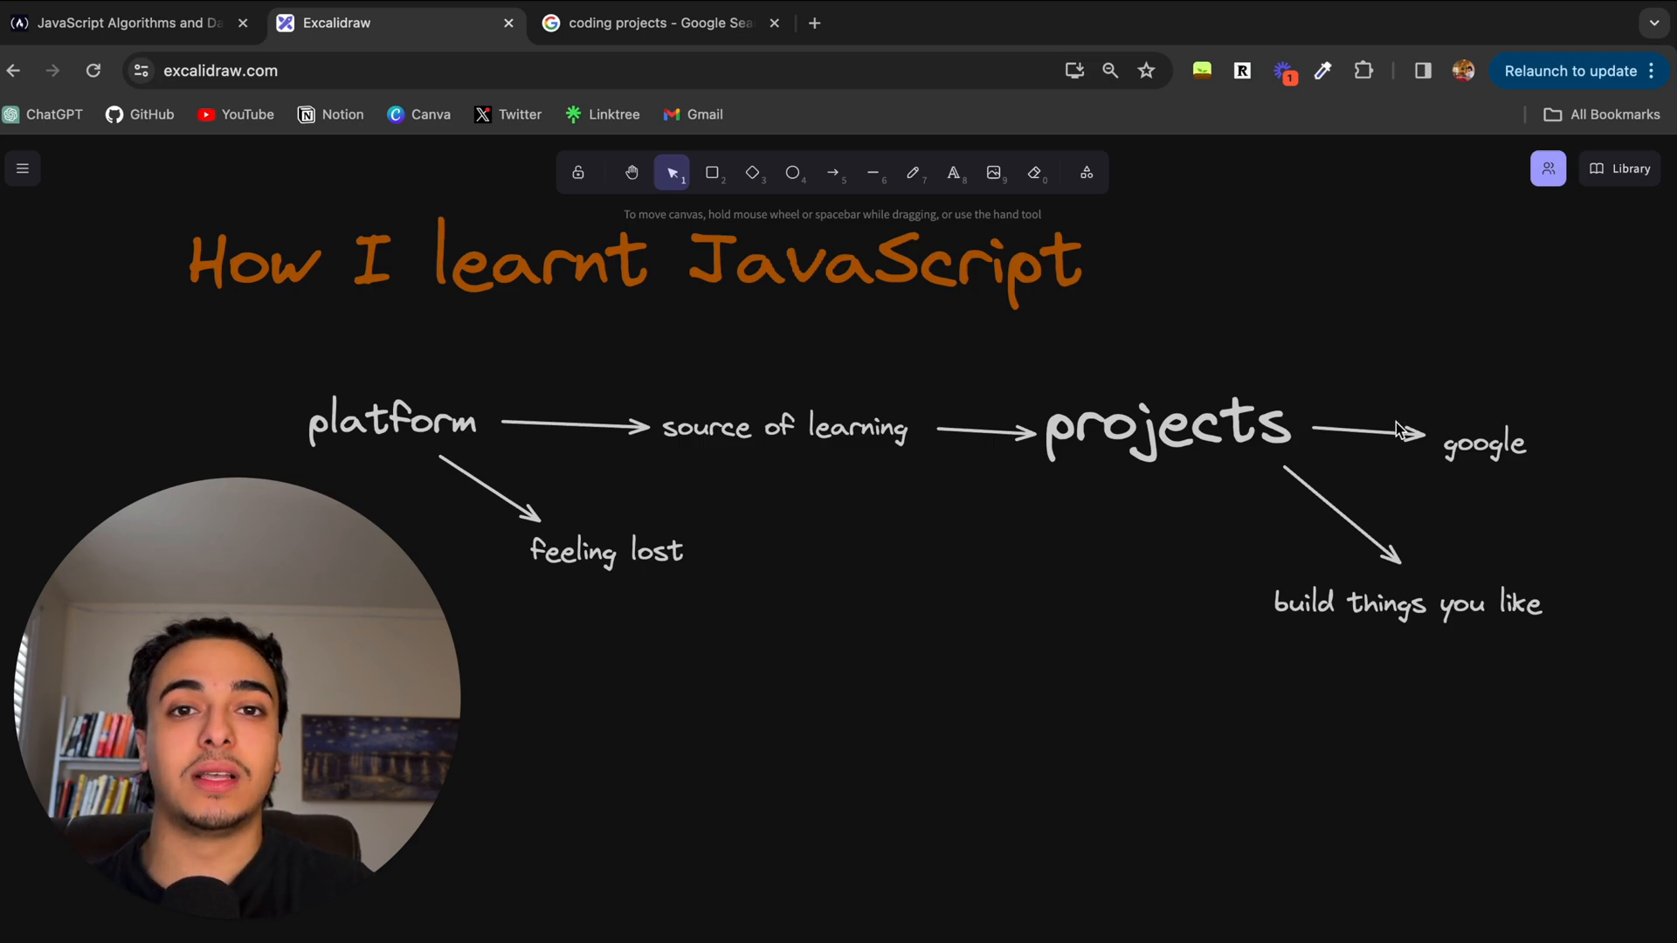
mouse_move(1491, 548)
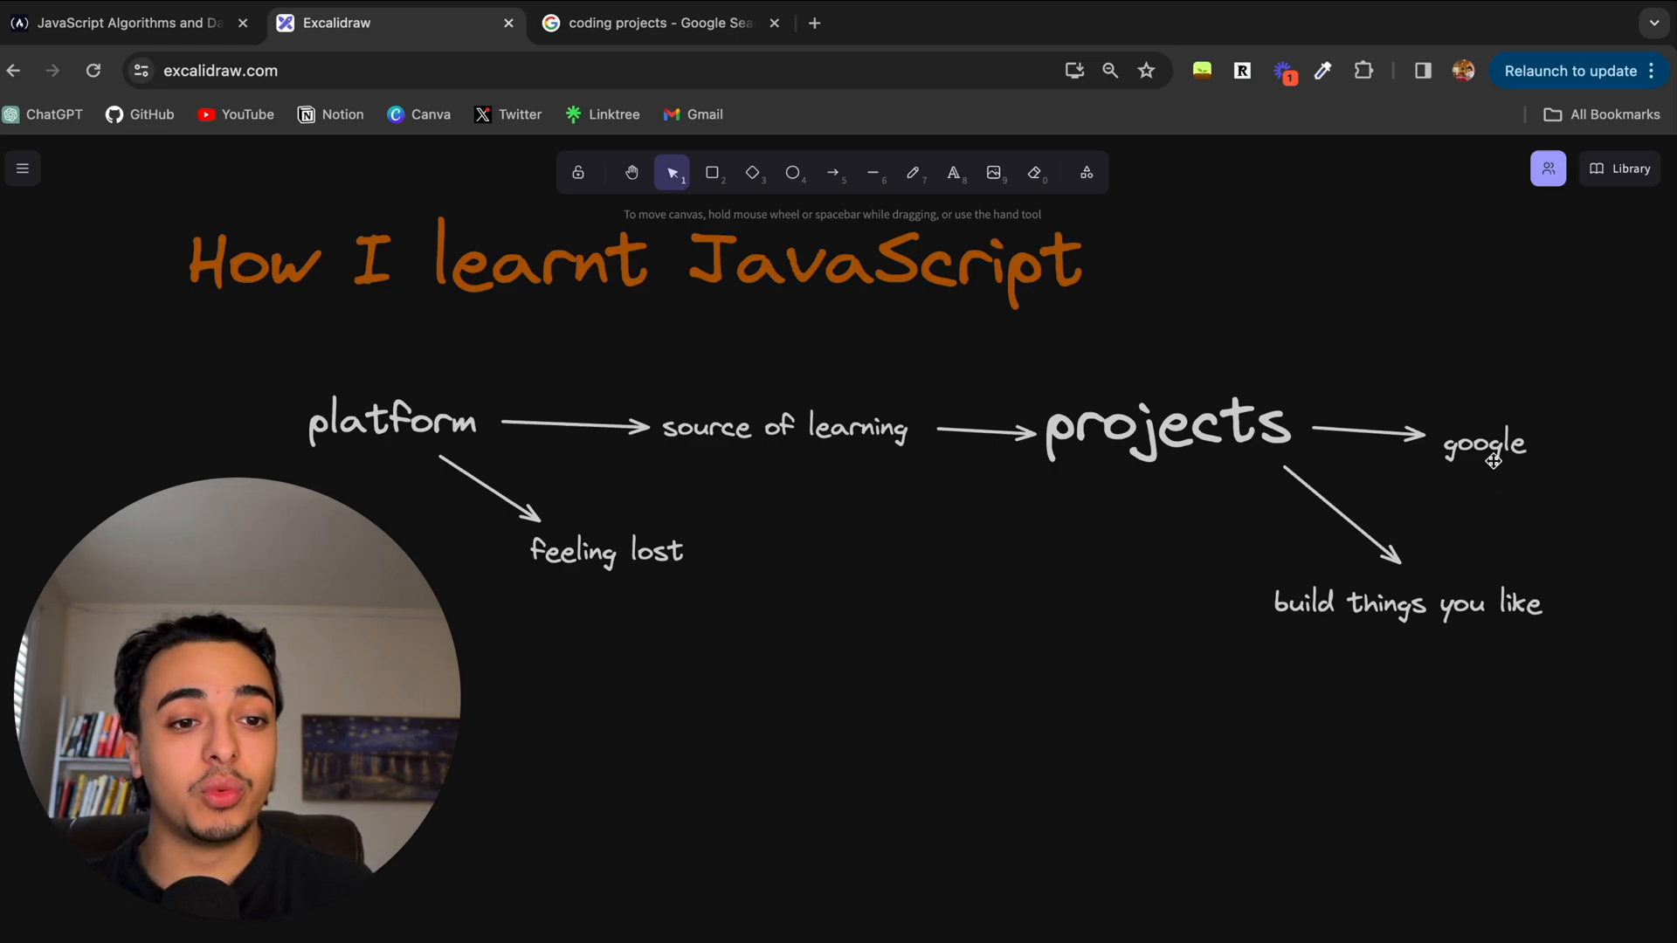
left_click(1485, 444)
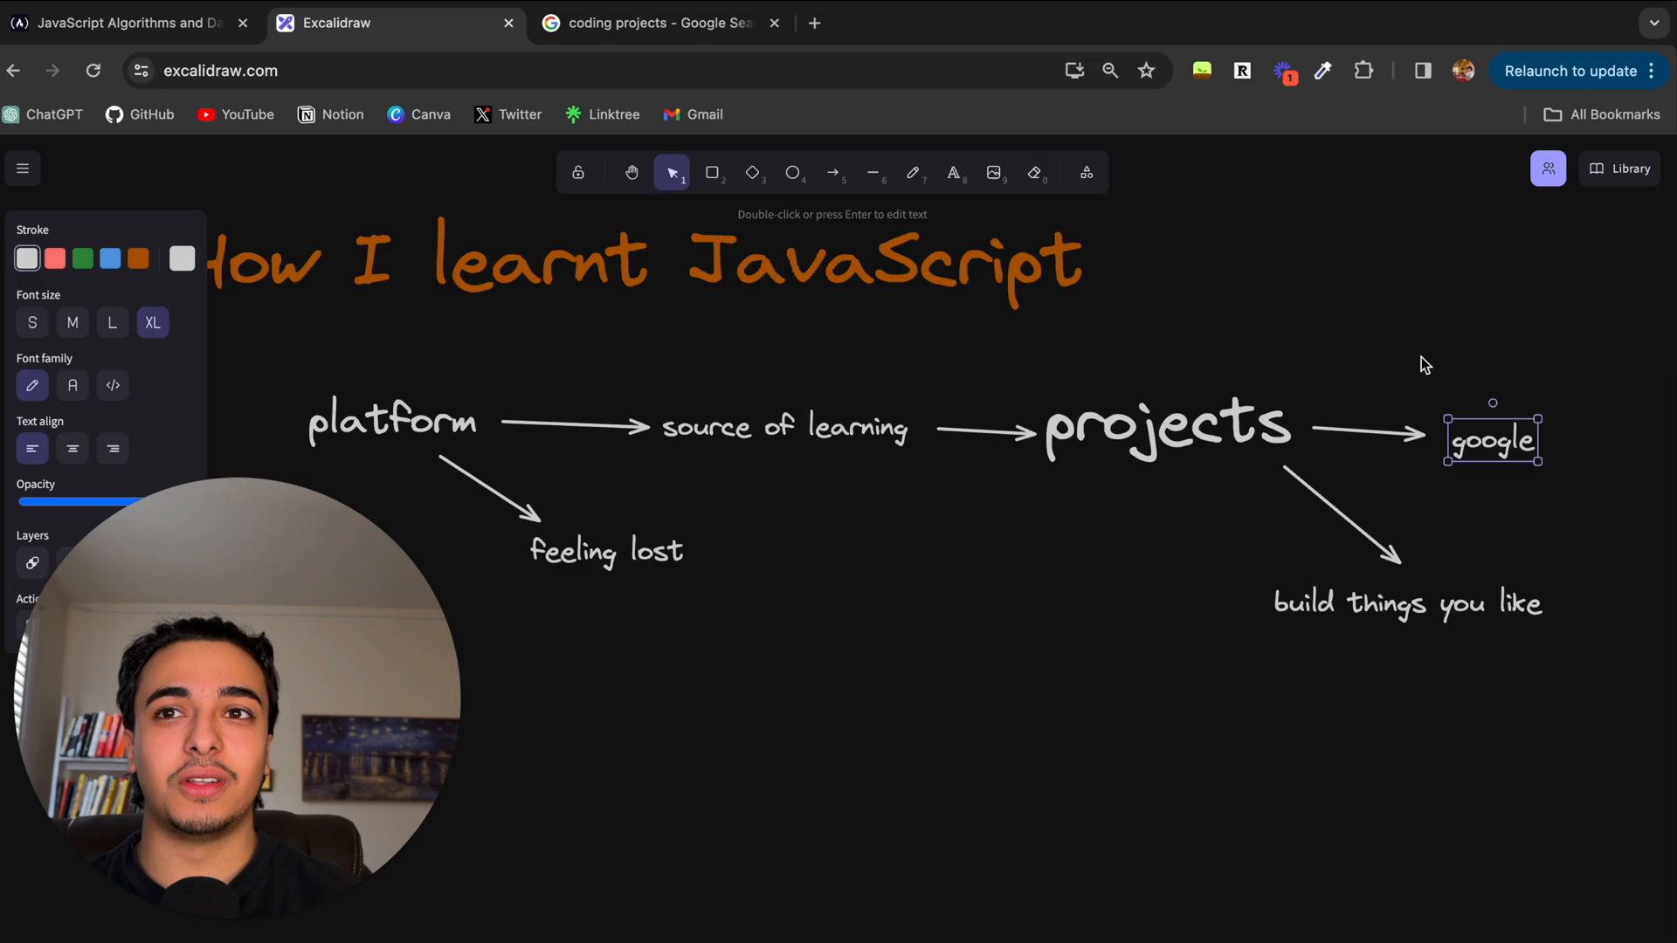
mouse_move(1302, 282)
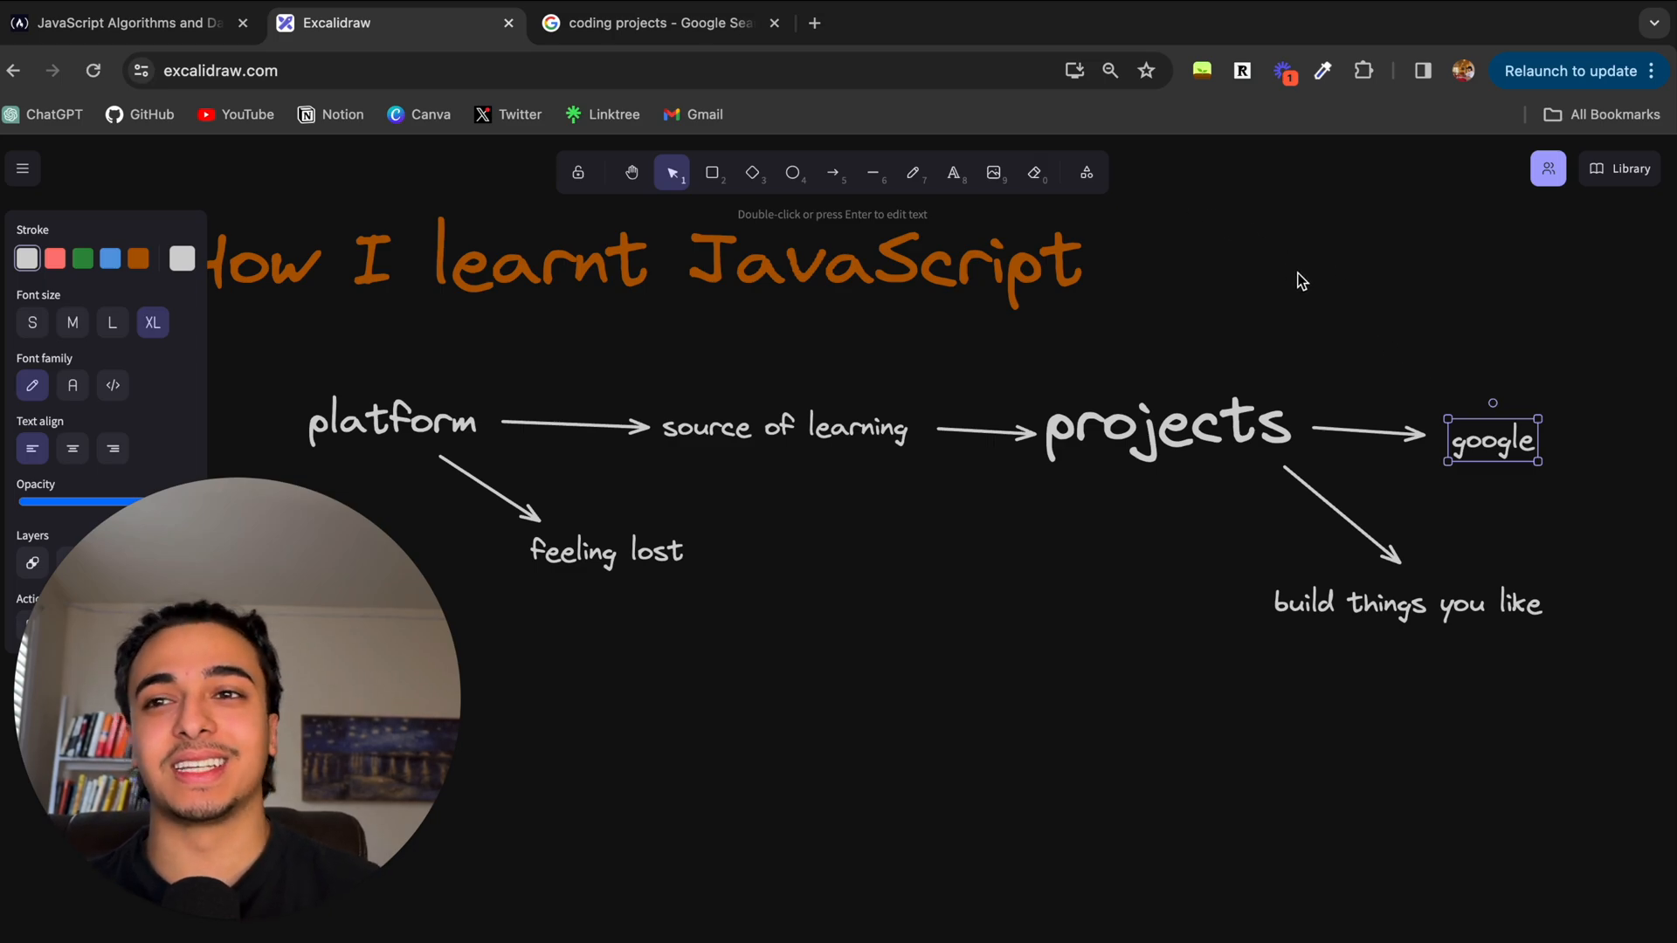
mouse_move(1110, 358)
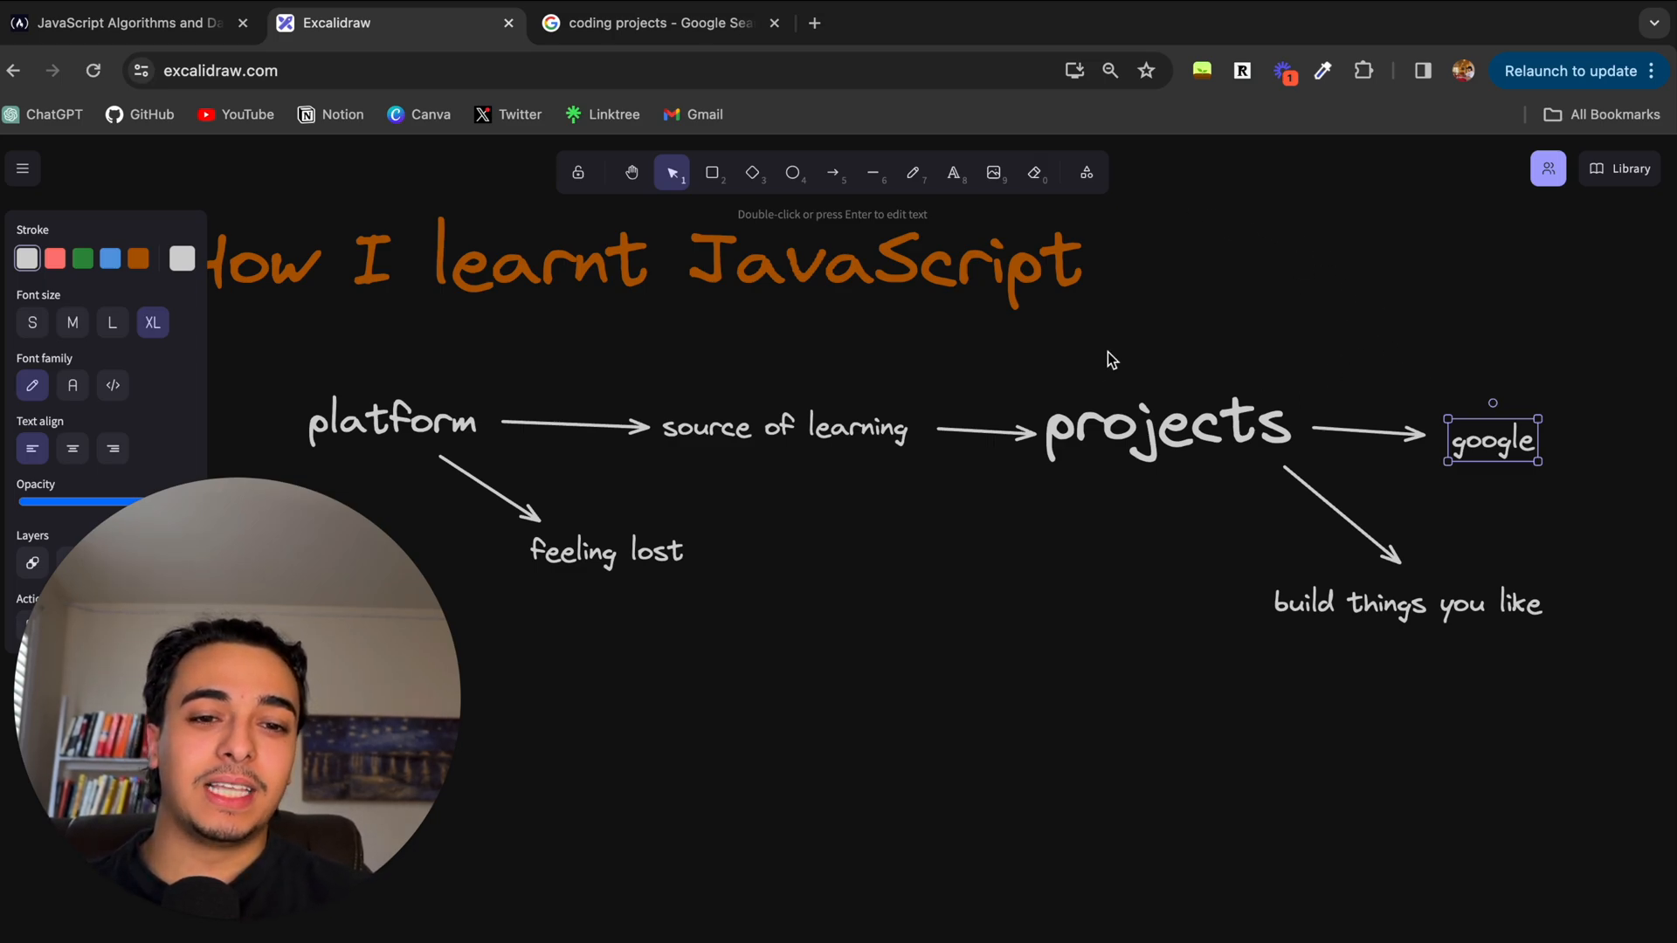
mouse_move(1586, 516)
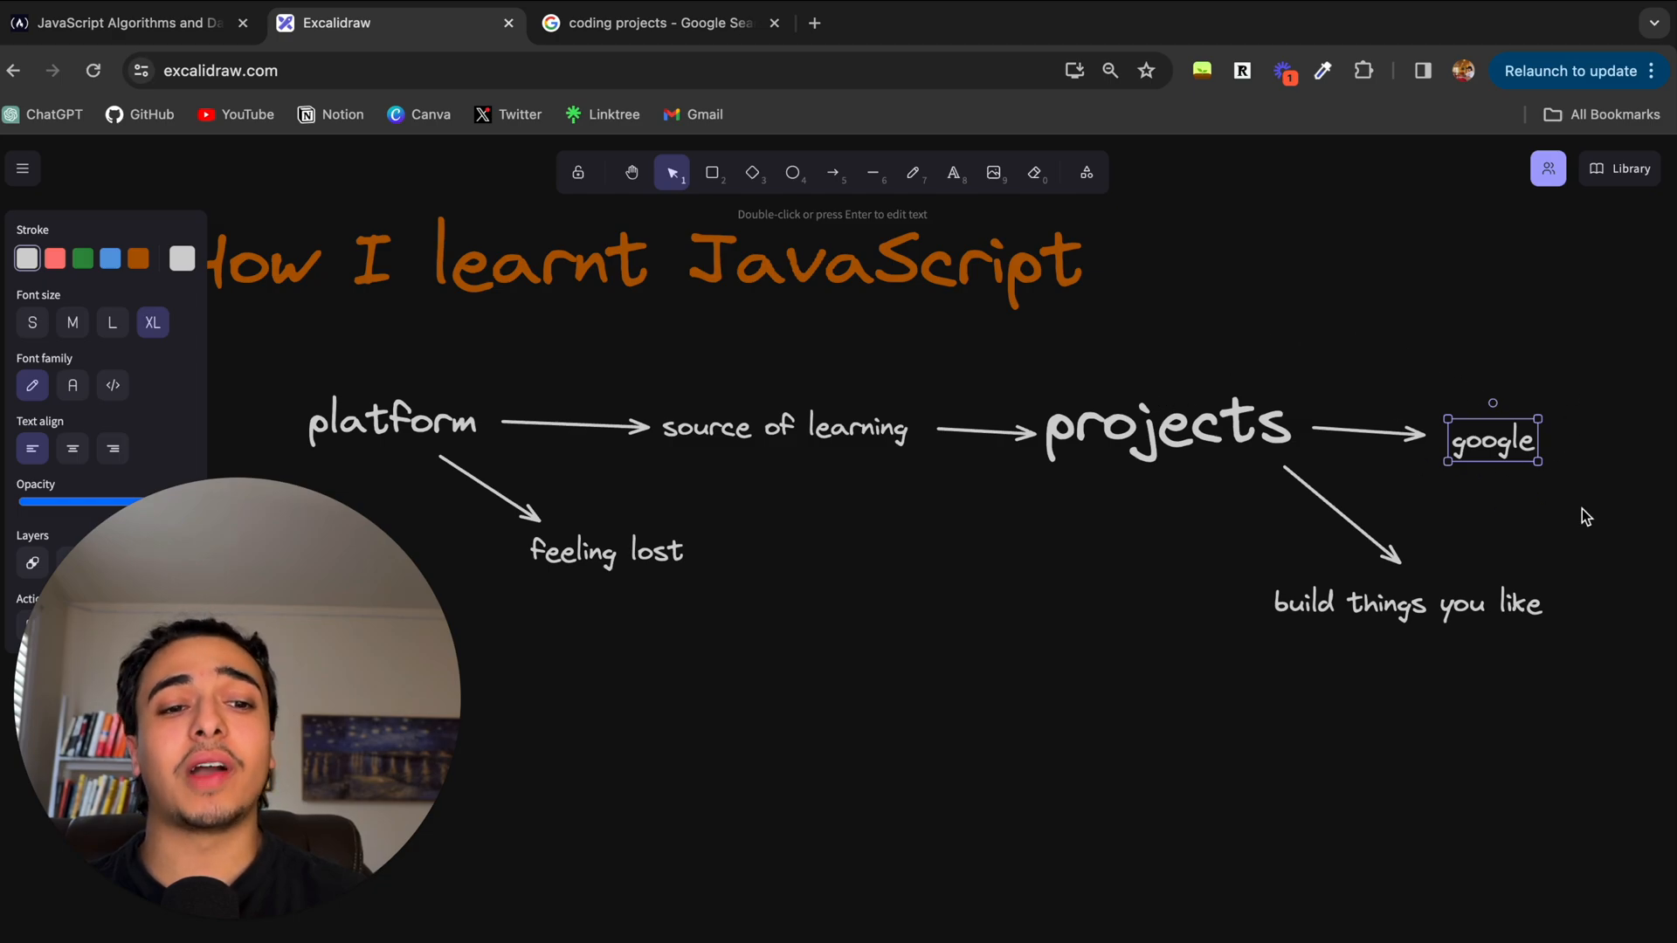
mouse_move(1149, 454)
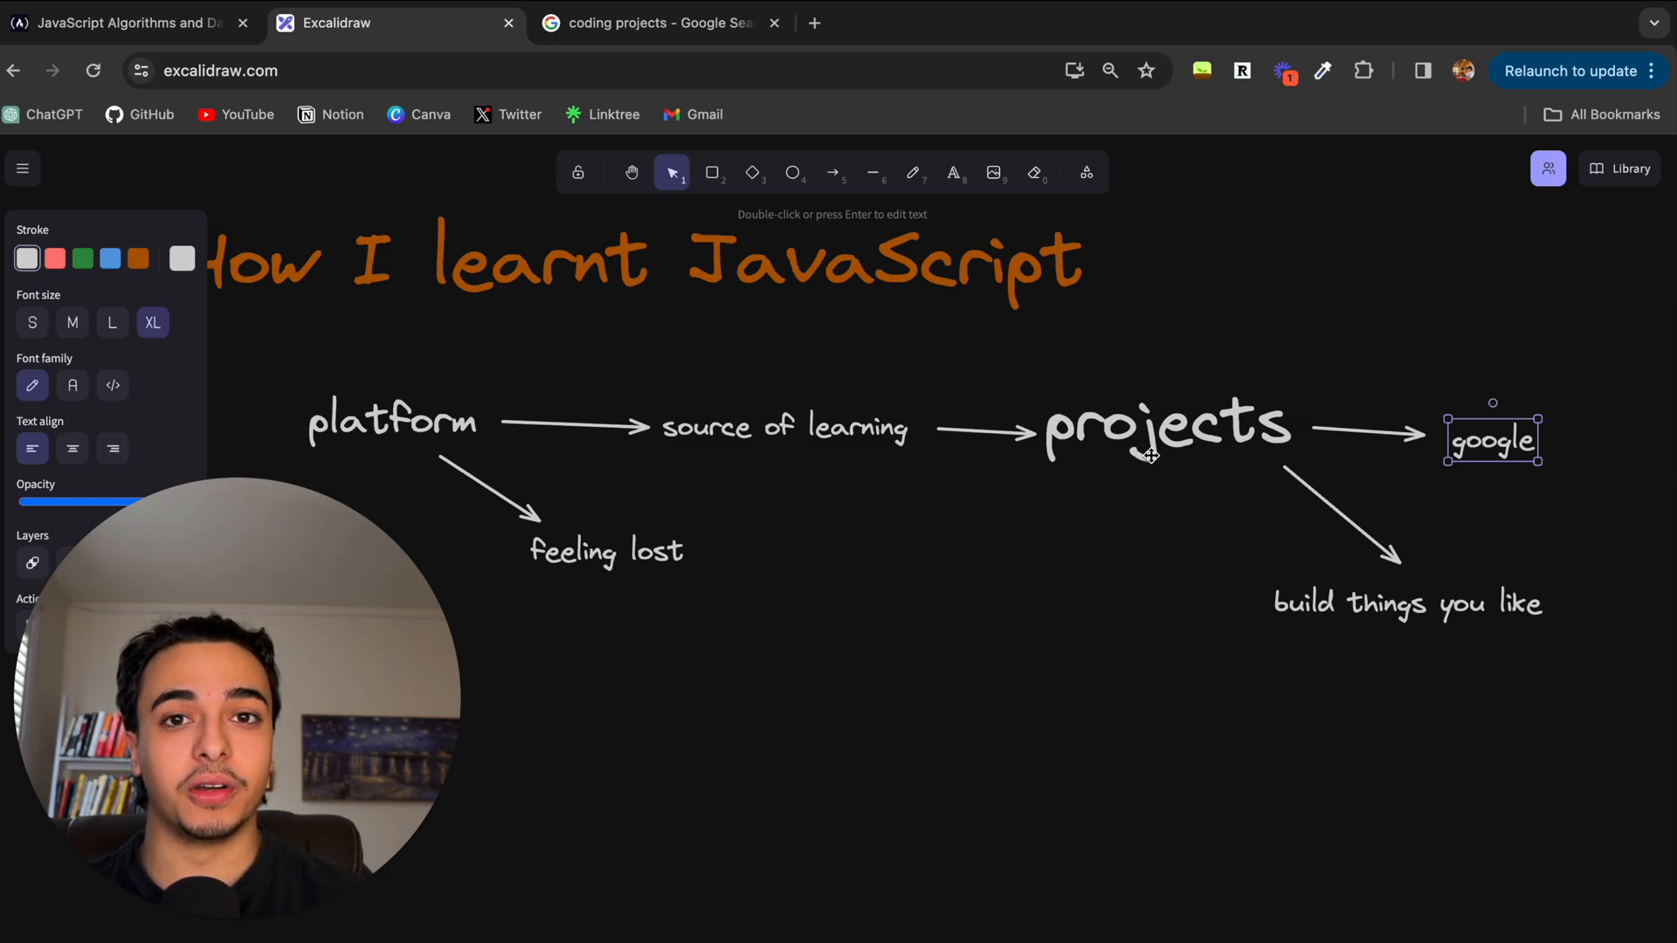
mouse_move(1405, 468)
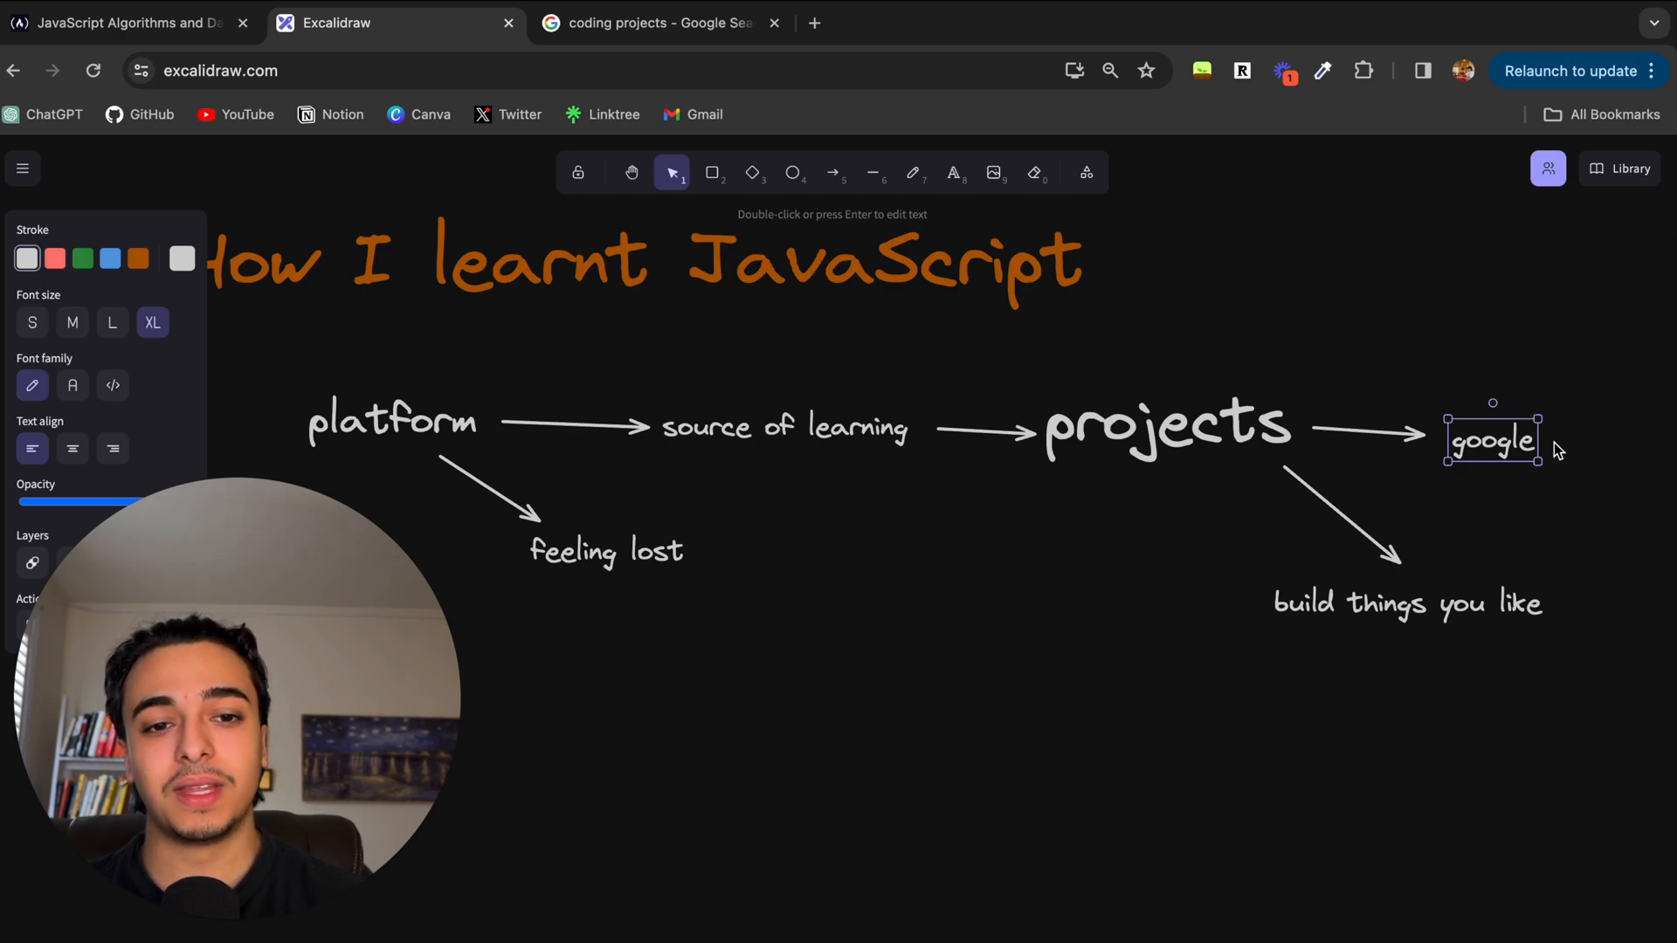
mouse_move(1314, 442)
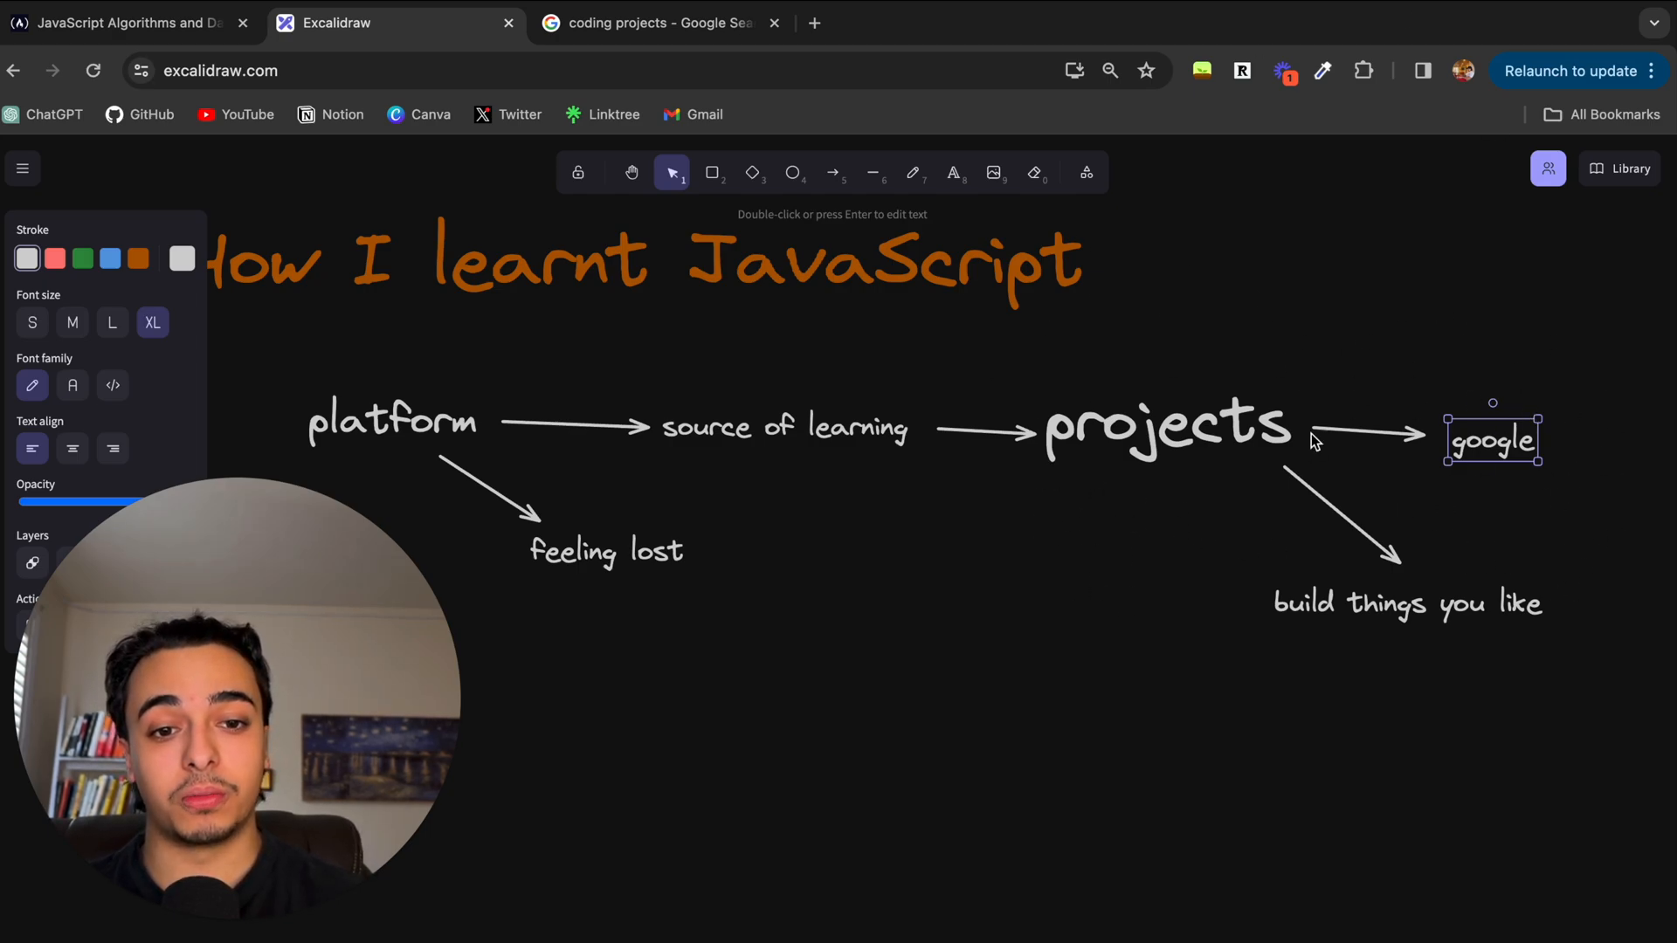
mouse_move(1075, 423)
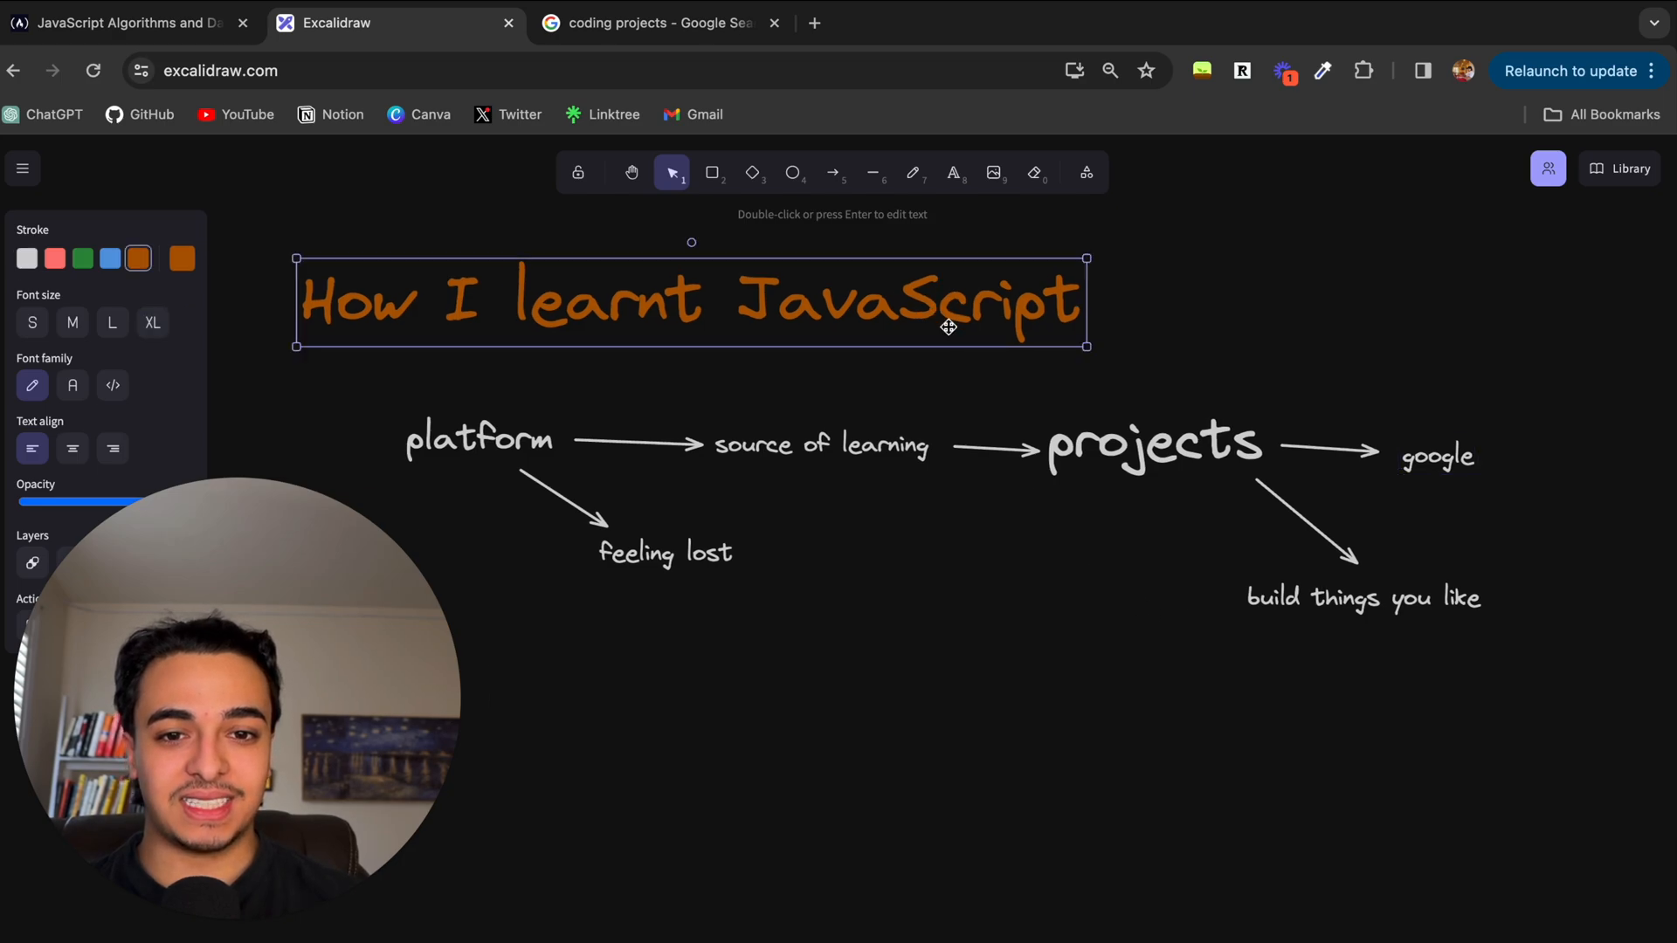
Step: Drag the 'How I learnt JavaScript' title right, then fine-tune it left and down
left_click_drag(947, 326, 1176, 331)
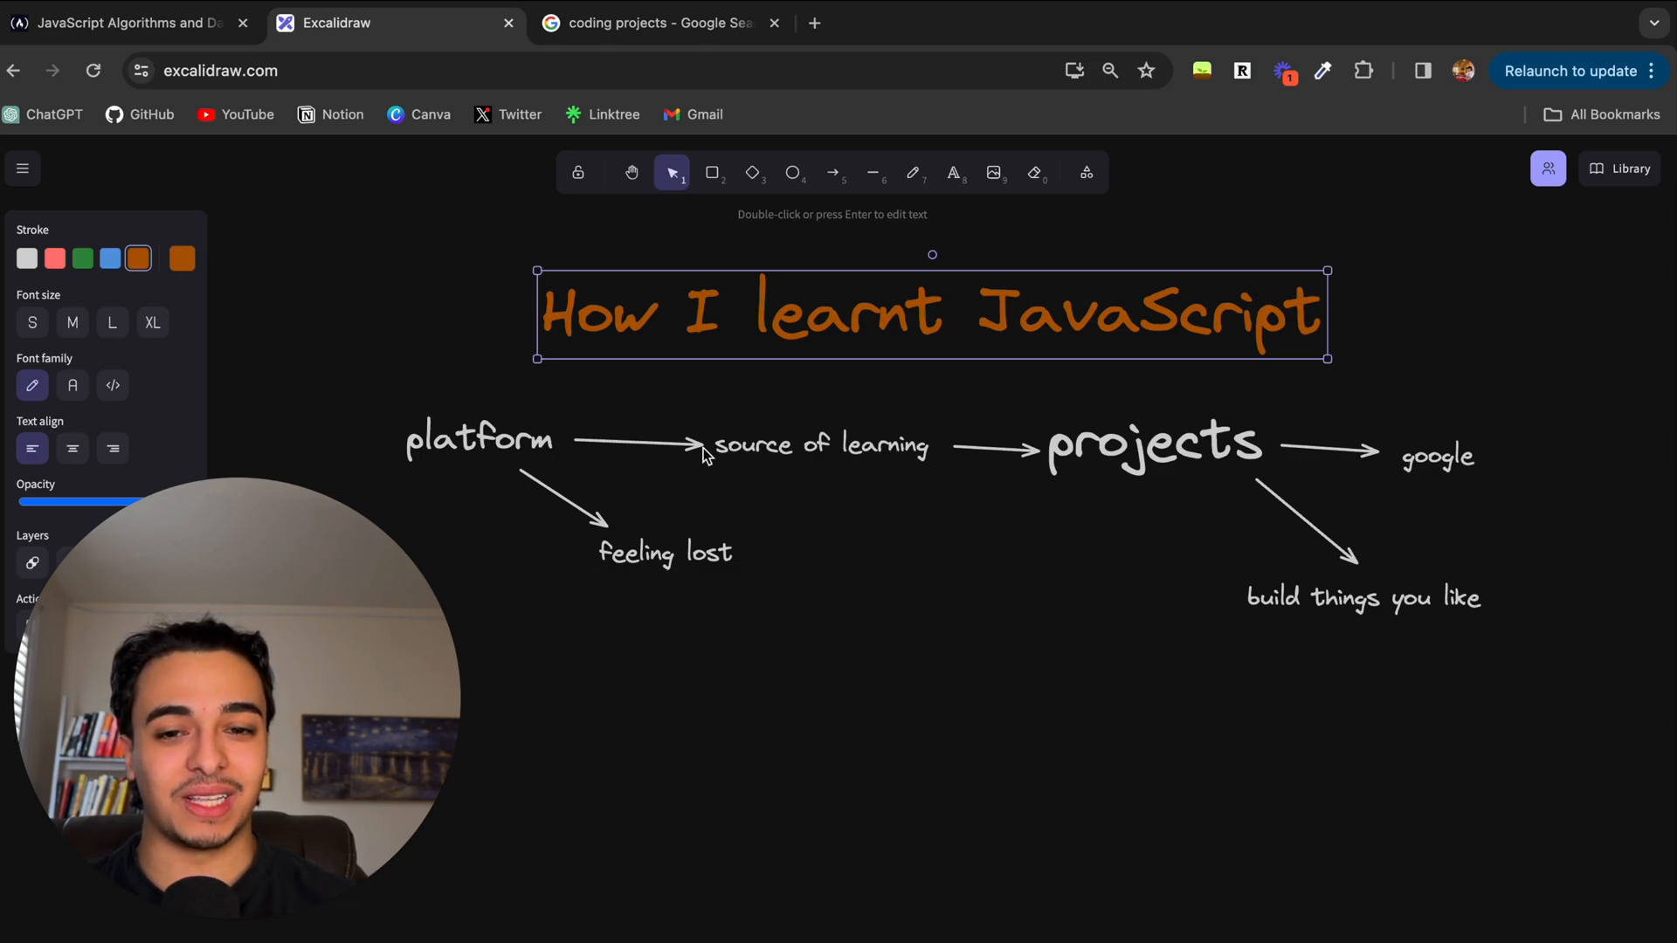
mouse_move(937, 576)
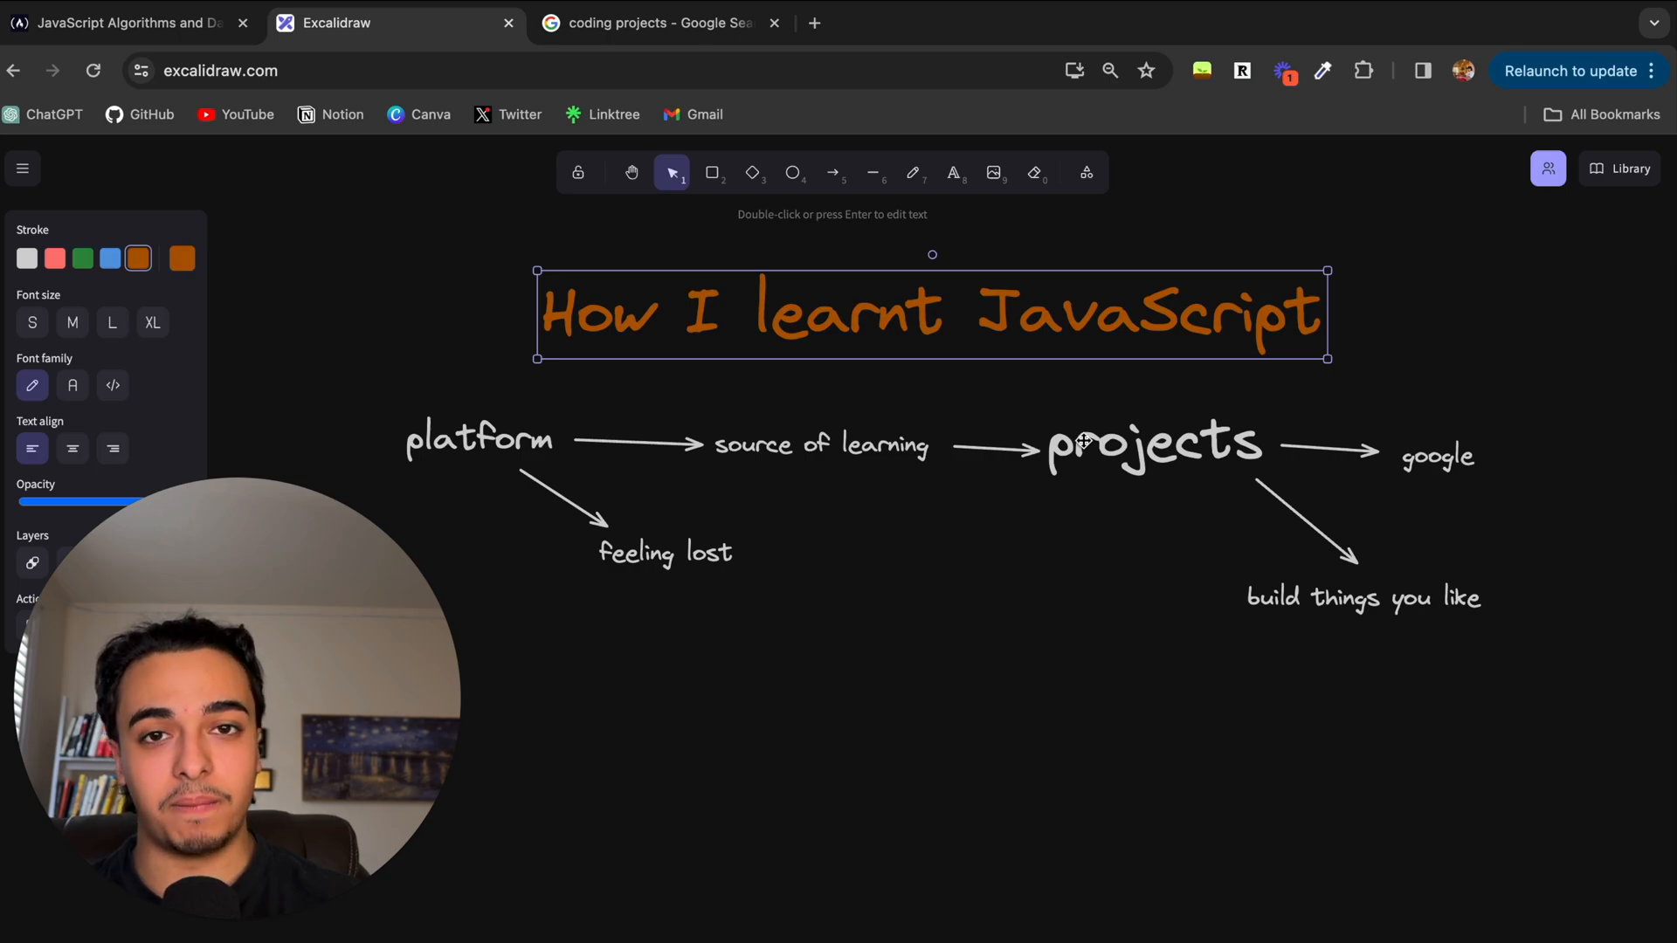
mouse_move(1130, 529)
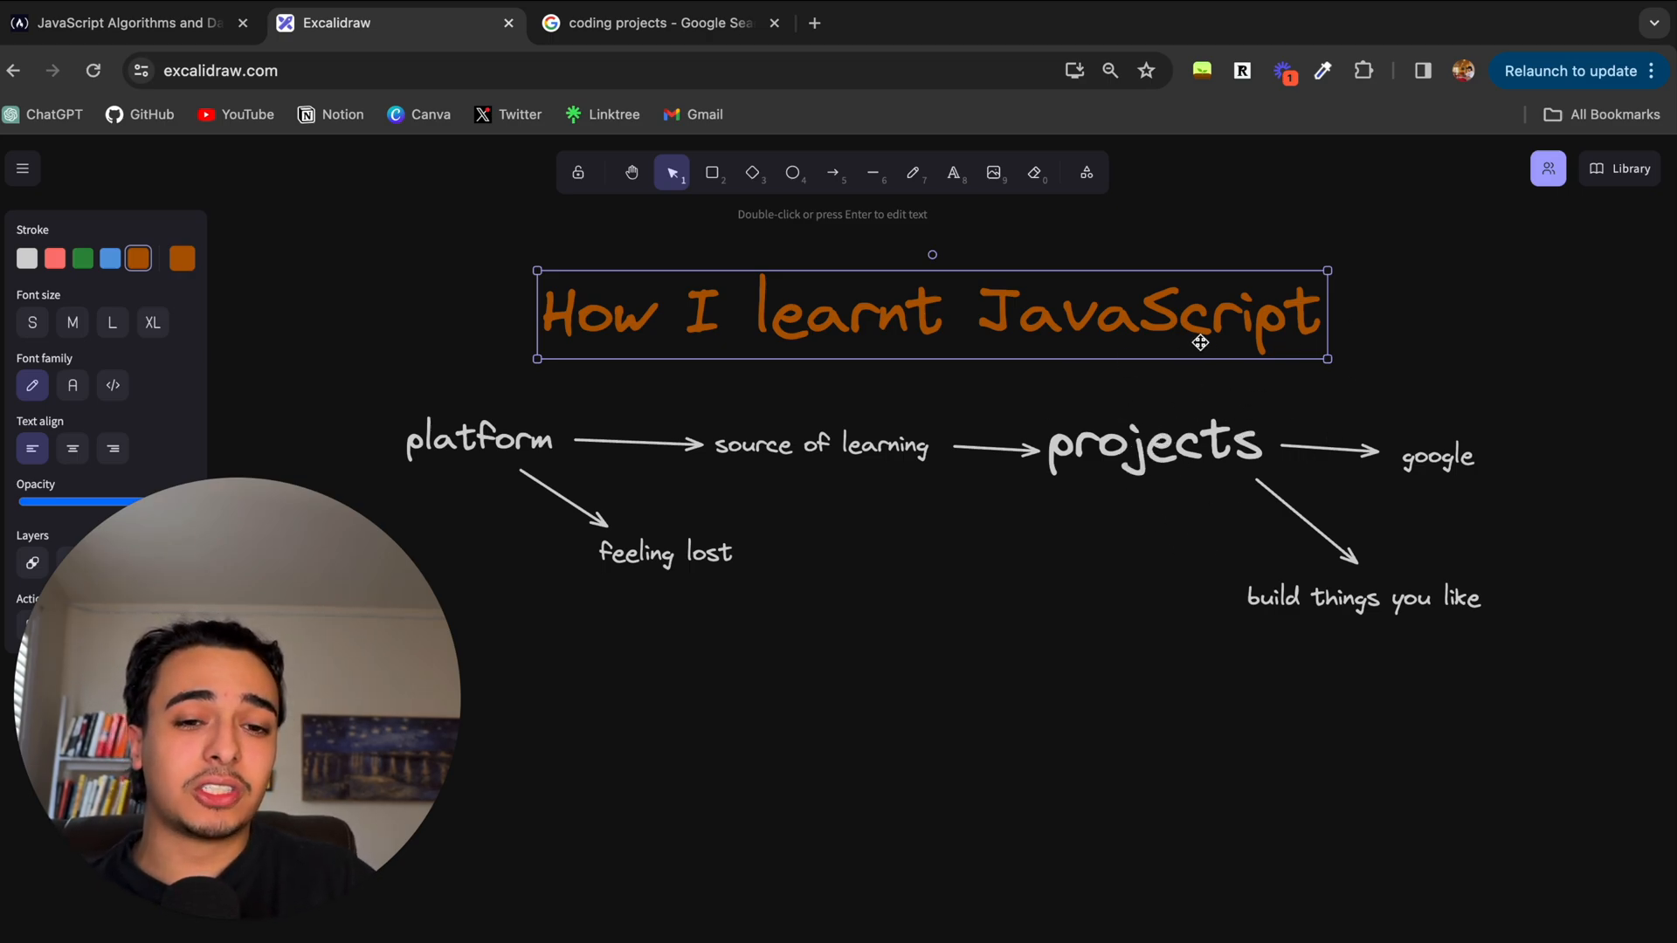
left_click_drag(1198, 342, 1156, 362)
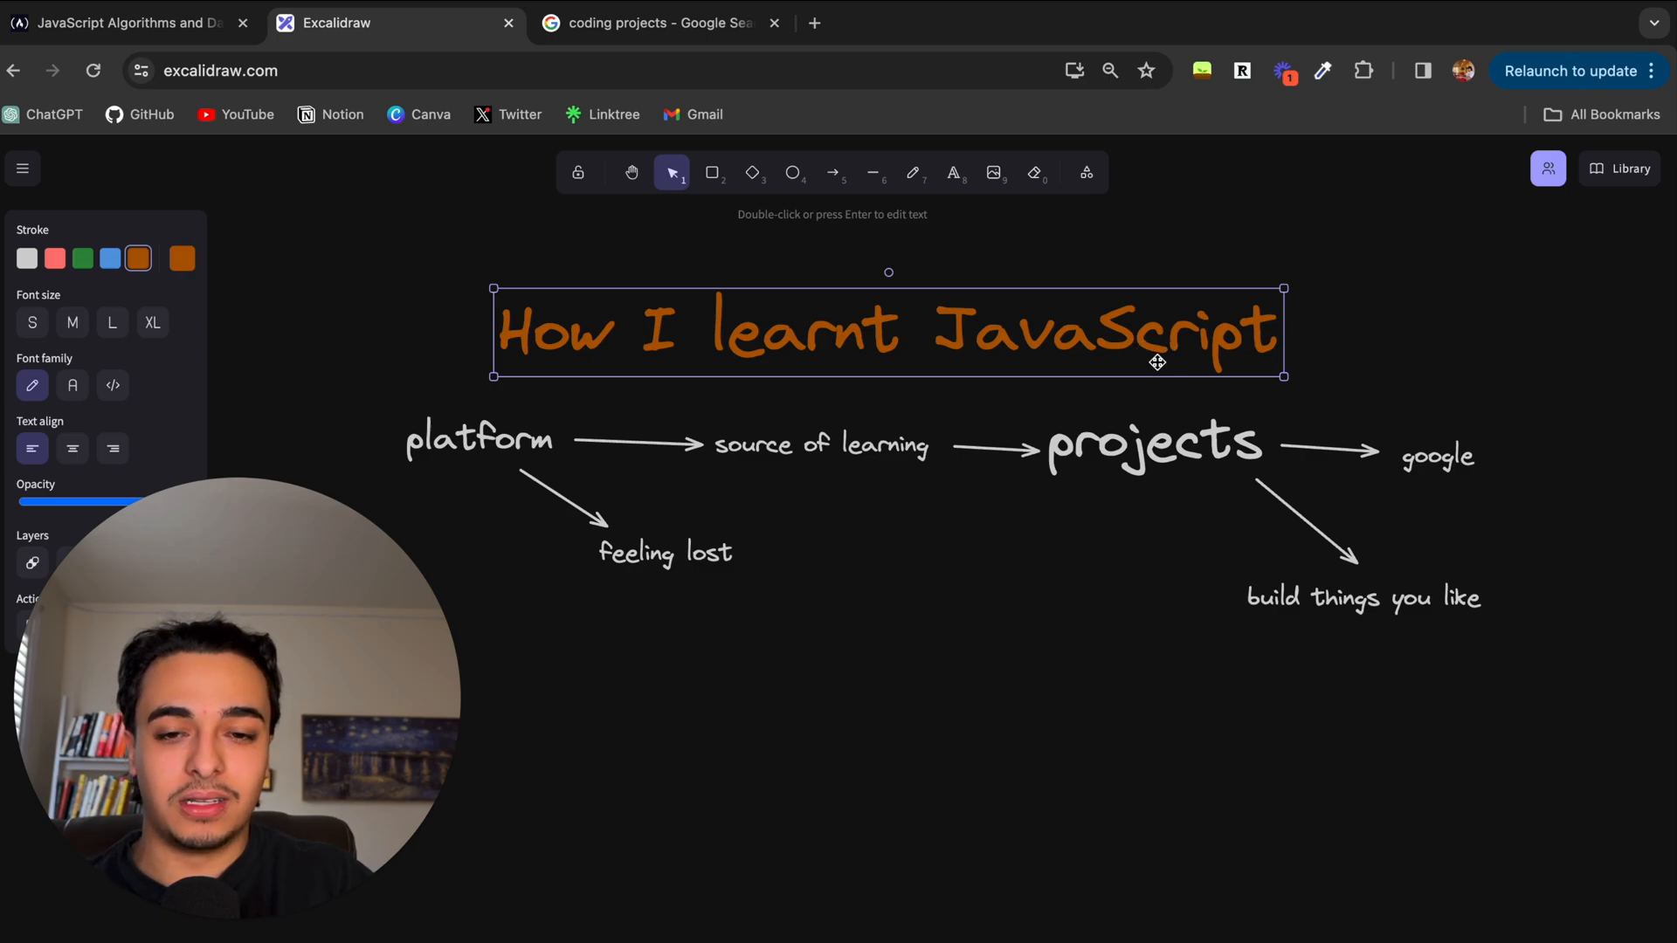